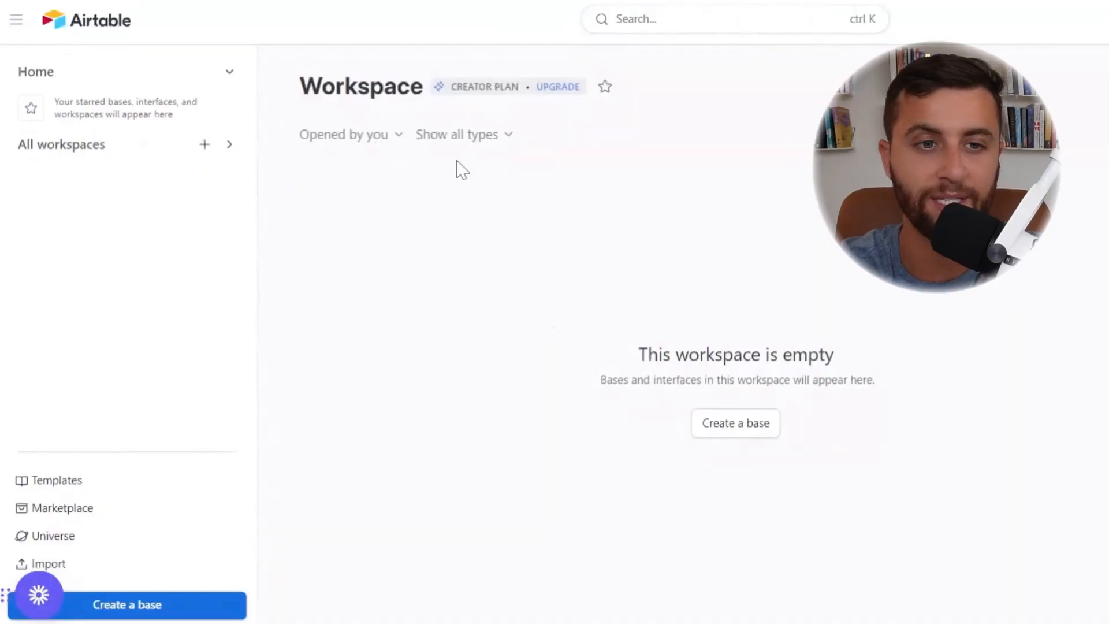
mouse_move(522, 223)
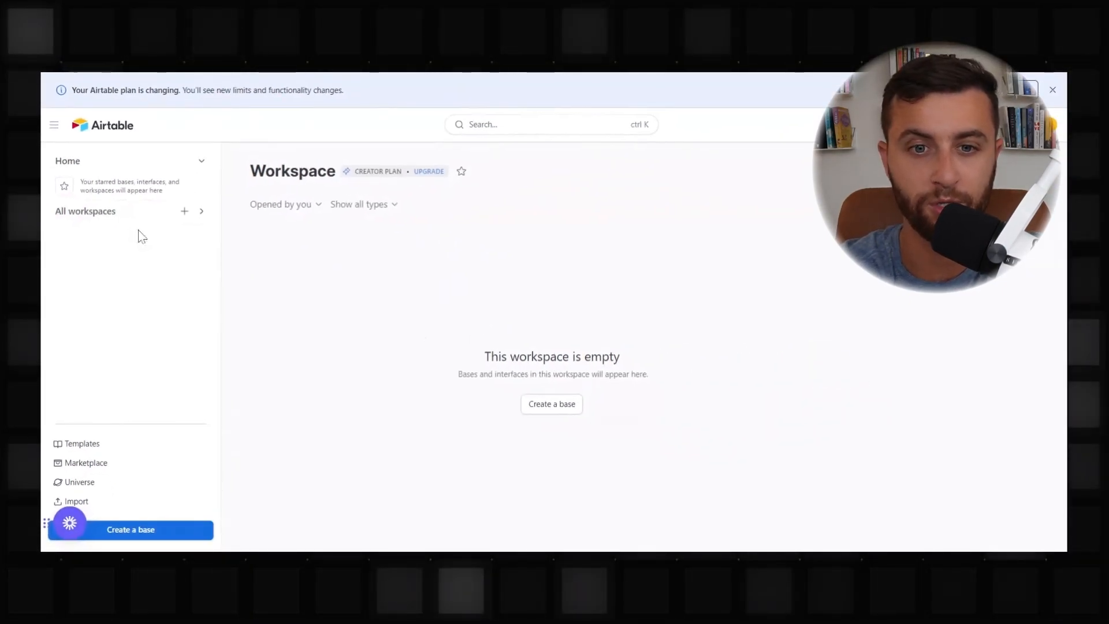
Create an empty base named 'My Project Management' and dismiss the template suggestions.
left_click(130, 529)
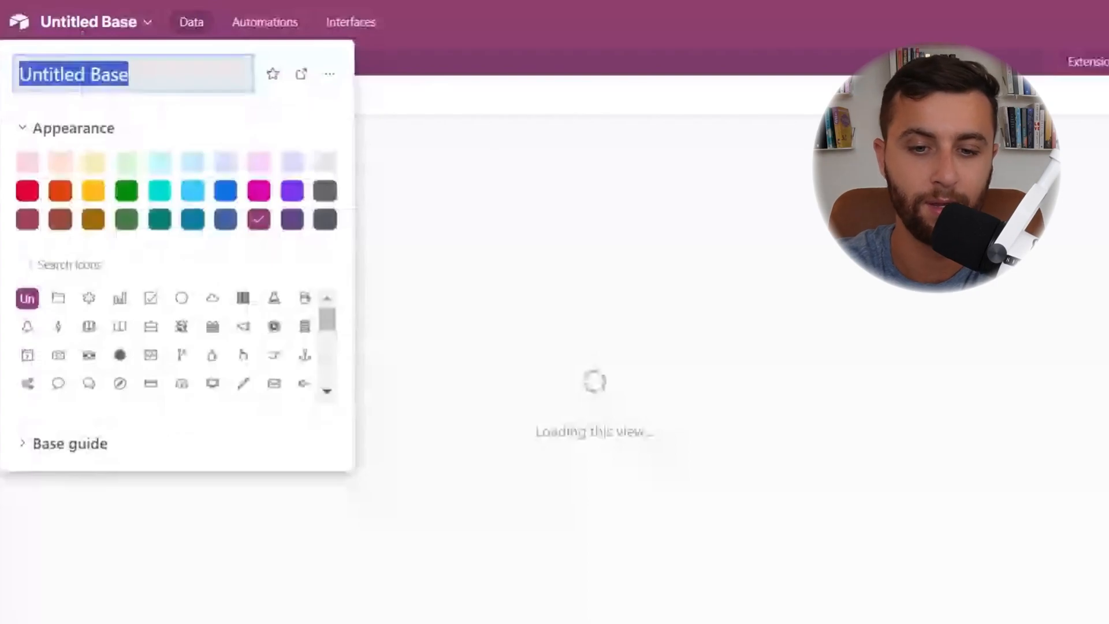
type("My Project Managemn")
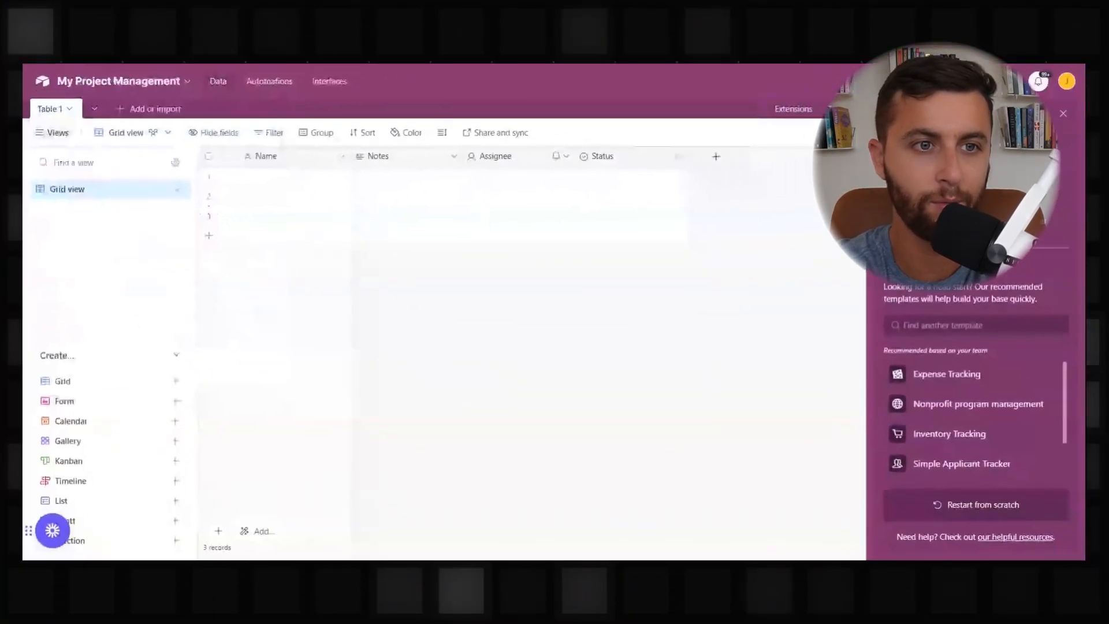
left_click(69, 108)
type("Blog PM")
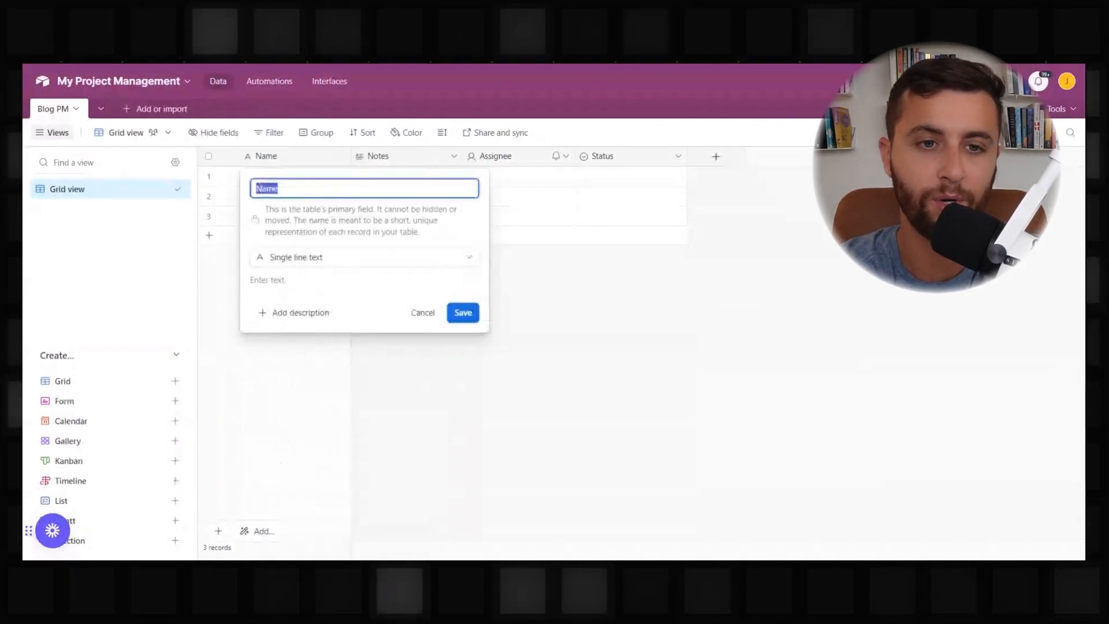
Save the primary field as 'Blog Idea', then reopen its field type list.
type("bLOG")
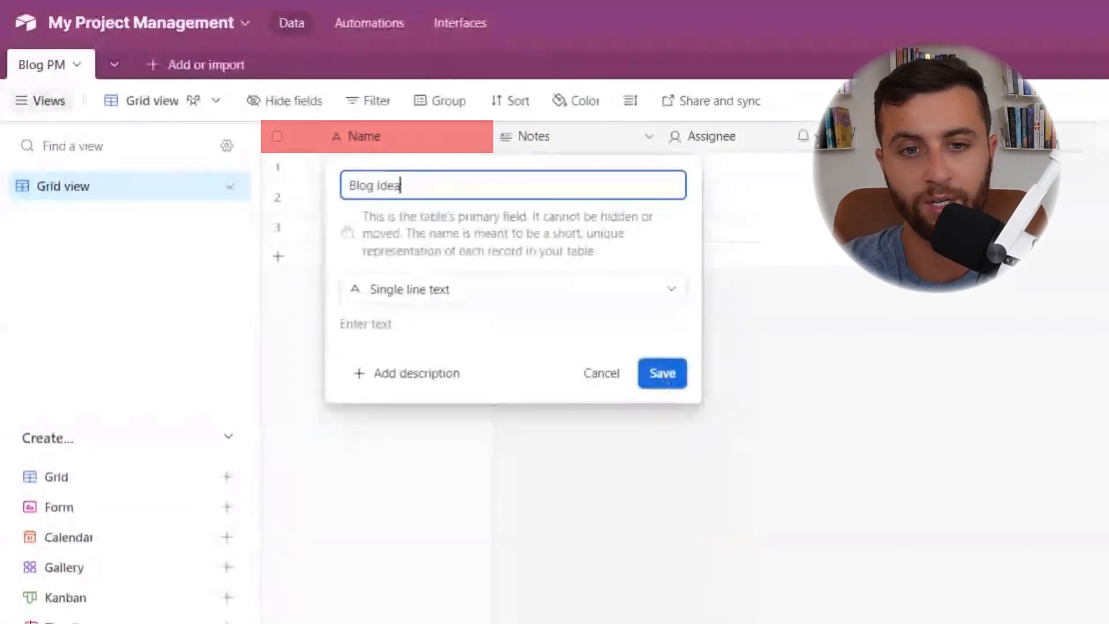
left_click(661, 373)
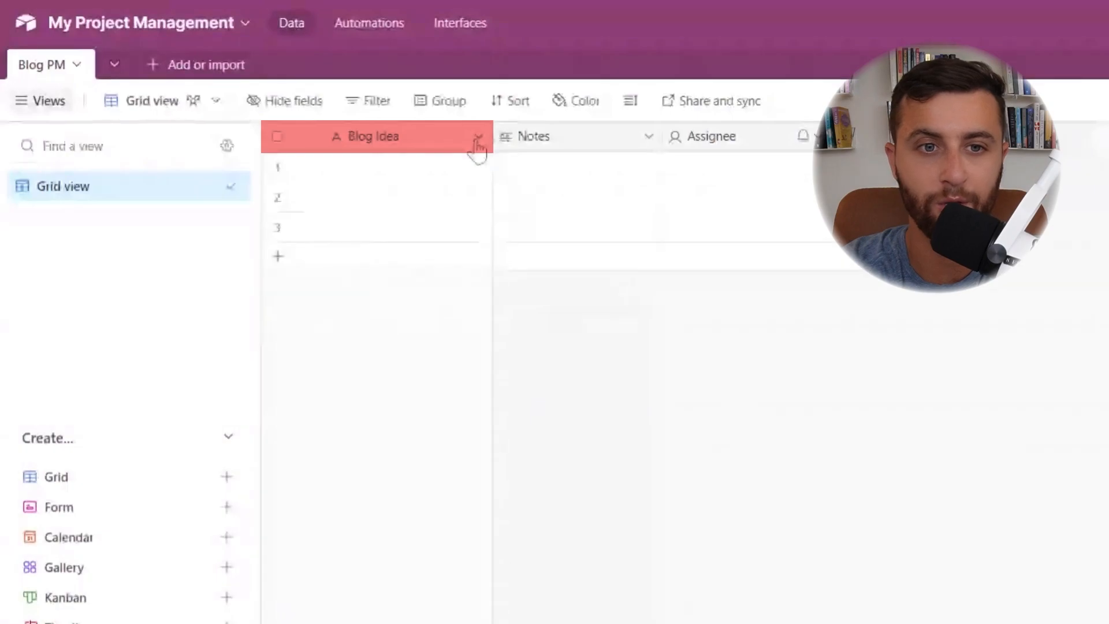
left_click(478, 136)
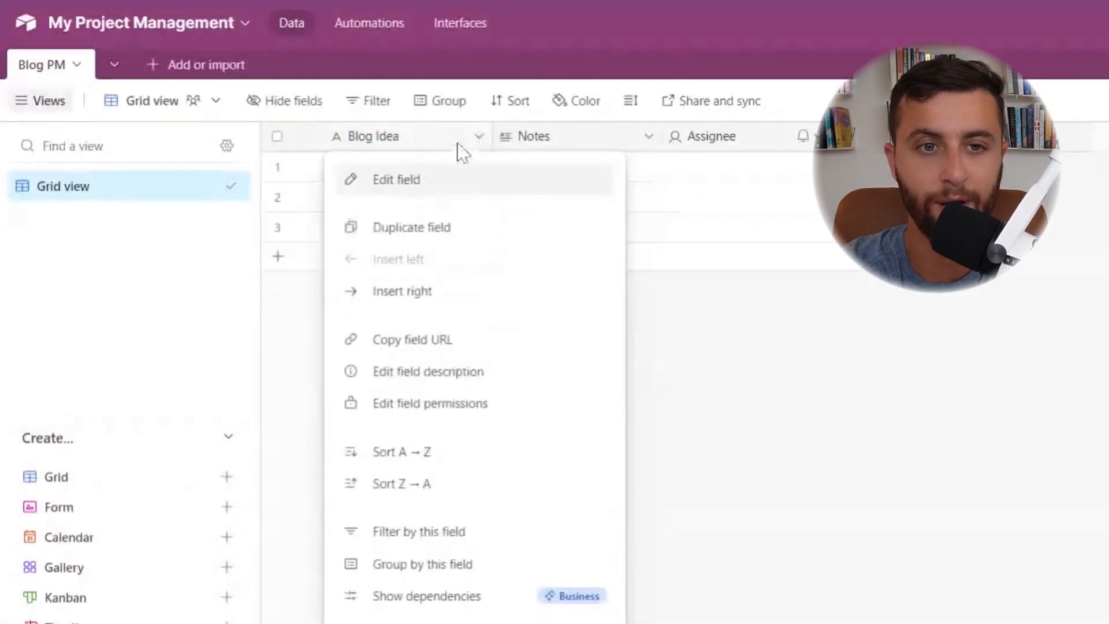
left_click(396, 179)
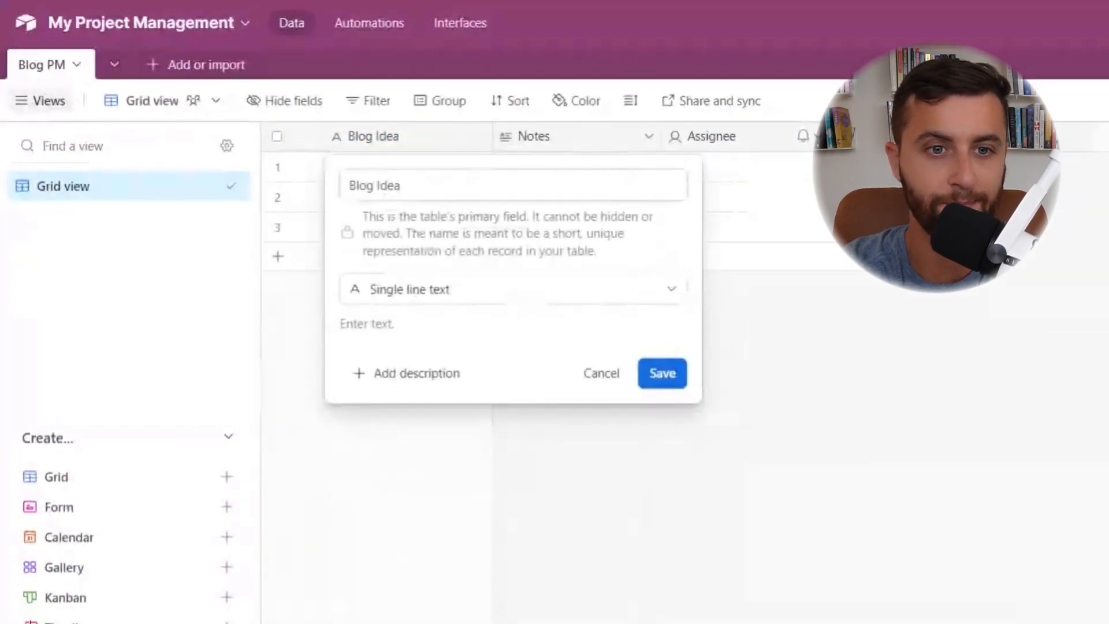
left_click(509, 289)
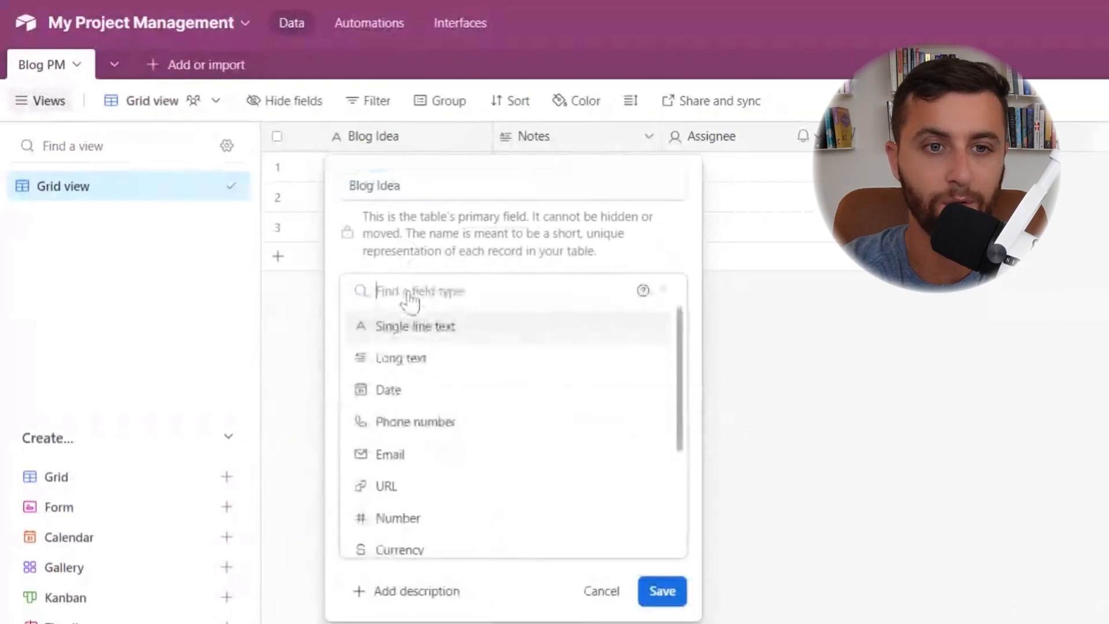
left_click(601, 590)
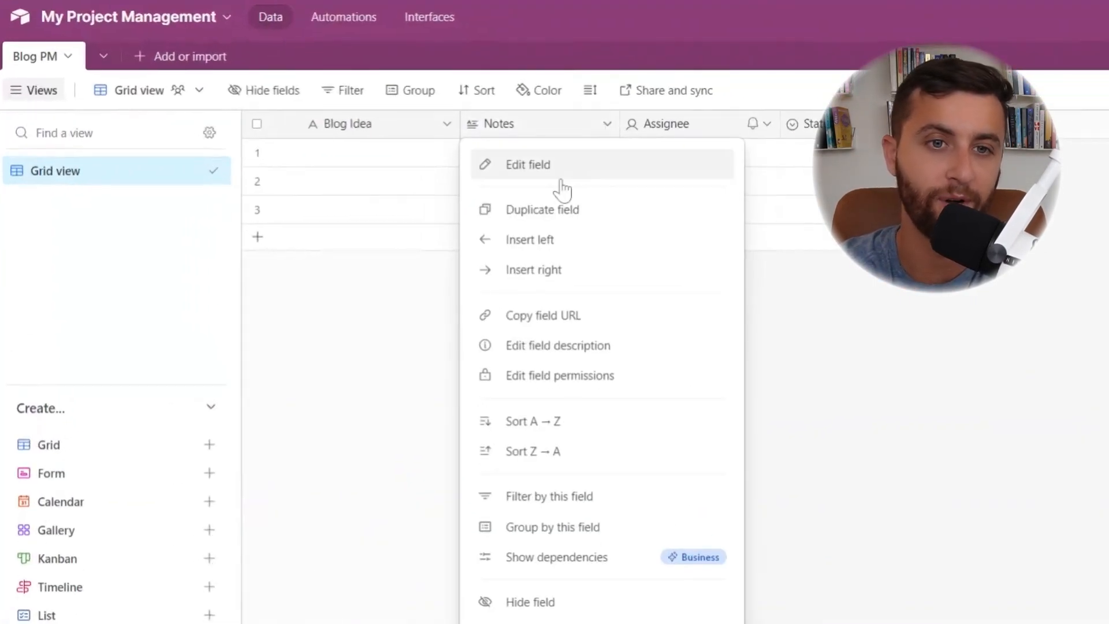
Edit the Notes field's settings and type 'Stages' as its name.
left_click(526, 165)
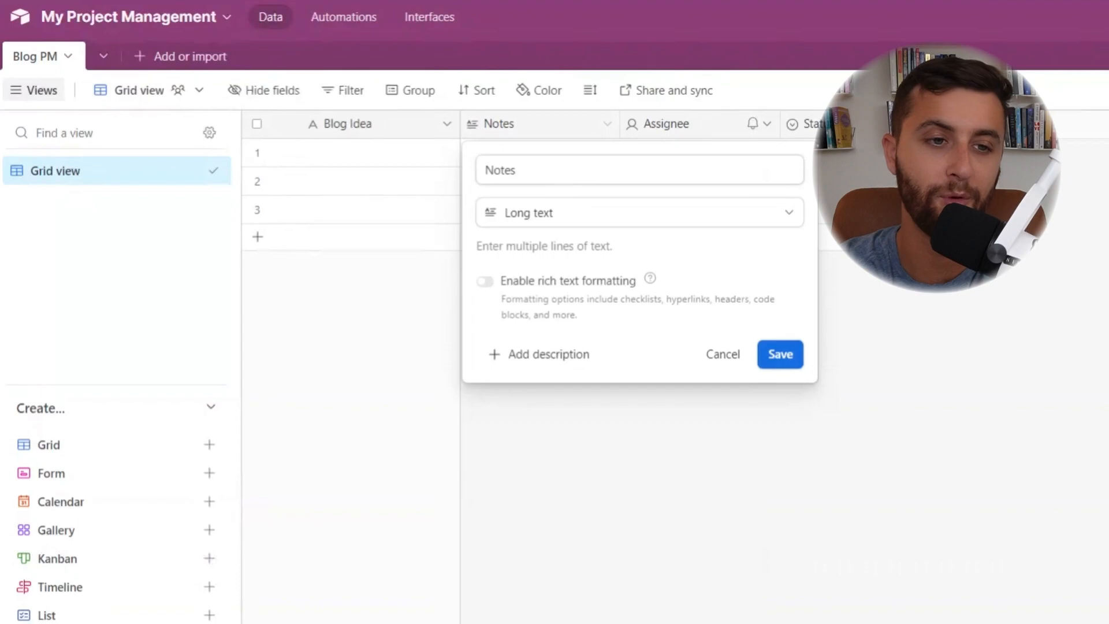
mouse_move(391, 101)
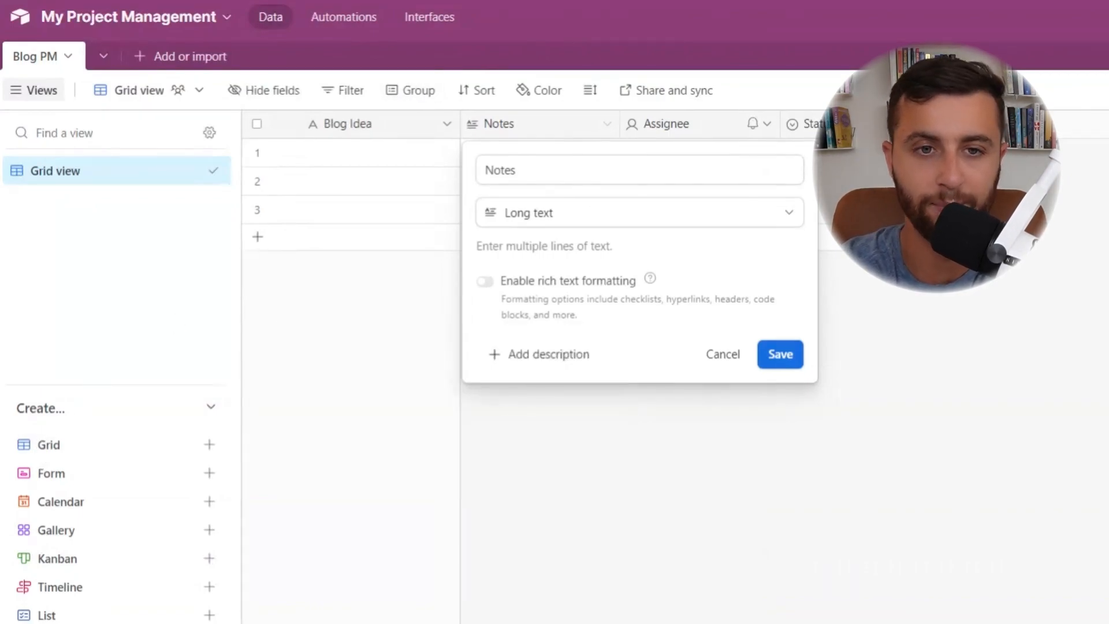
type("Stages")
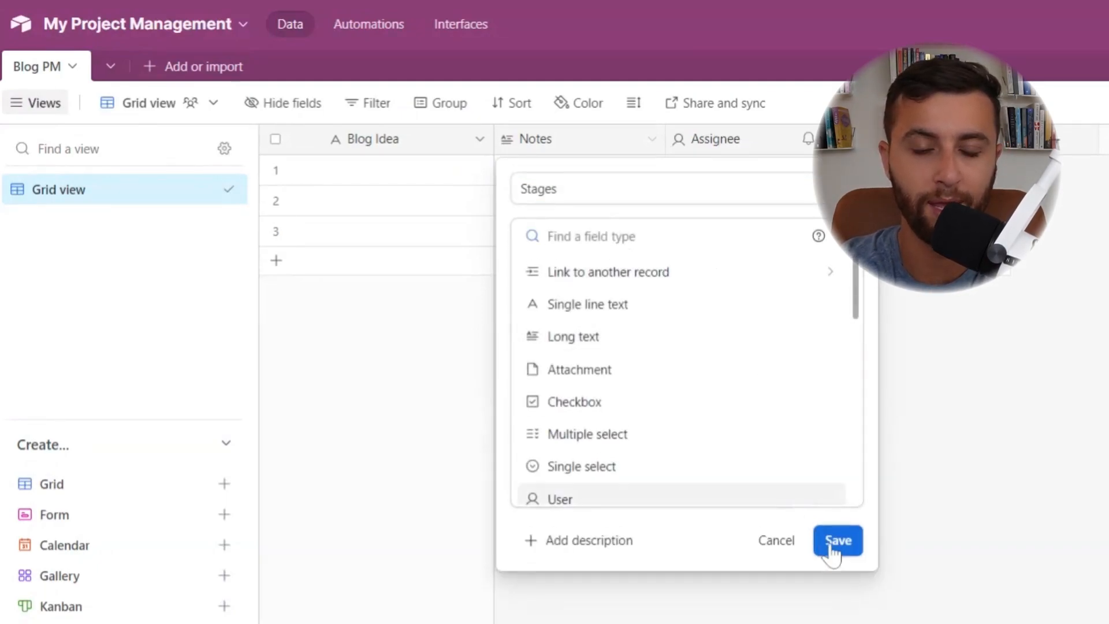
Save Stages, then rename Assignee to Team Member and Status to Due Date.
left_click(837, 541)
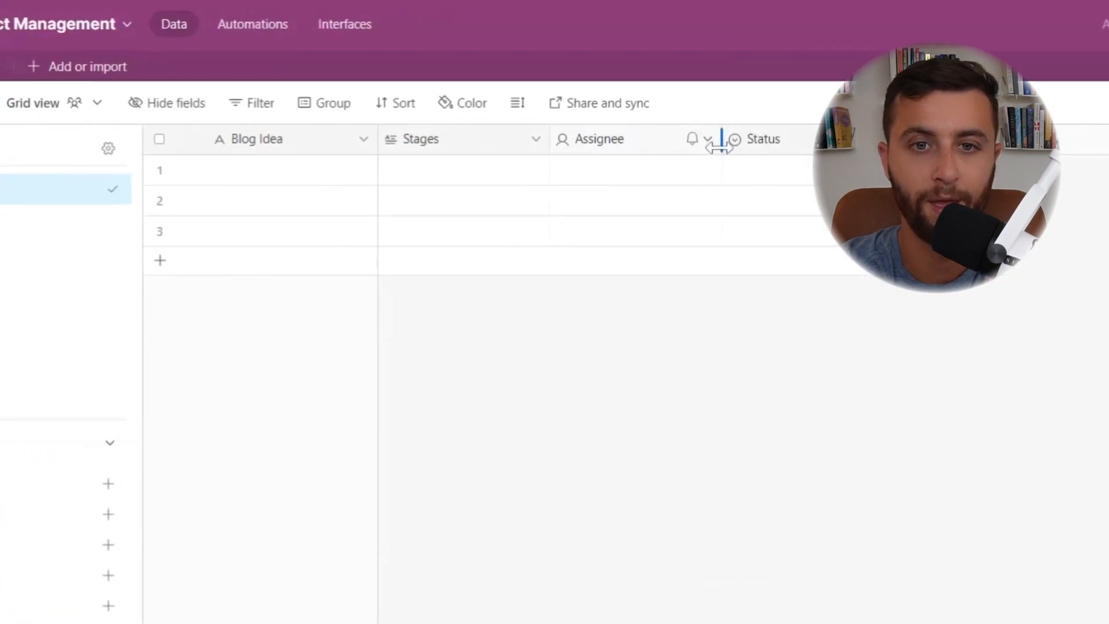
left_click(706, 139)
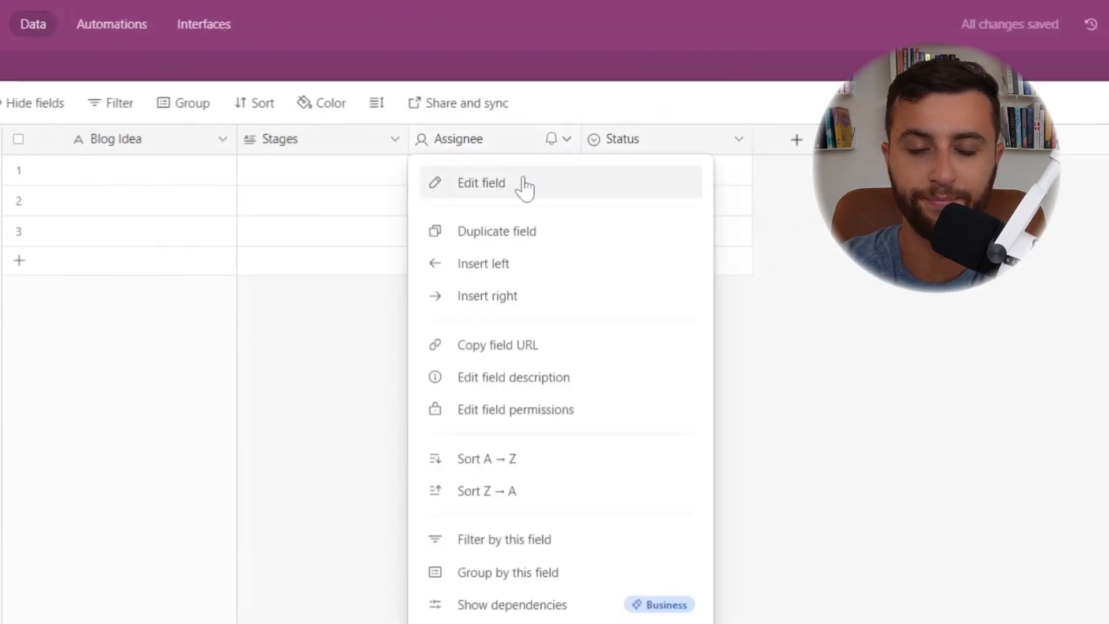
left_click(481, 183)
type("Team Mem")
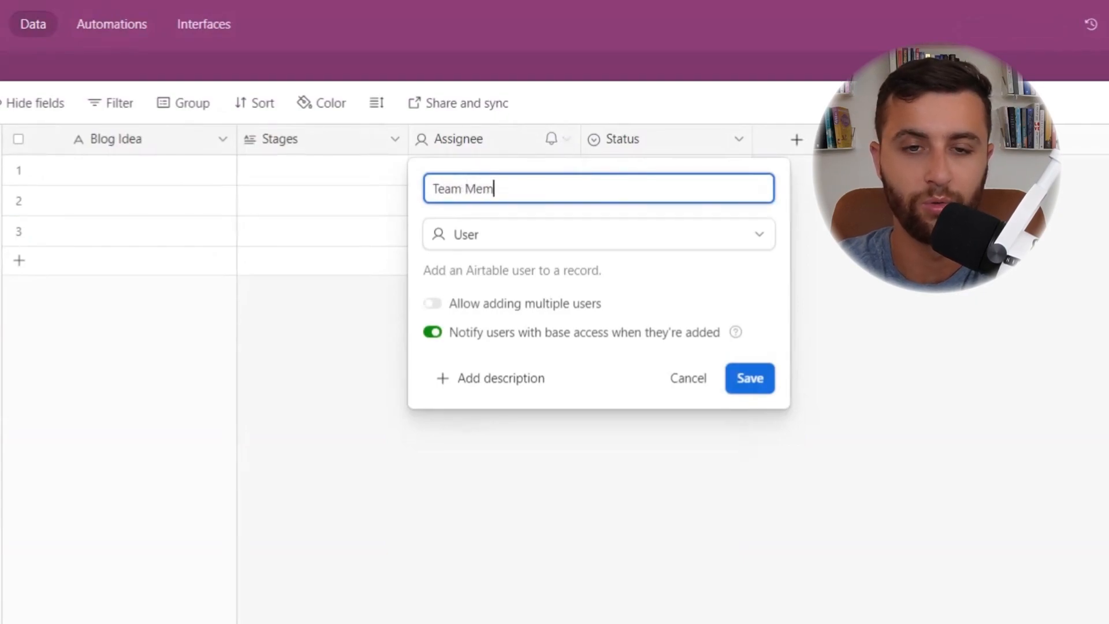
left_click(658, 139)
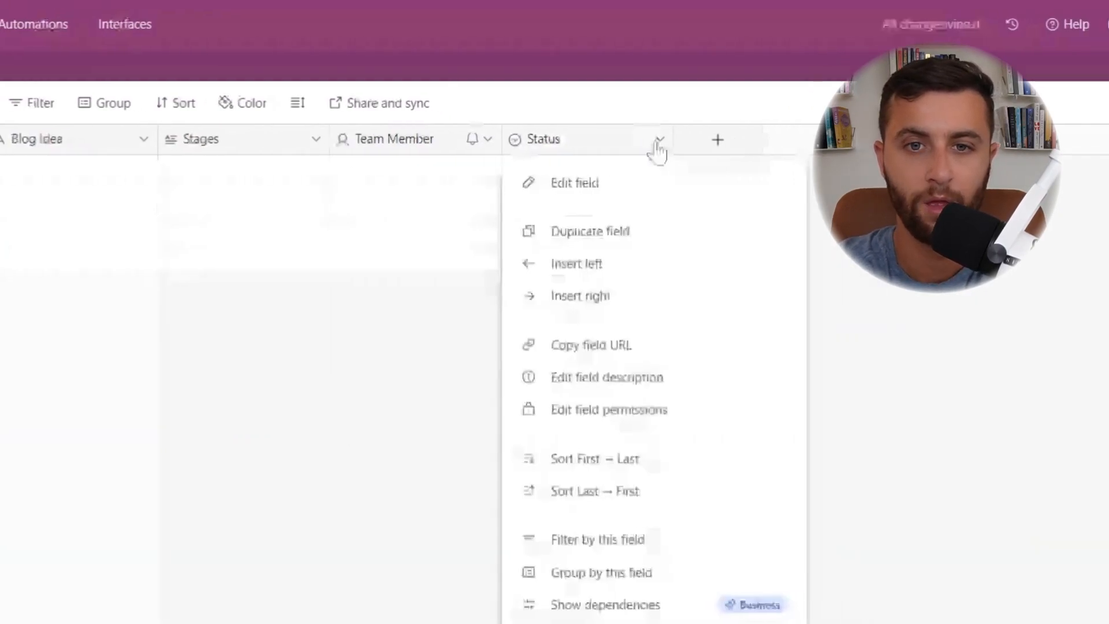
left_click(574, 182)
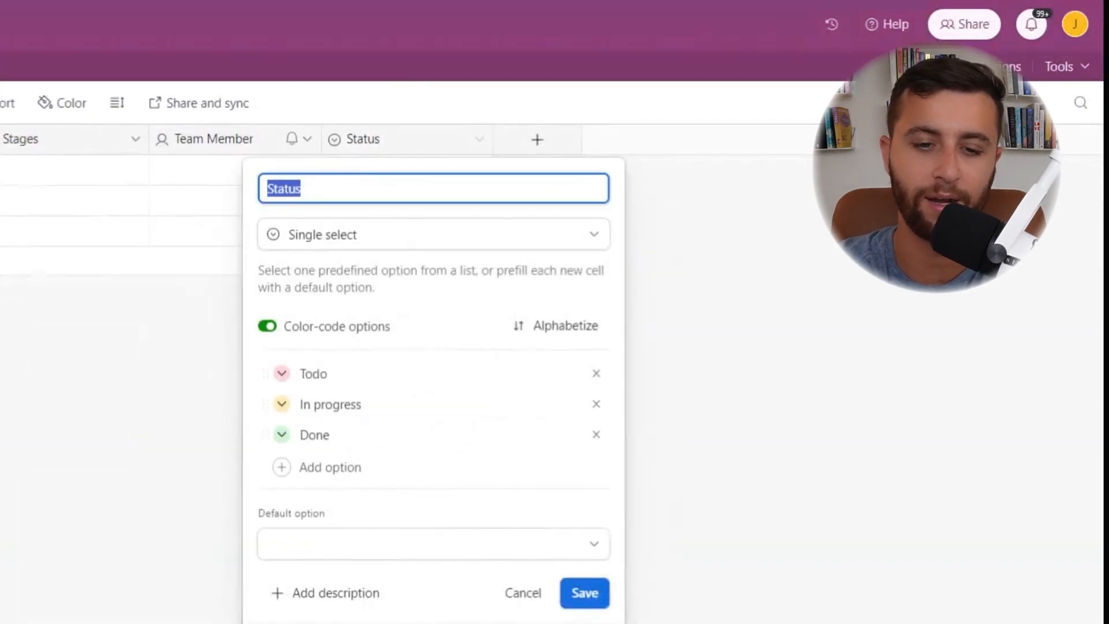
type("Due Date")
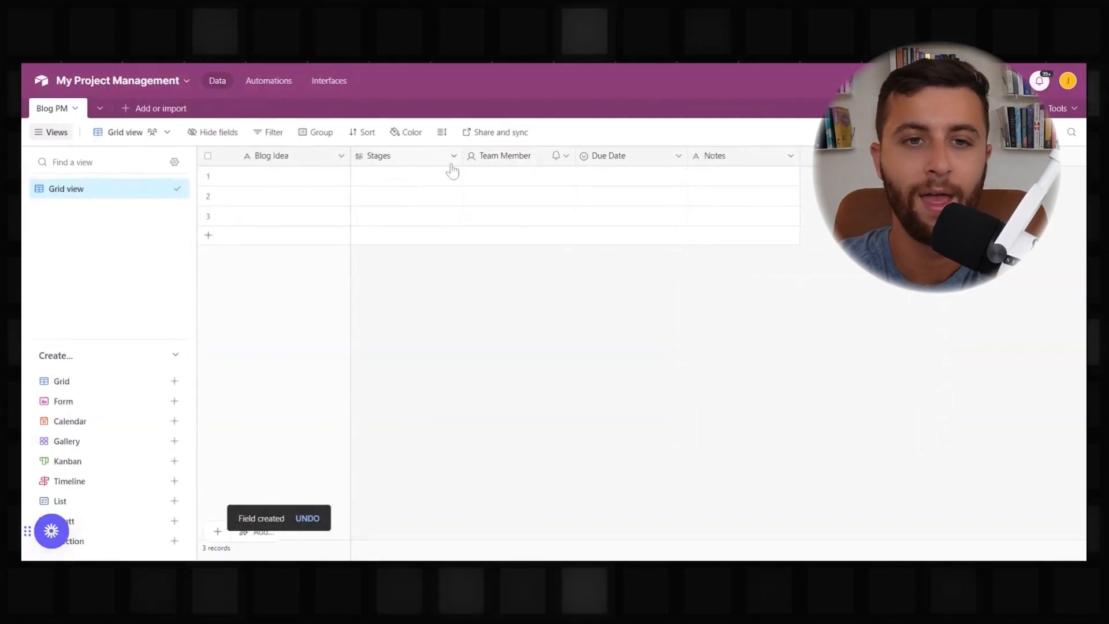
Change the Stages field's type to Single select.
left_click(454, 156)
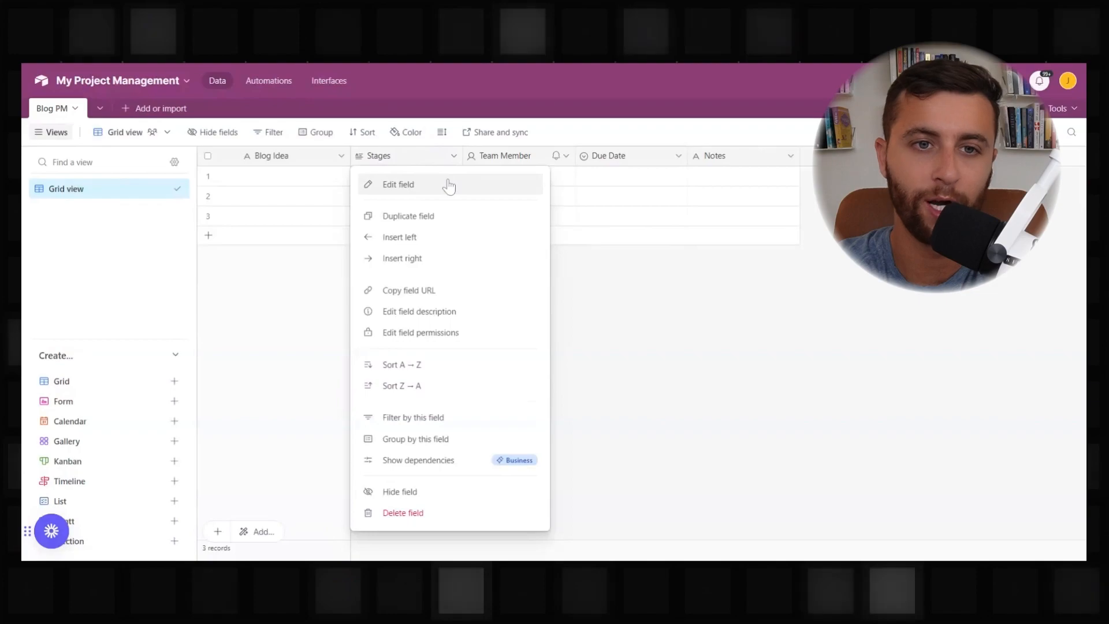
left_click(397, 184)
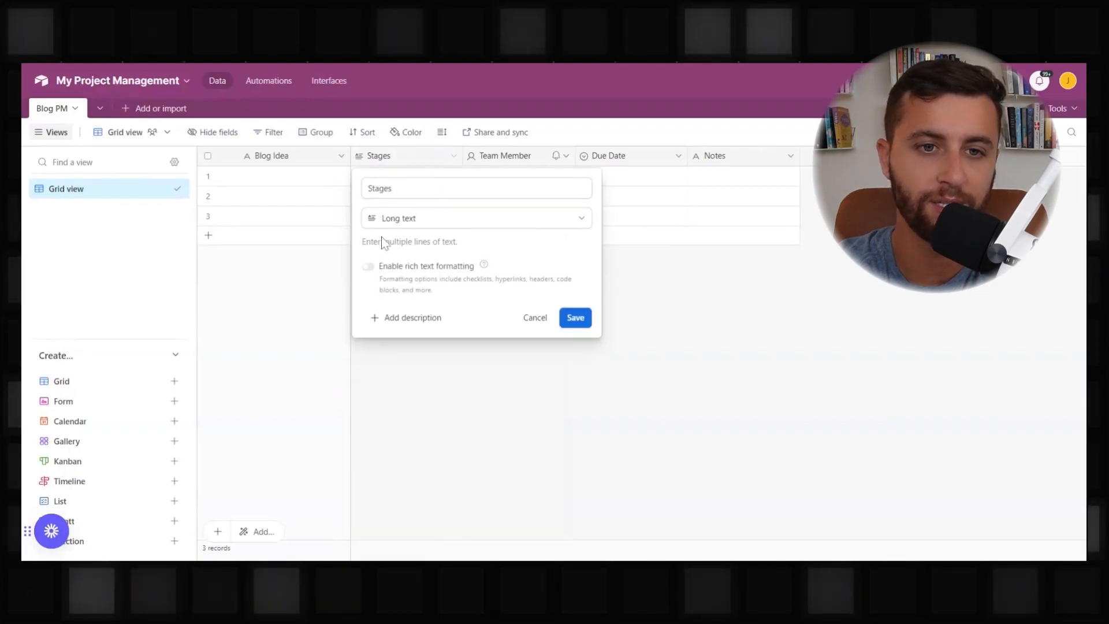
left_click(475, 218)
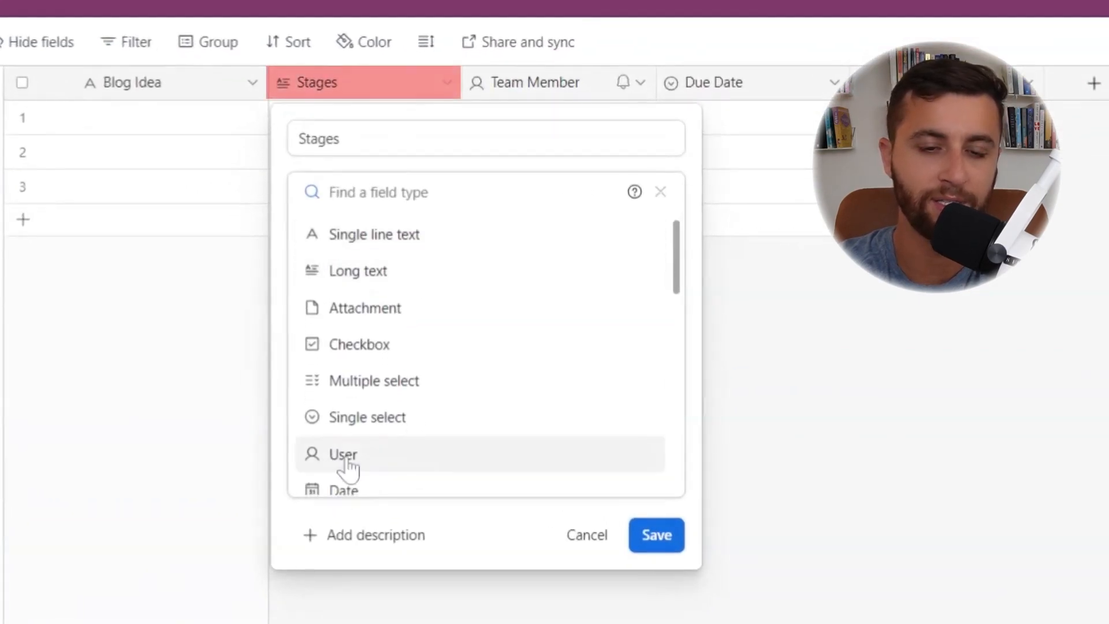
left_click(367, 416)
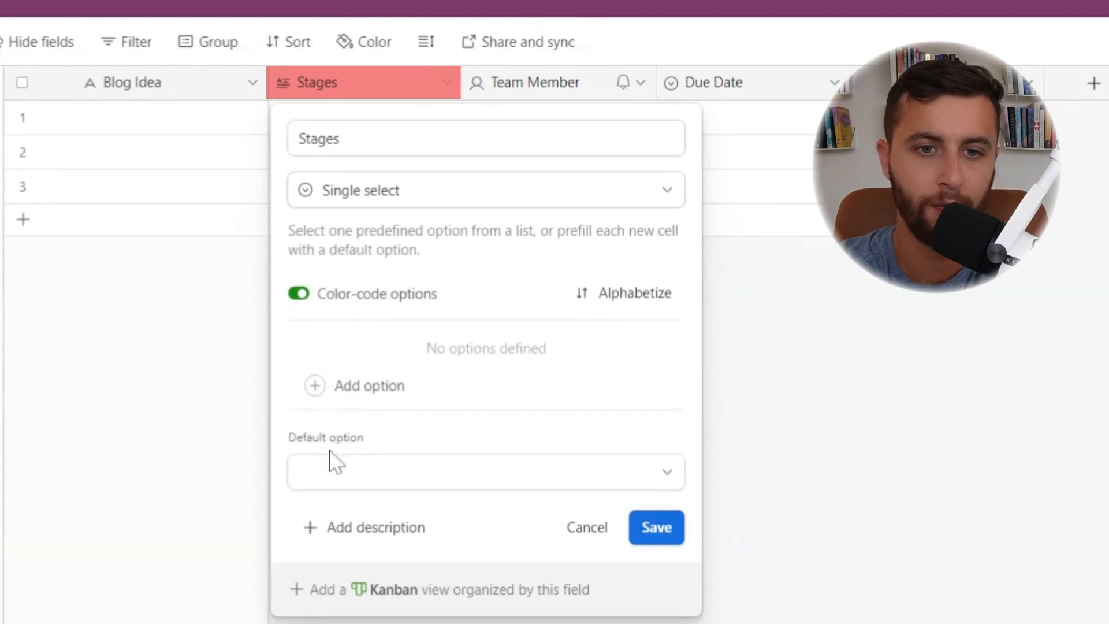
Add options Idea Stage, Writing, Editing, Completed, Scheduled and Posted, then save.
left_click(369, 384)
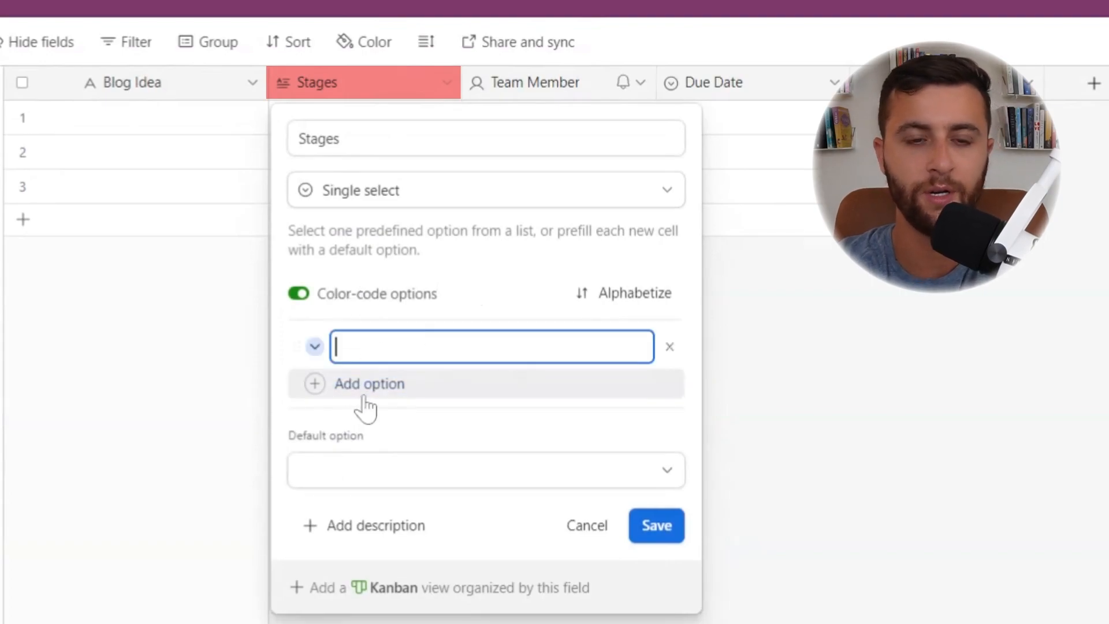
type("Idea Stat")
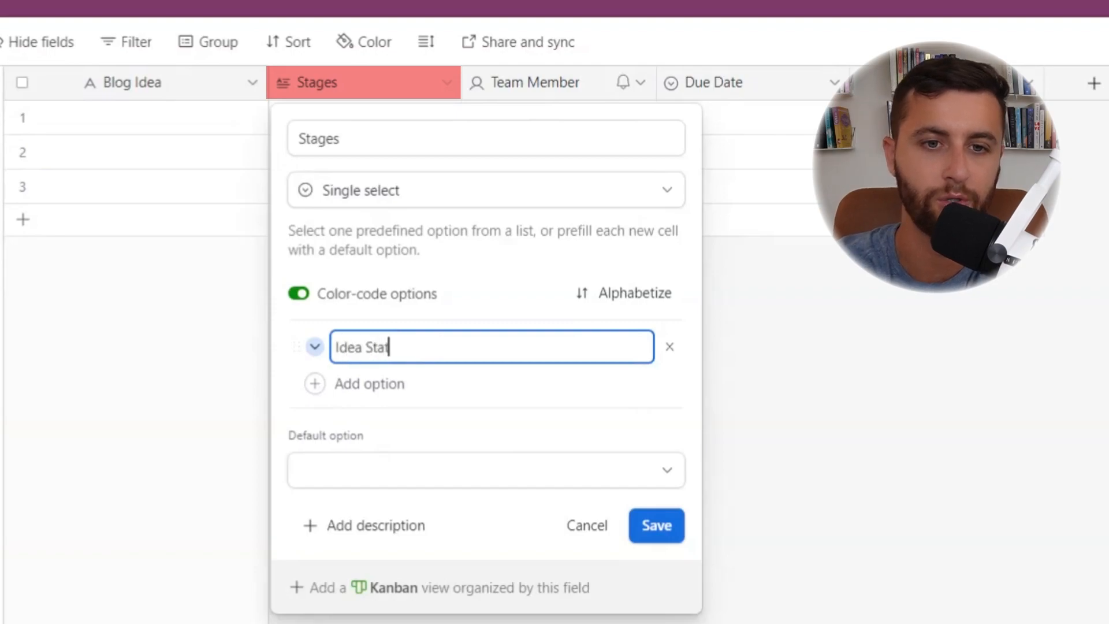
left_click(368, 383)
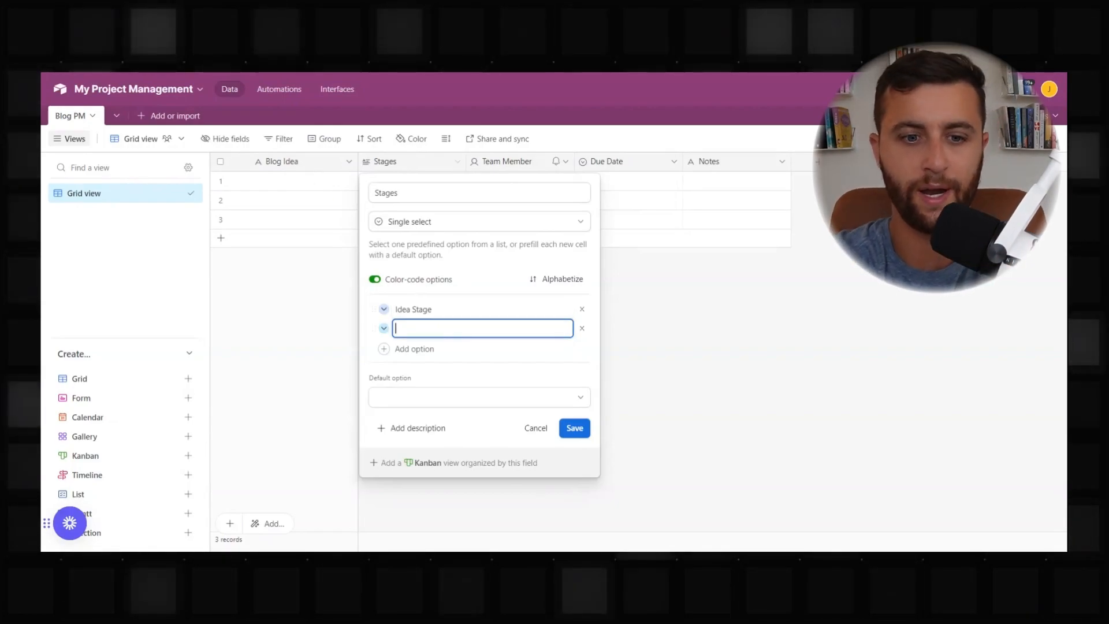
type("Editing")
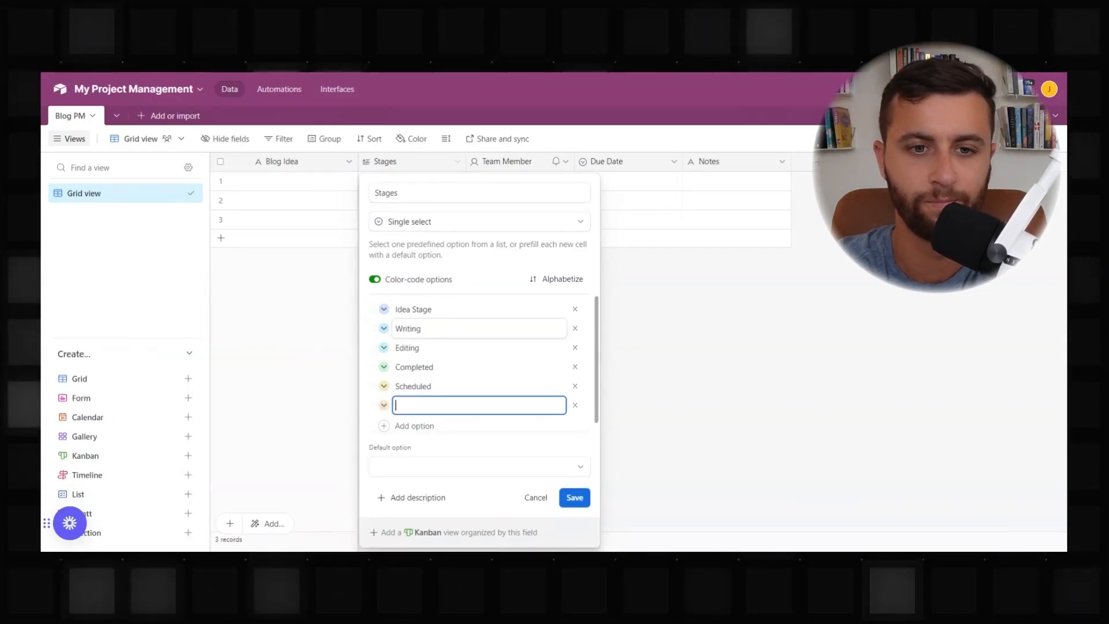
type("Posted")
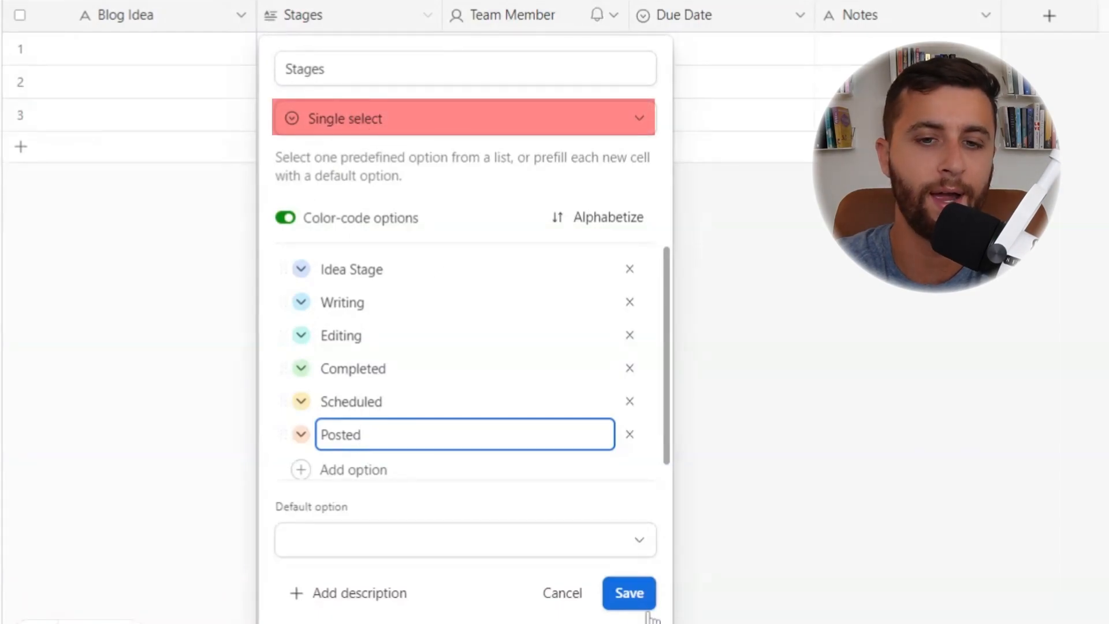
left_click(628, 593)
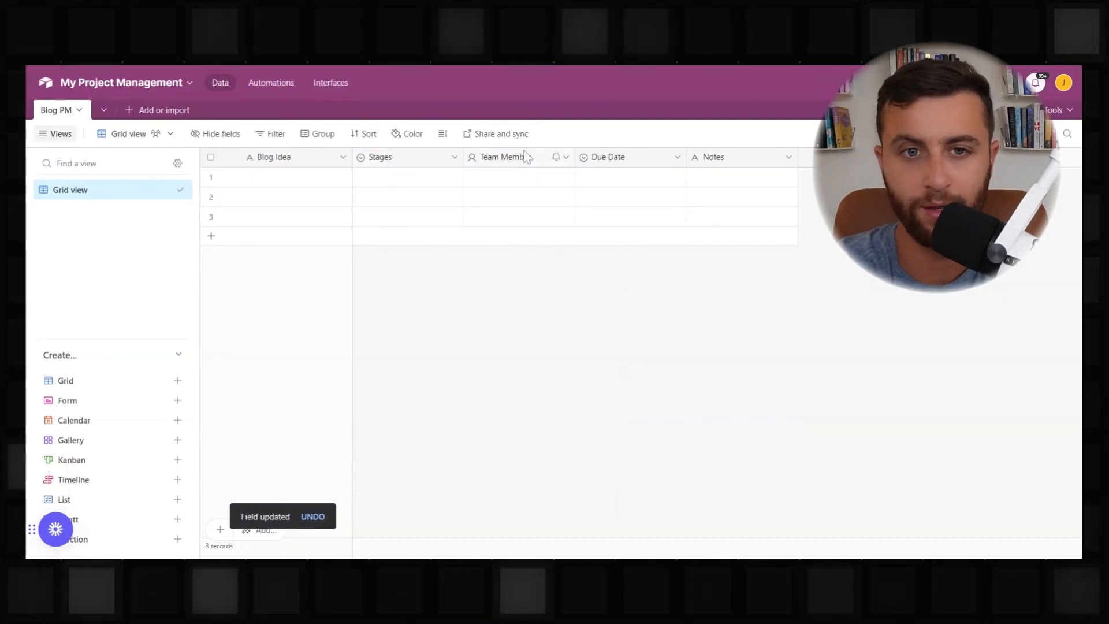
Change the Team Member field's type to Single select.
left_click(565, 156)
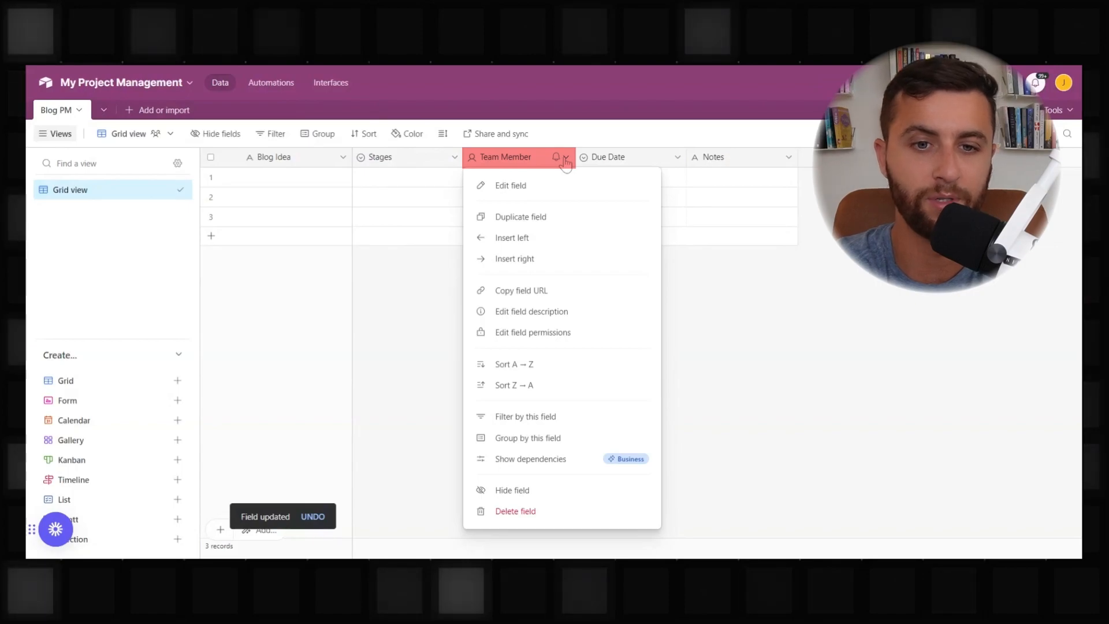
left_click(510, 185)
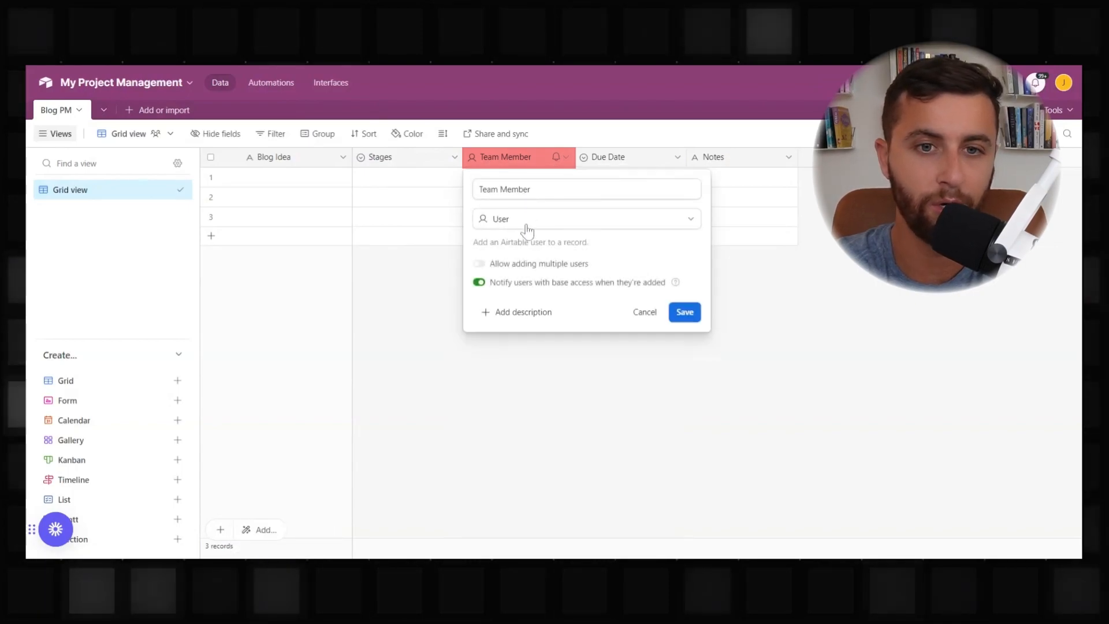
left_click(584, 219)
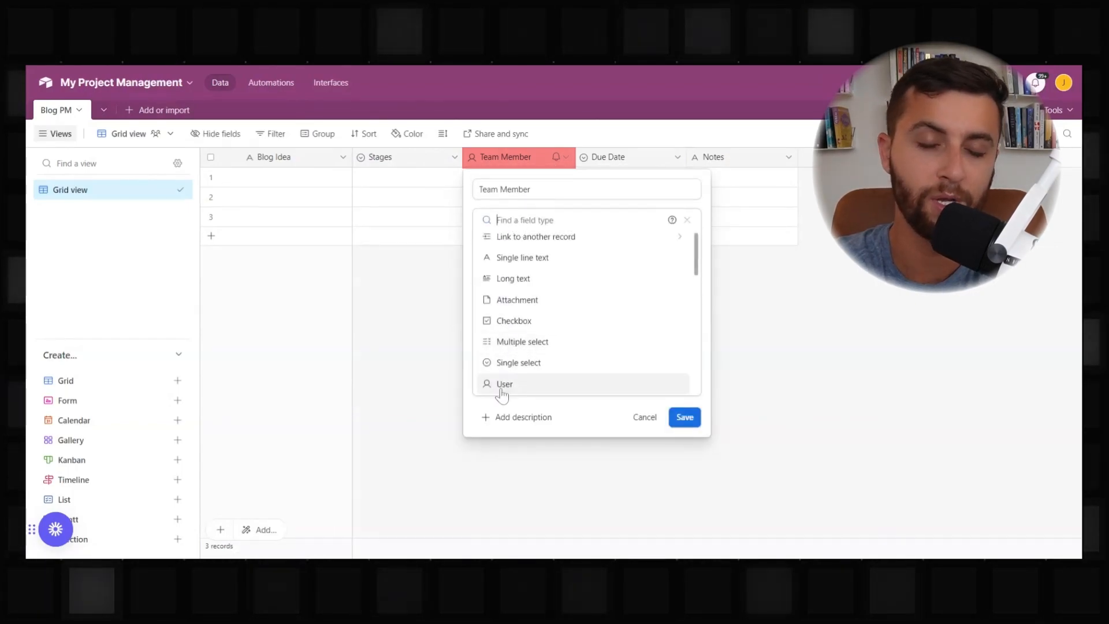
mouse_move(504, 384)
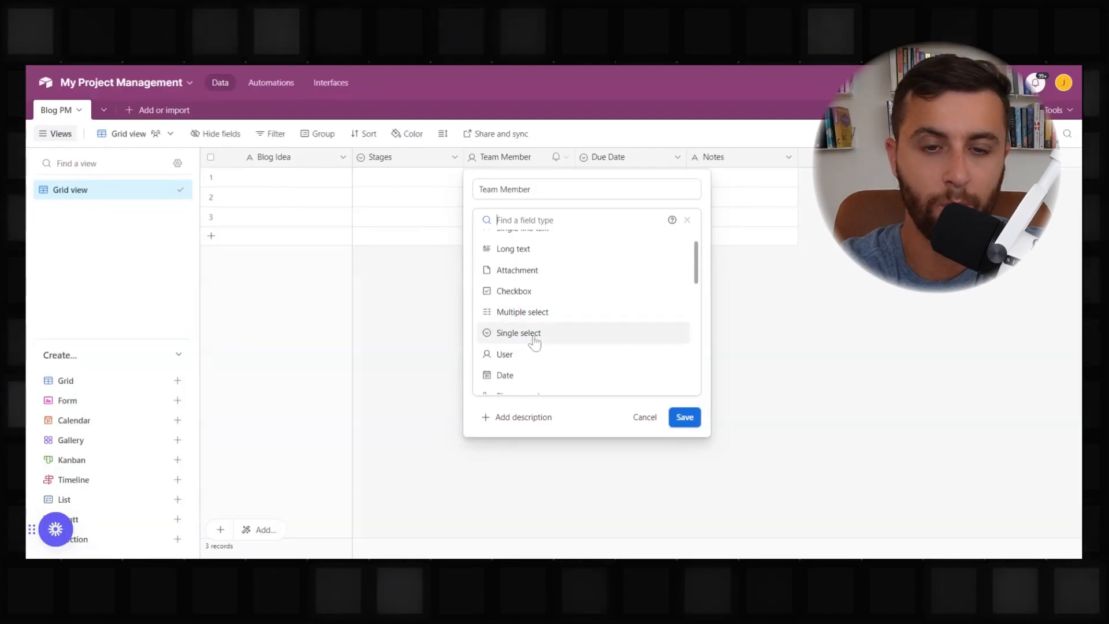
left_click(517, 332)
type("Tyler")
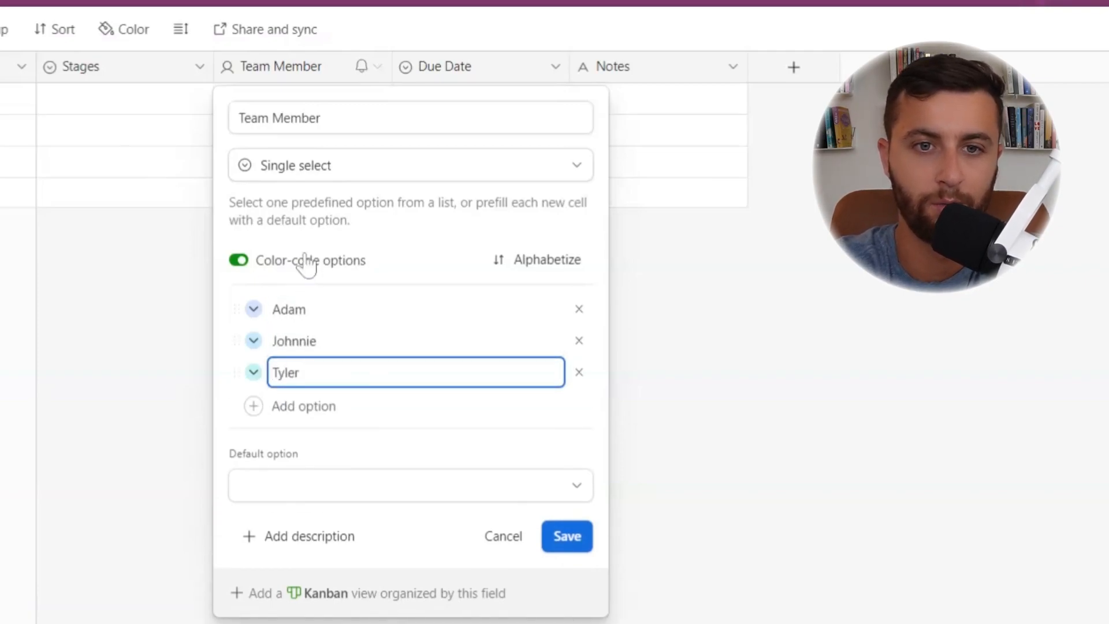
Rename it 'Blog Writer' with writer name options, and create a Project Manager field.
type("Blog Writer")
type("Ann")
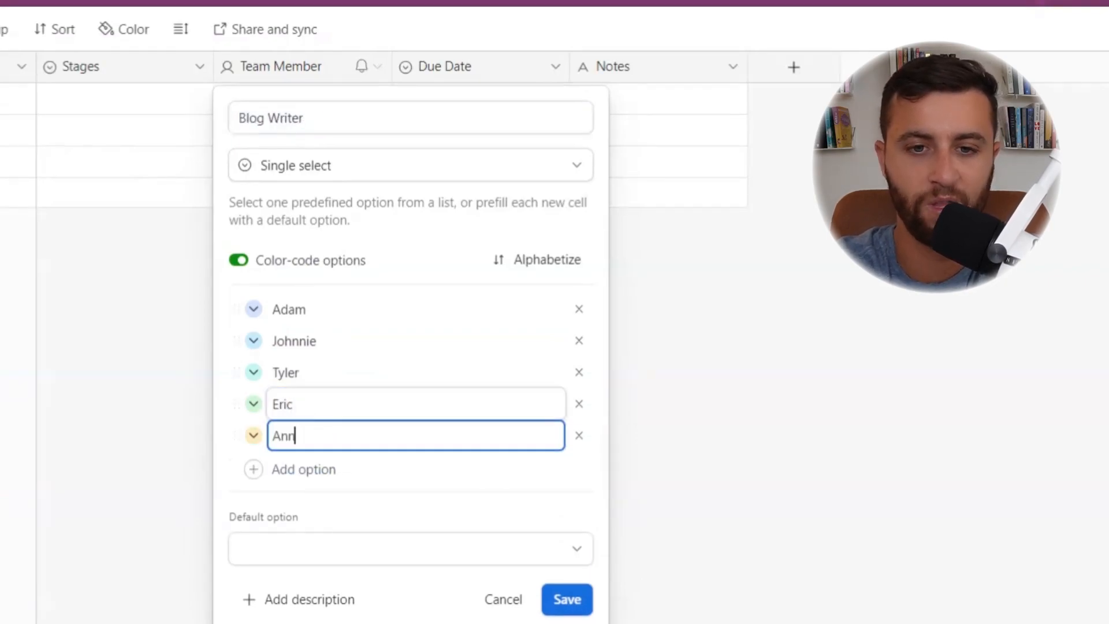
type("a")
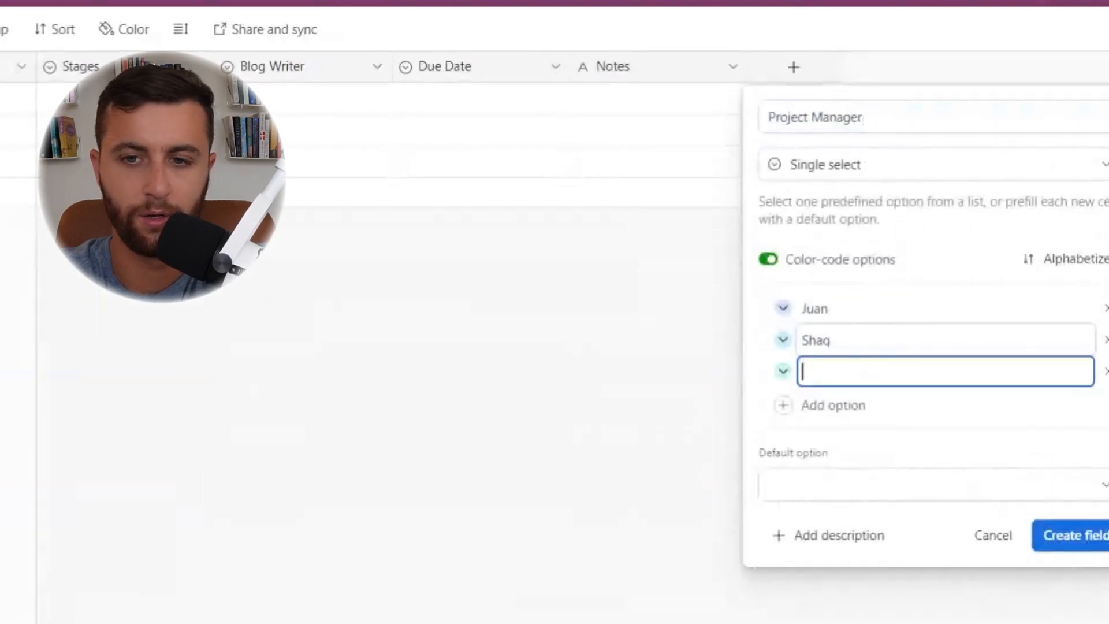
type("Ko")
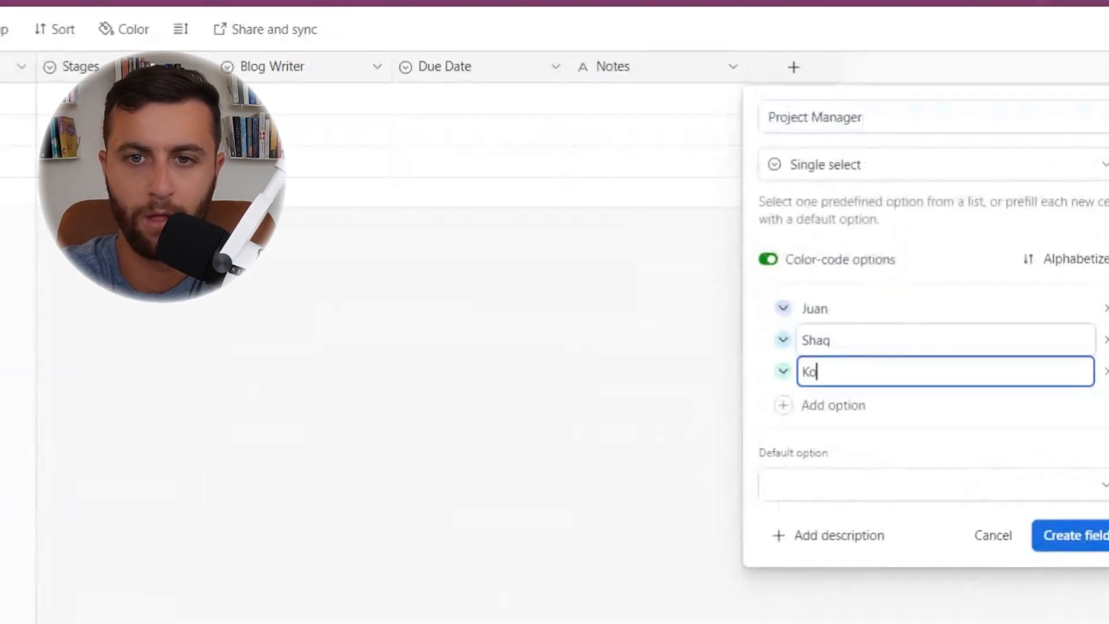
left_click(1075, 535)
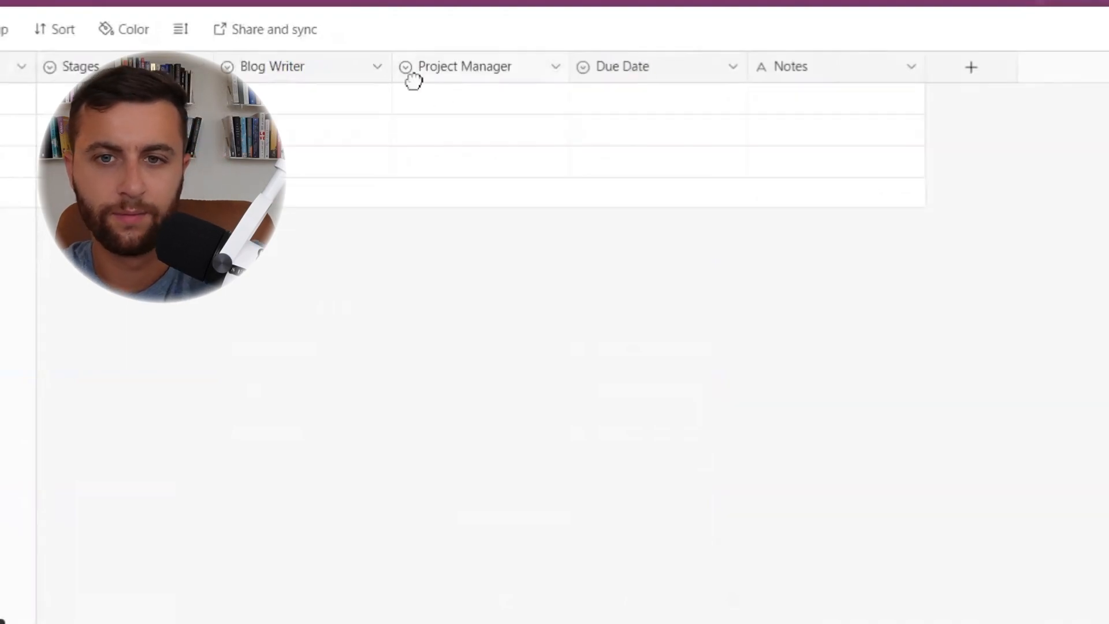
Make Due Date a date field and confirm Notes as long text.
left_click(658, 66)
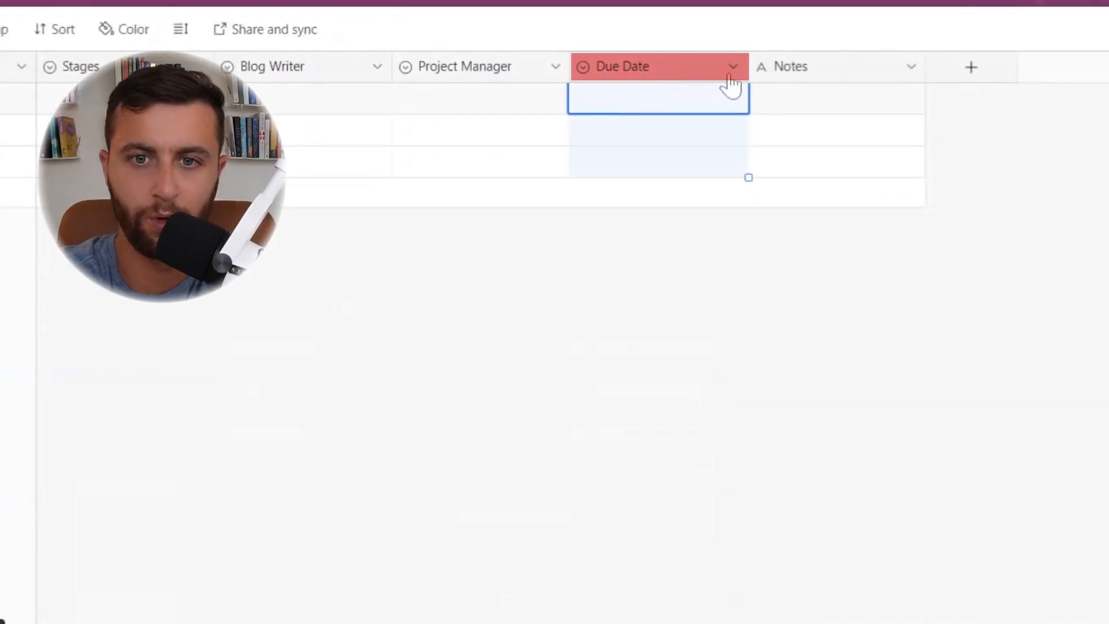
left_click(733, 67)
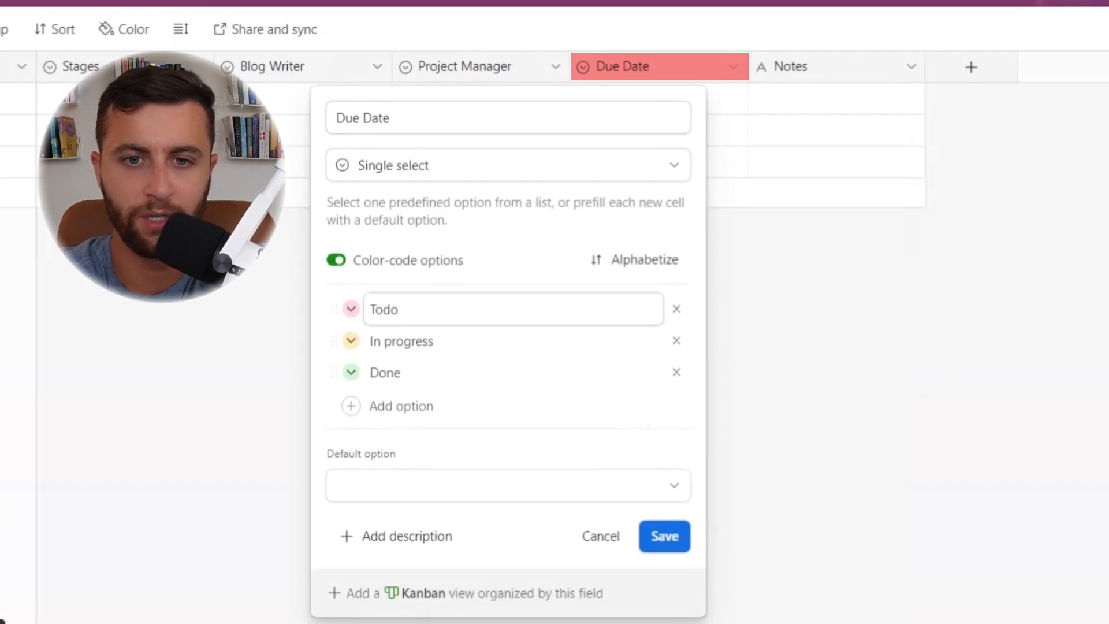
left_click(507, 165)
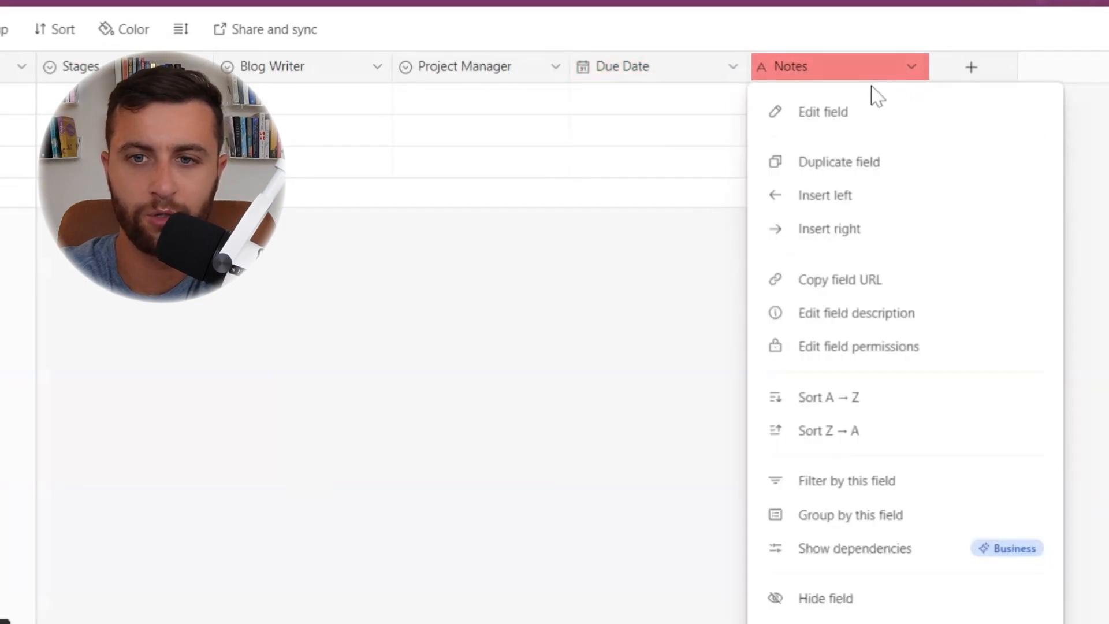
left_click(822, 111)
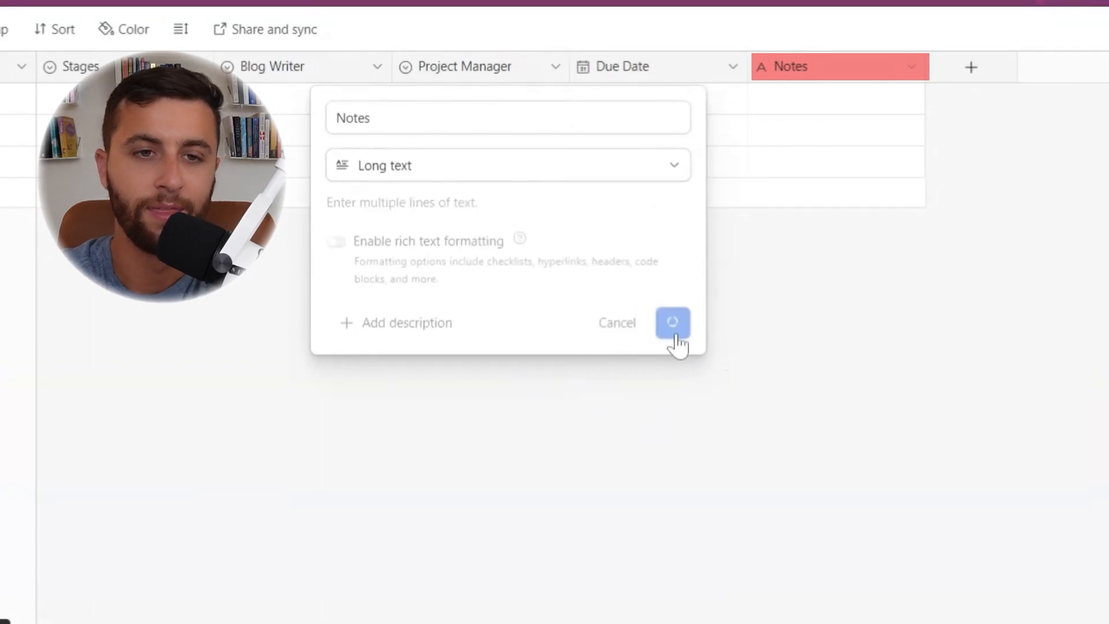
left_click(672, 322)
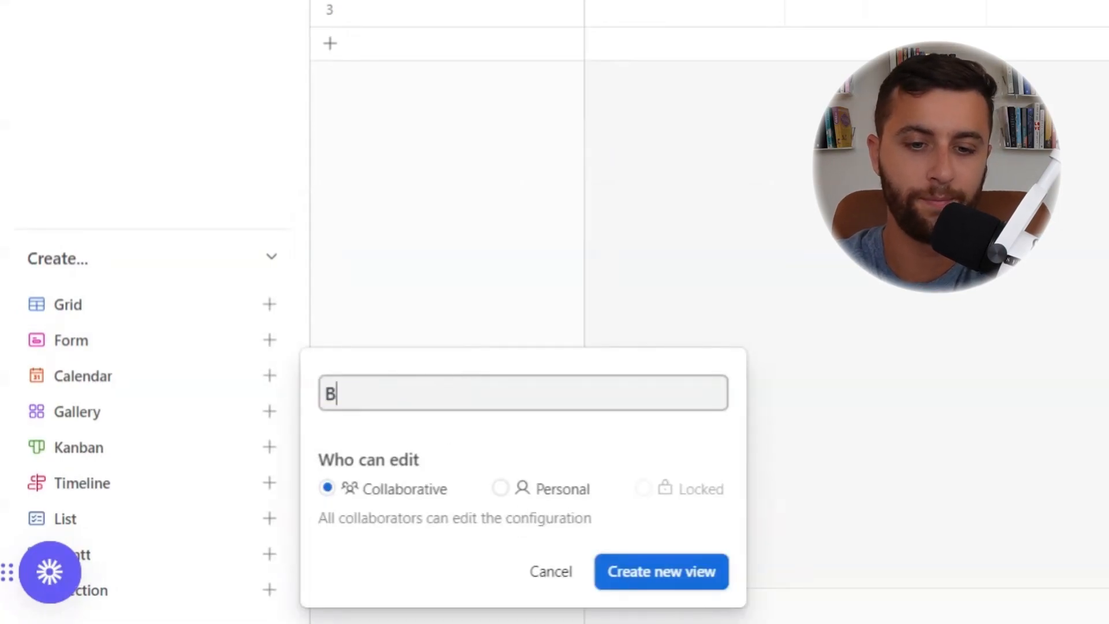
Name the new collaborative form view 'Blog Form' and create it.
type("log Form")
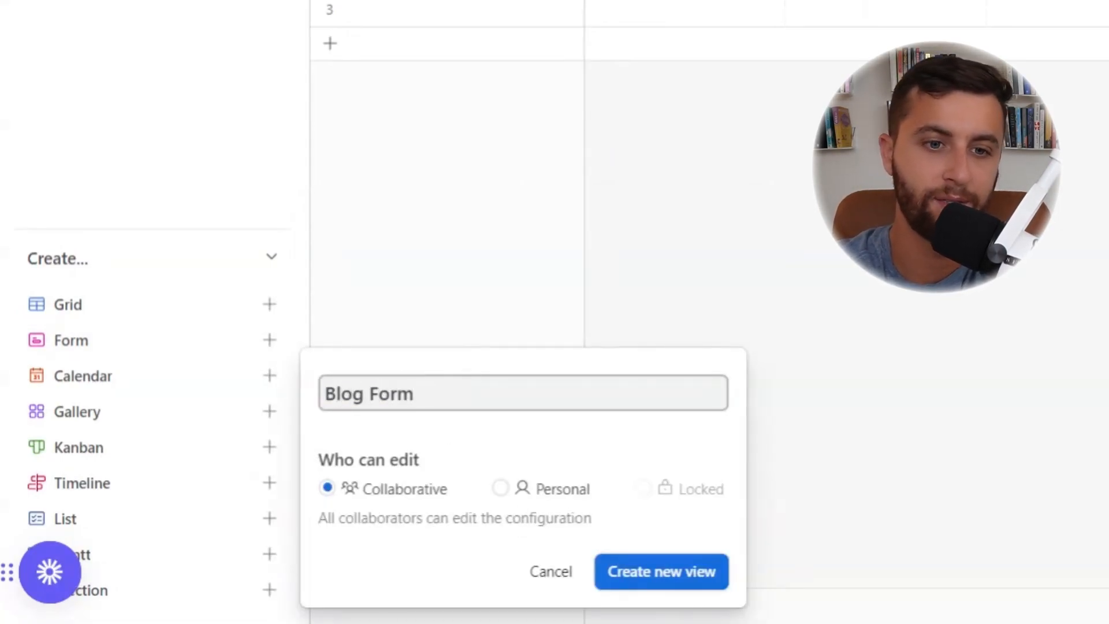
left_click(661, 571)
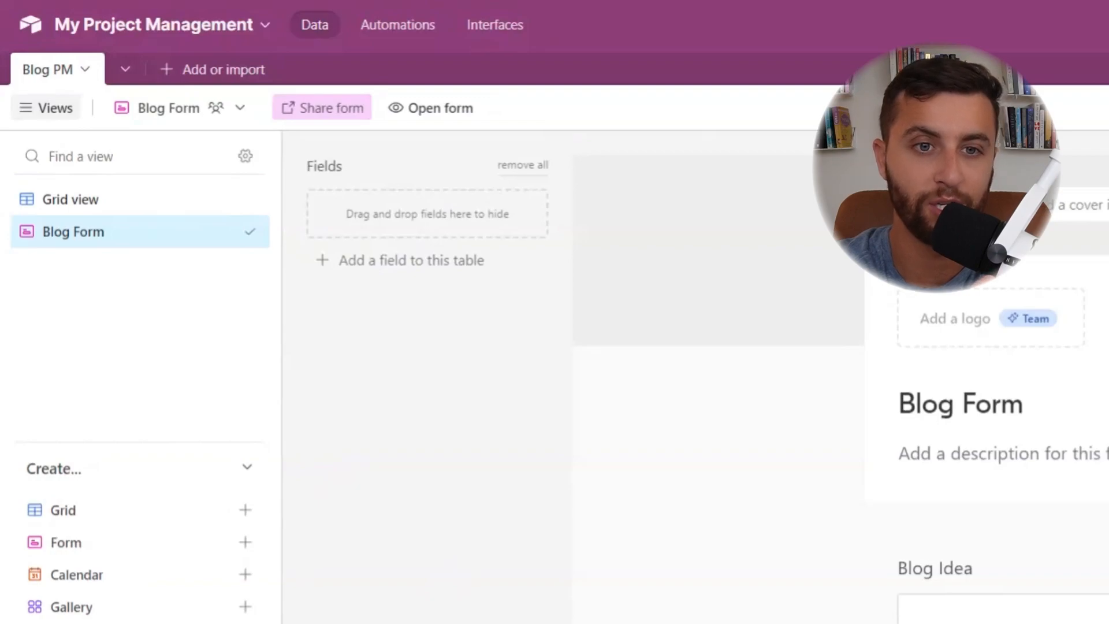
Open the live form and enter 'How to Make Airtable PM Base' as the blog idea.
left_click(321, 108)
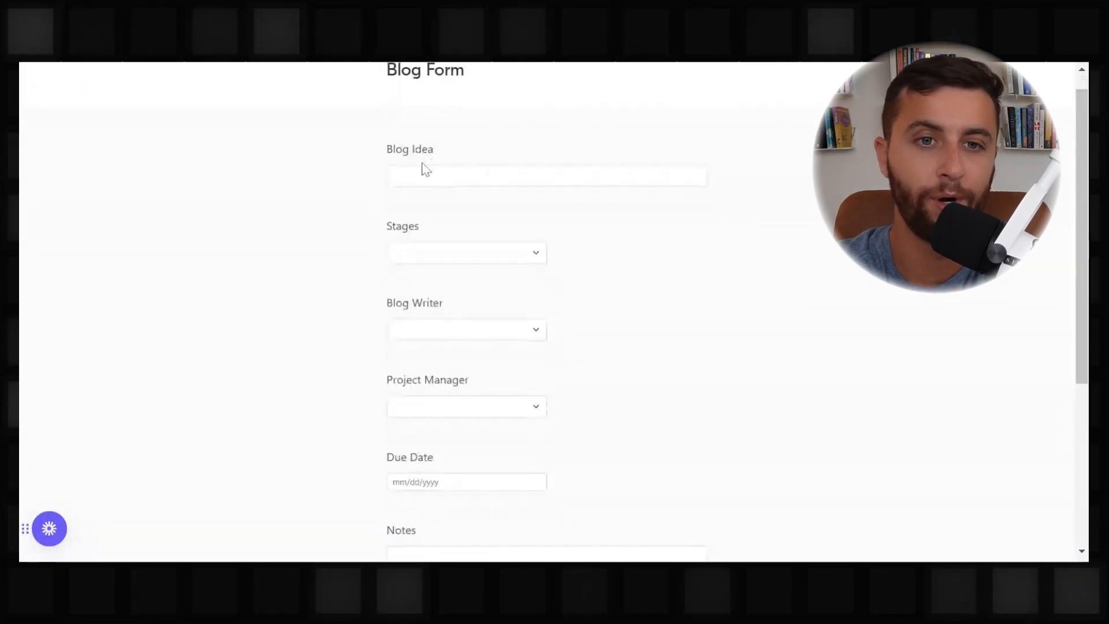
left_click(545, 176)
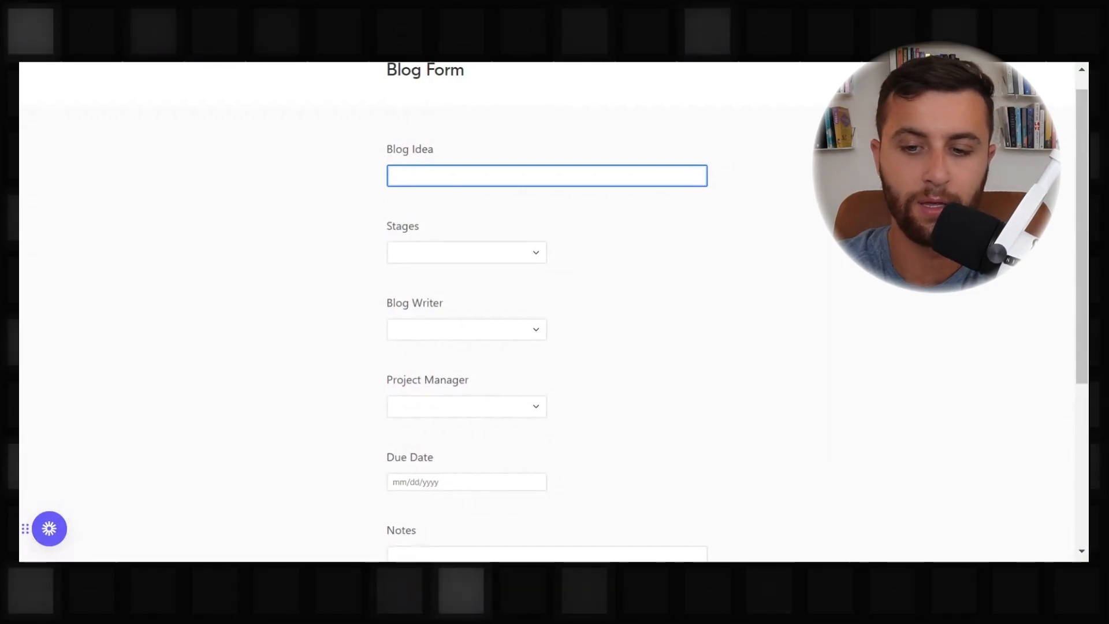
type("How to")
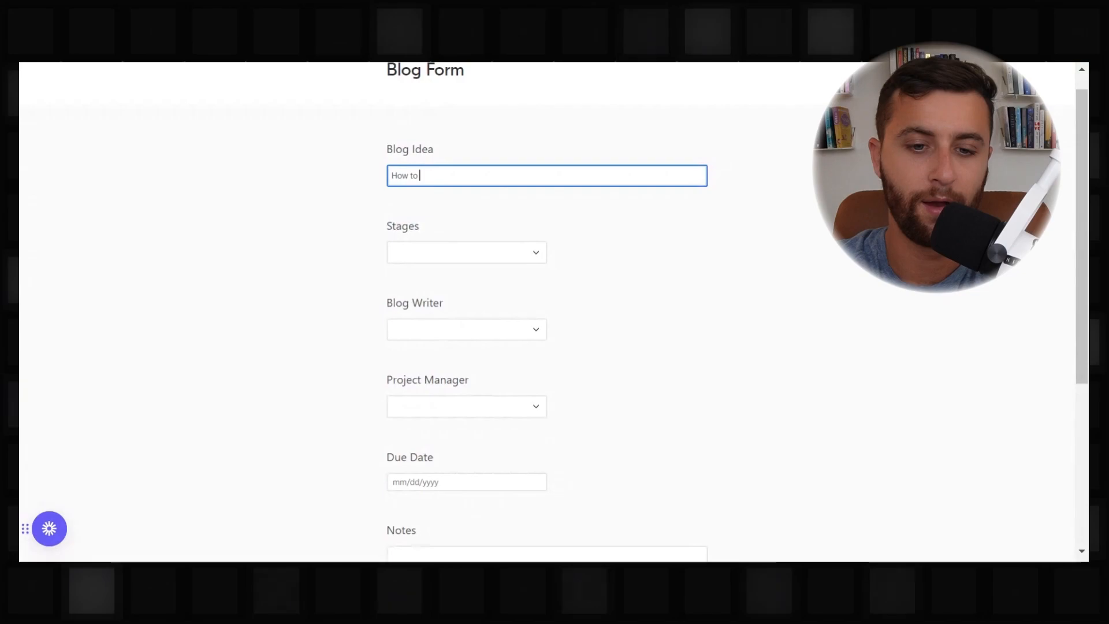
type("Make Airtable PM Base")
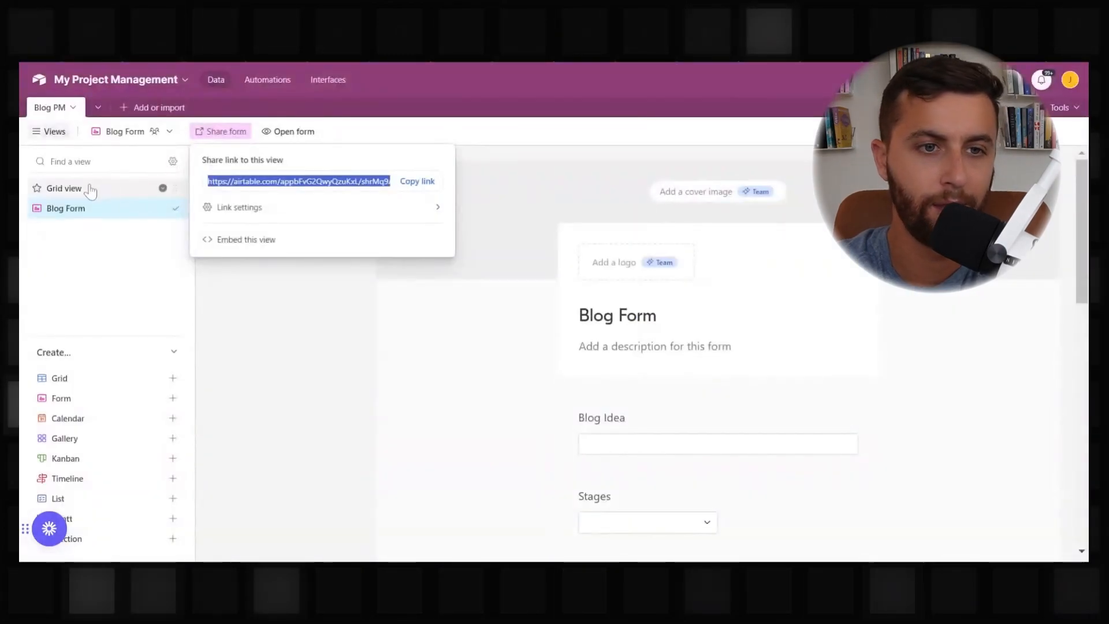
Check the new fourth record in Grid view, then reopen the live form.
left_click(64, 188)
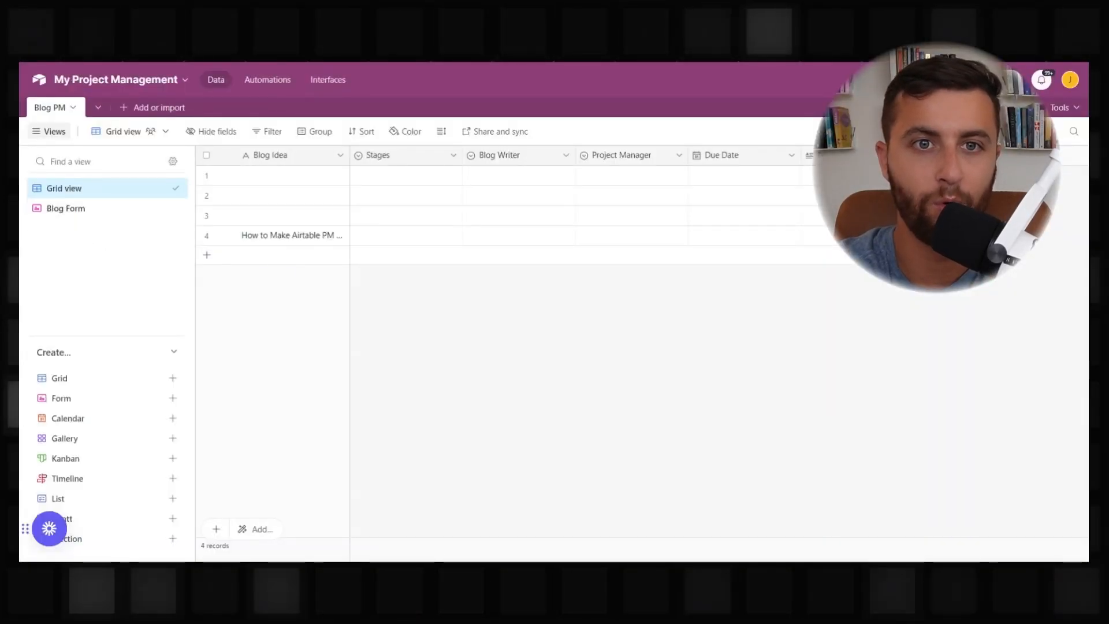
left_click(65, 208)
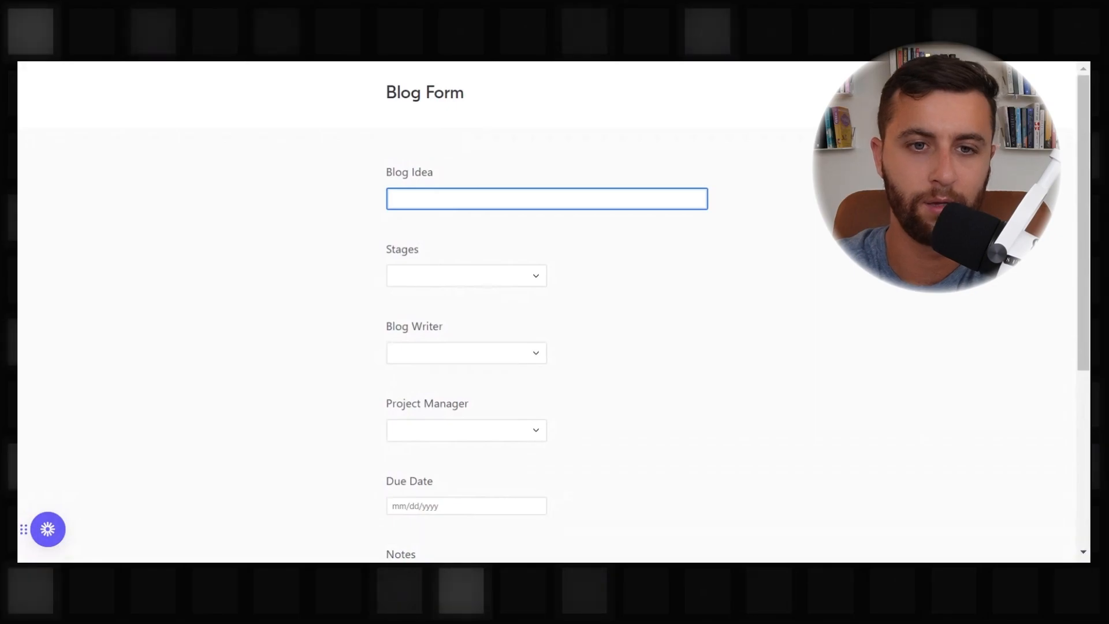
Submit the blog idea 'How to MAKE A Y V' in Idea Stage, due 10/25/2023.
type("How to MAKE A Y V")
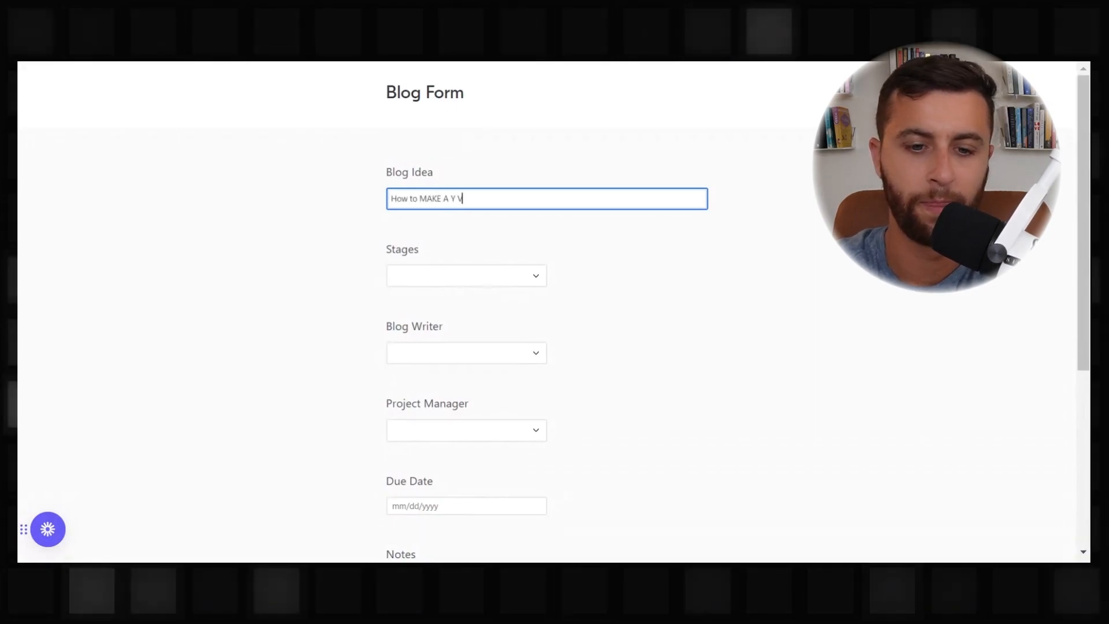
left_click(465, 275)
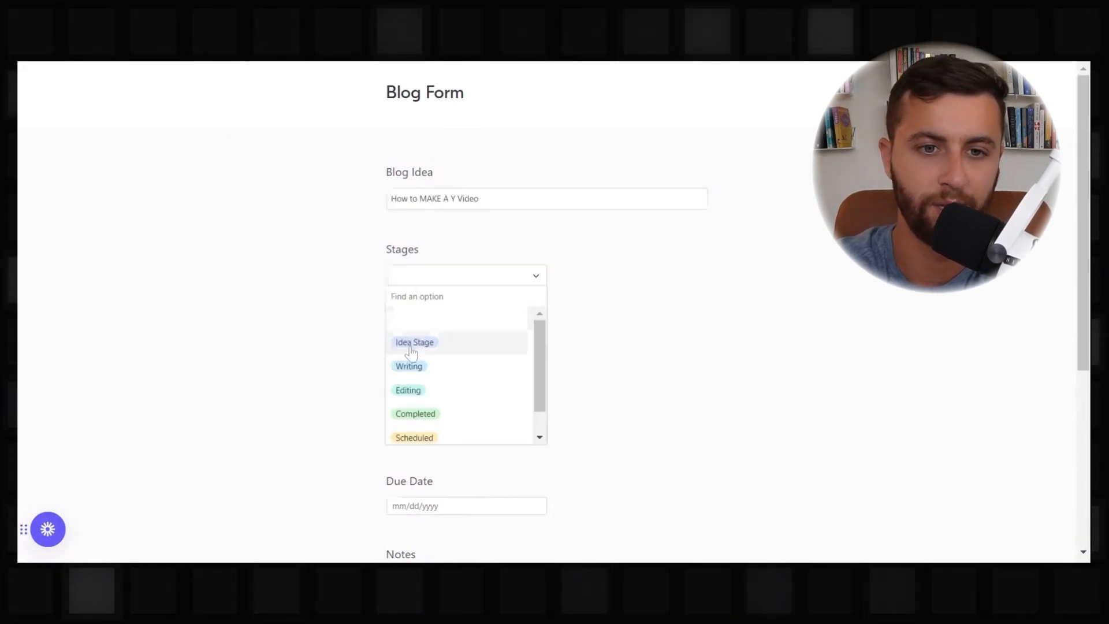
left_click(414, 342)
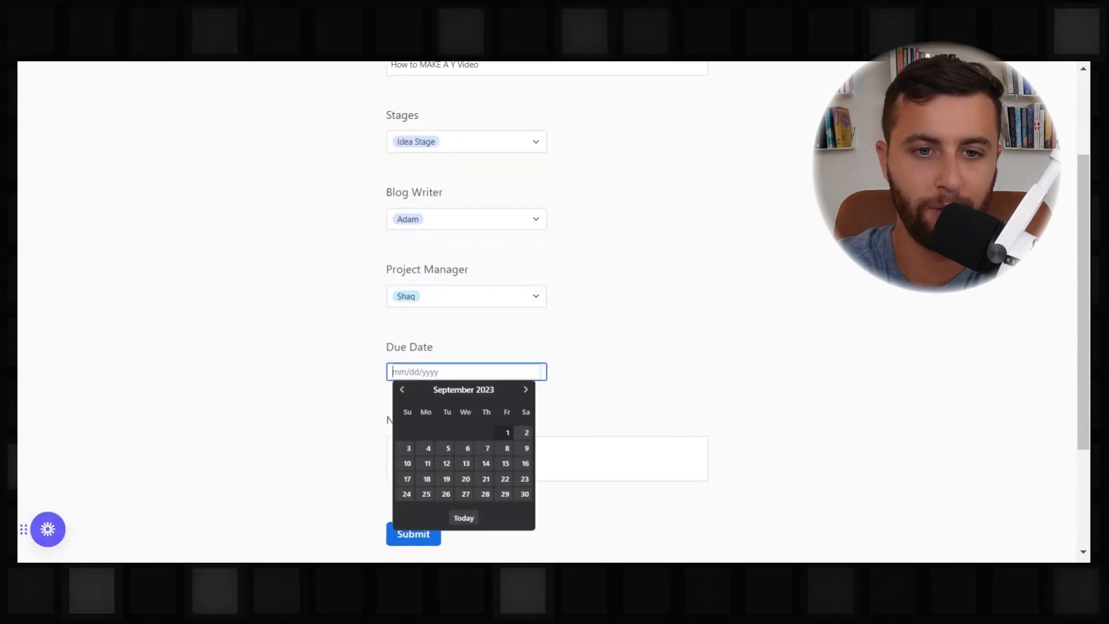
left_click(526, 389)
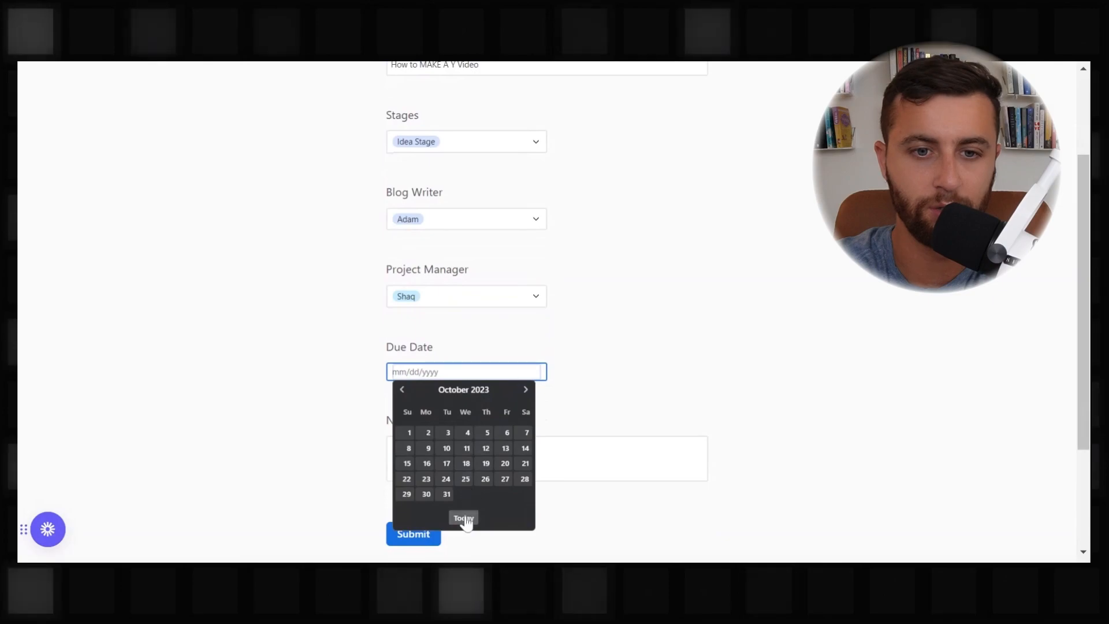
left_click(464, 478)
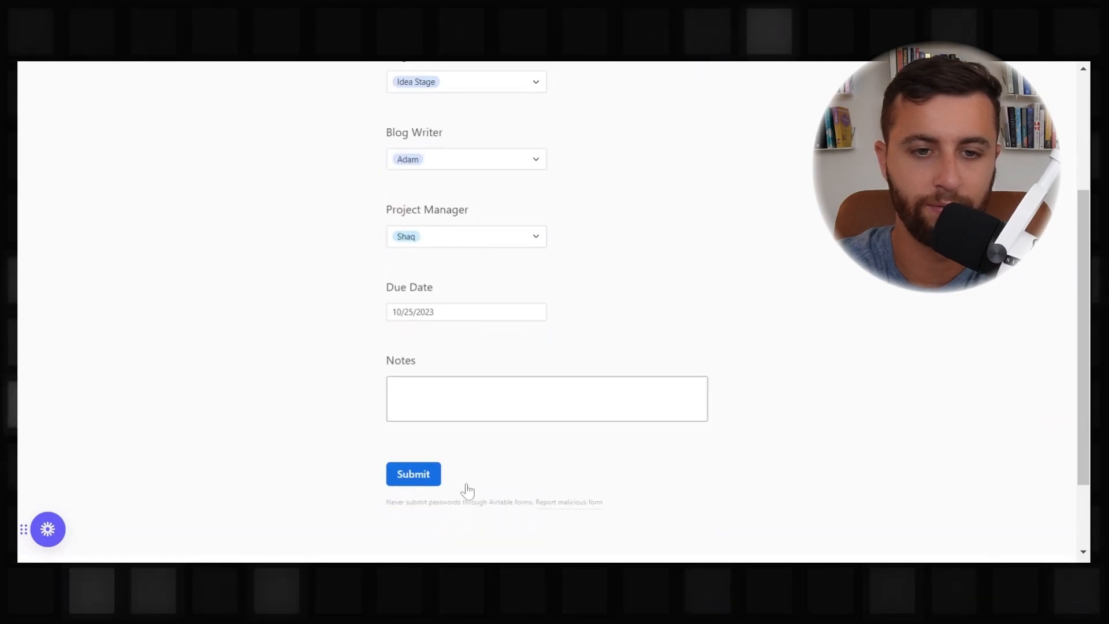
left_click(413, 474)
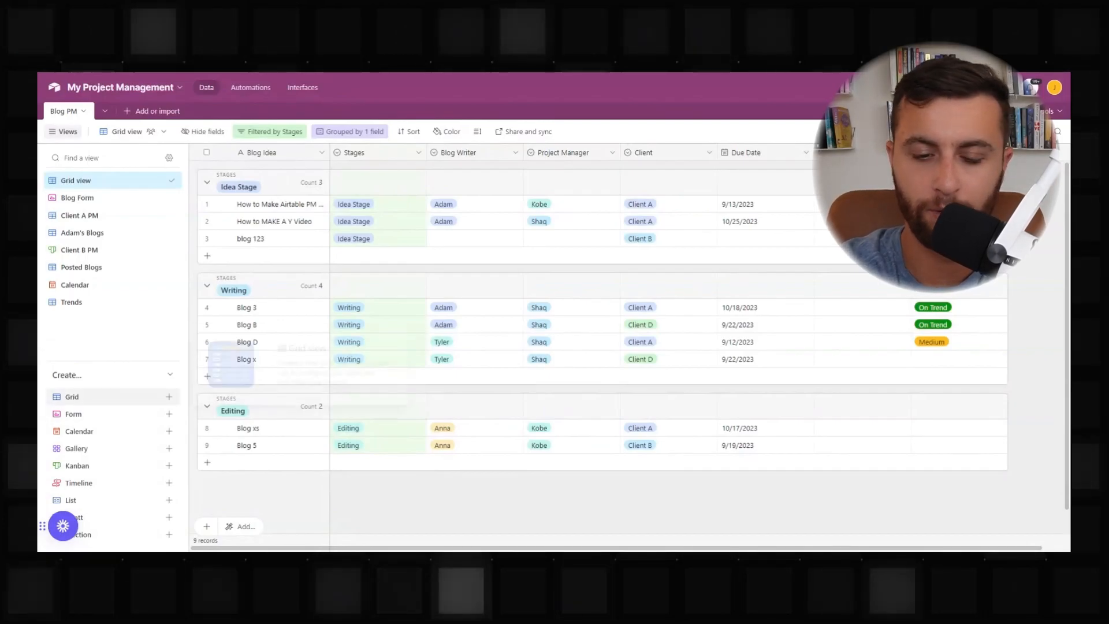
Switch to the Client A PM view listing Client A's five blogs.
left_click(79, 215)
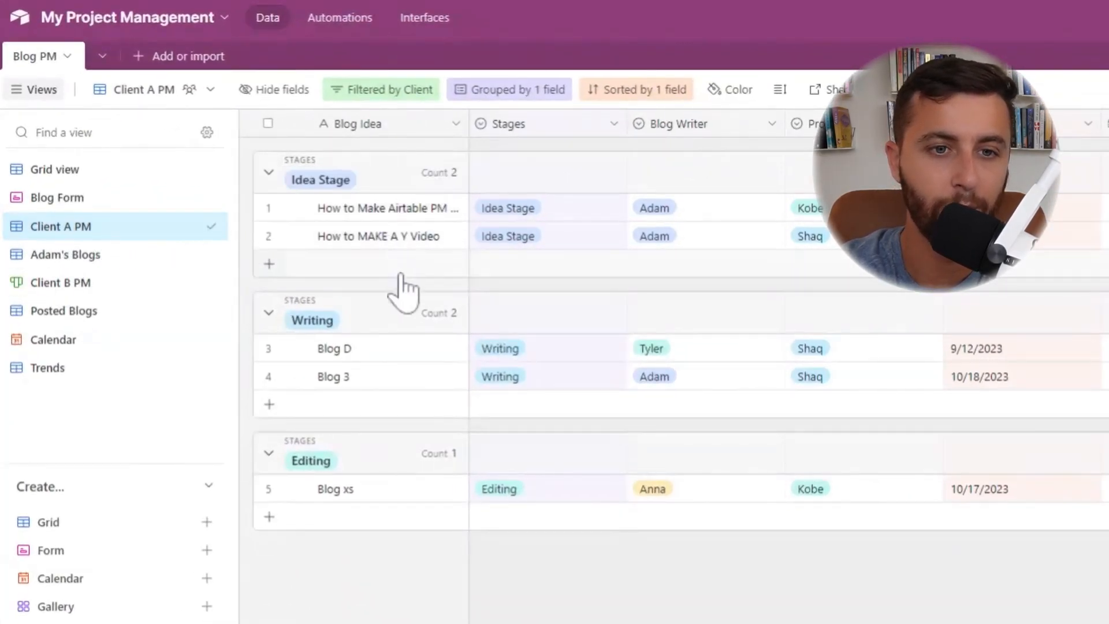
Check Adam's Blogs, then delete the empty Blog Idea condition from Client A PM's filter.
left_click(66, 255)
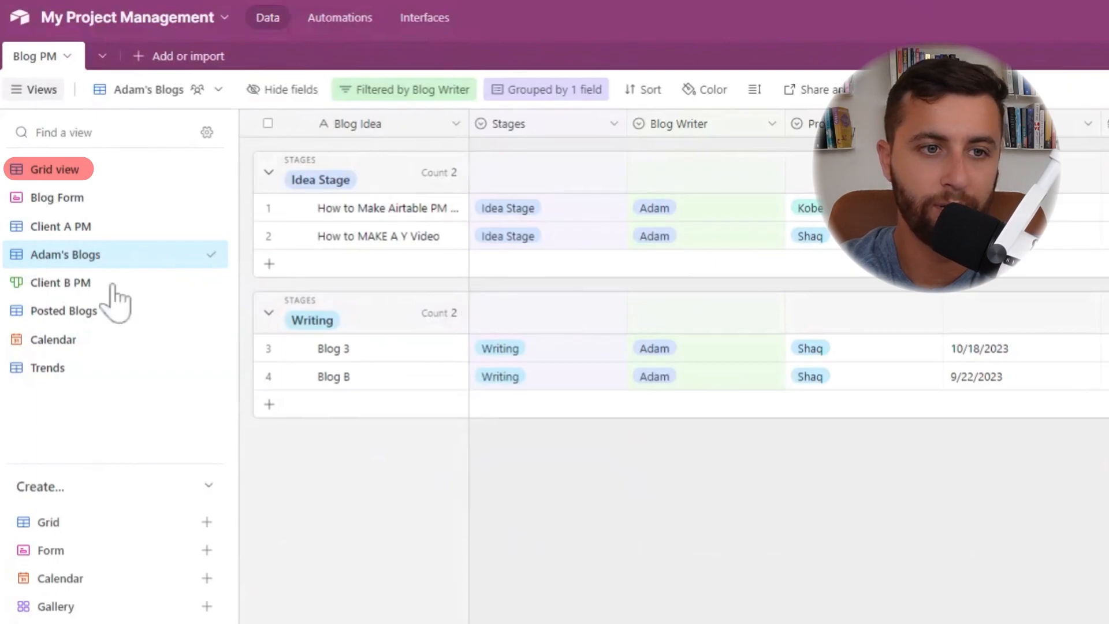
mouse_move(48, 170)
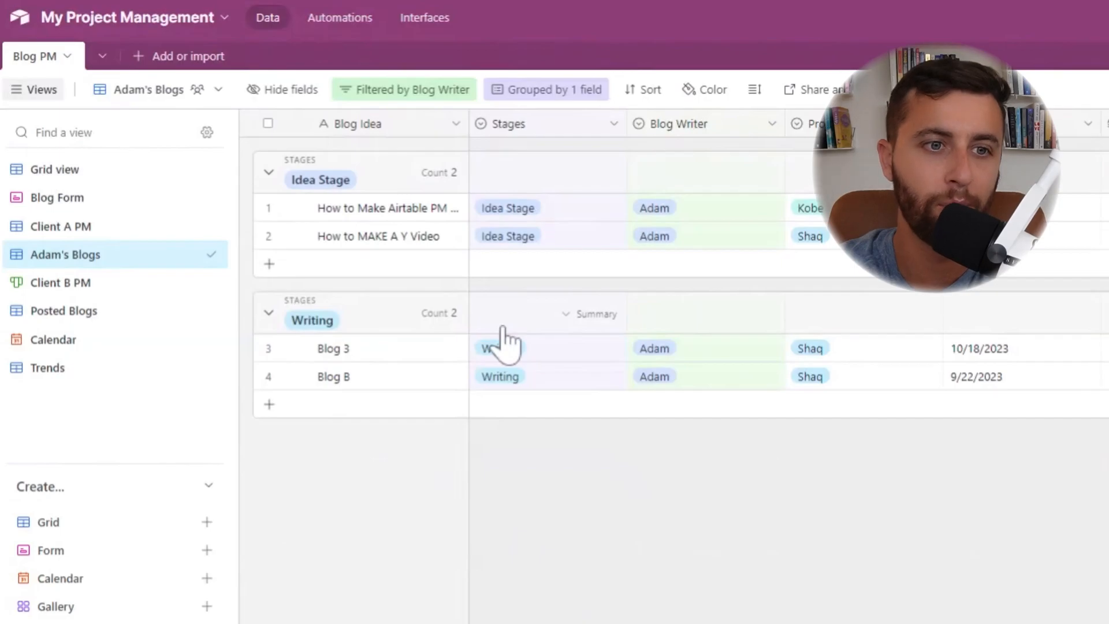
left_click(60, 226)
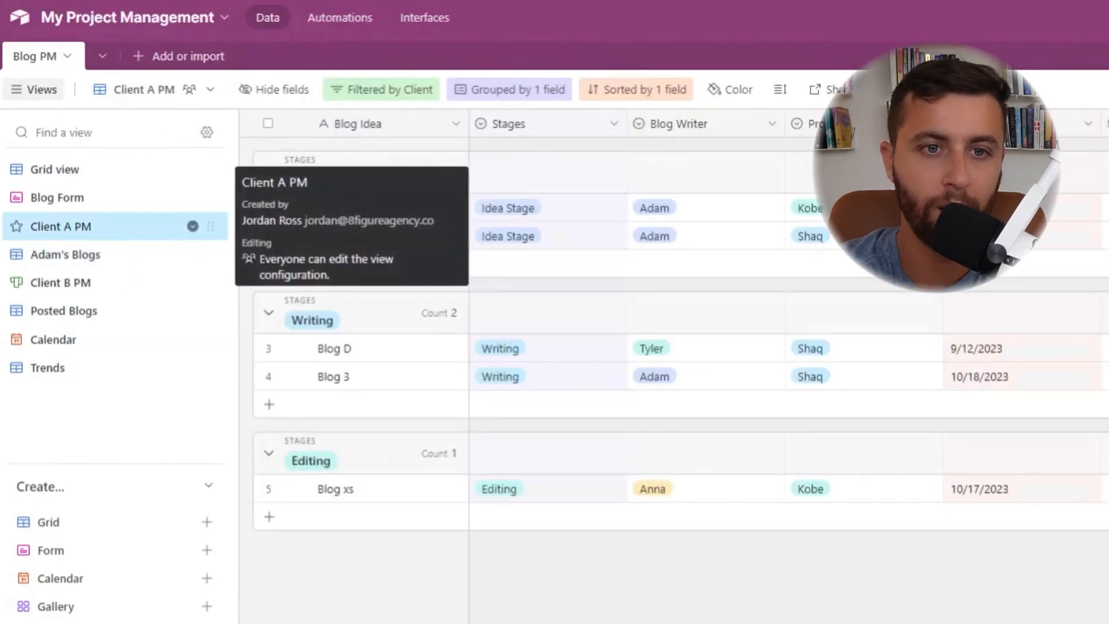
left_click(381, 89)
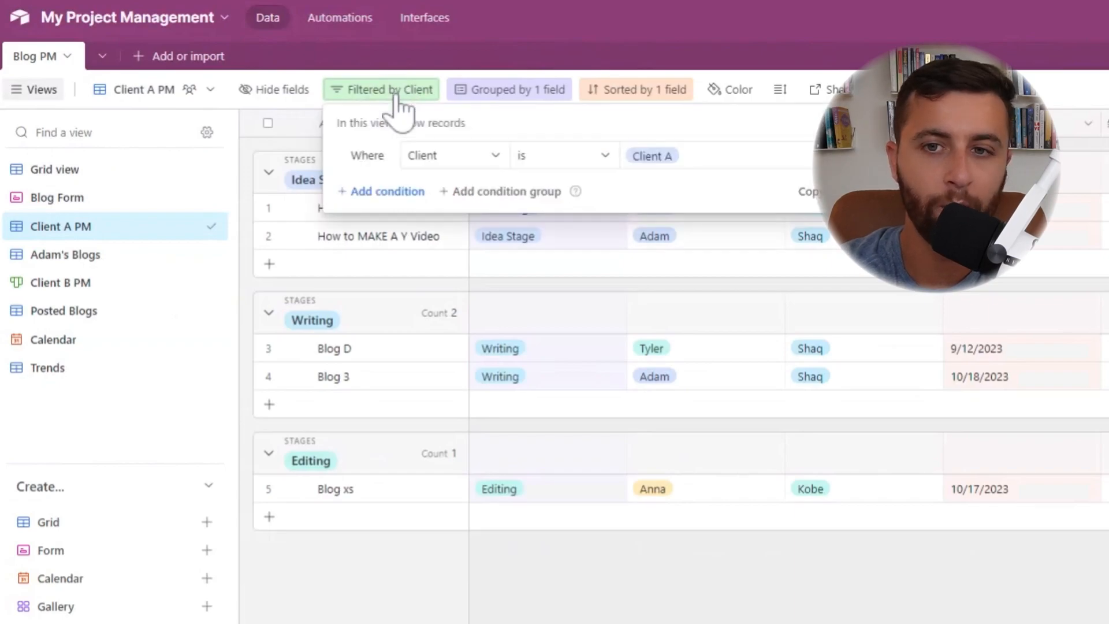
left_click(381, 191)
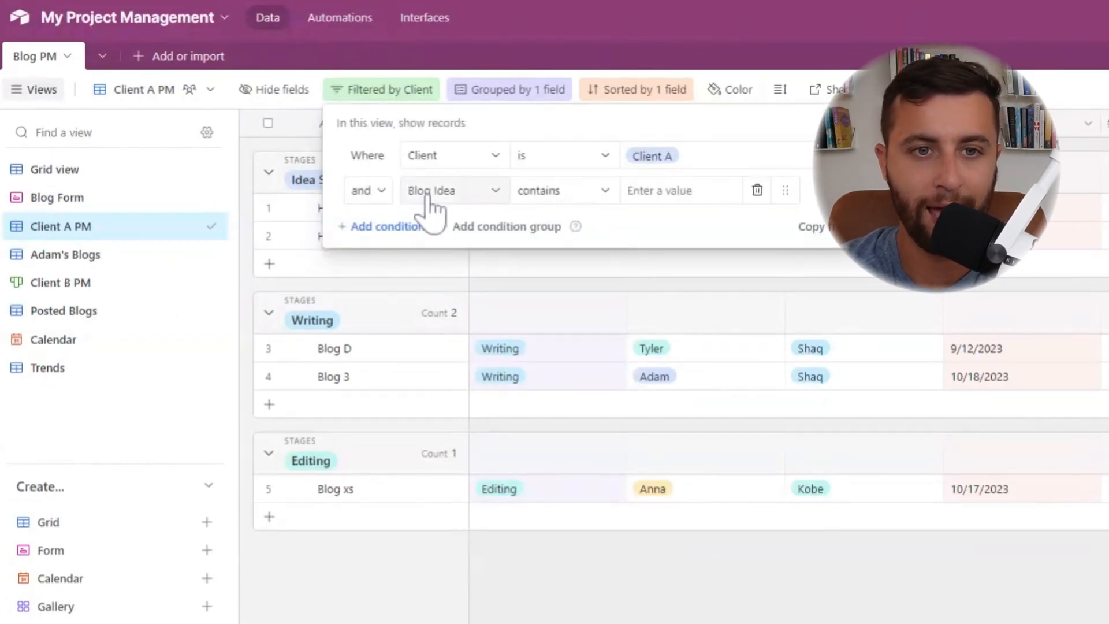
left_click(559, 155)
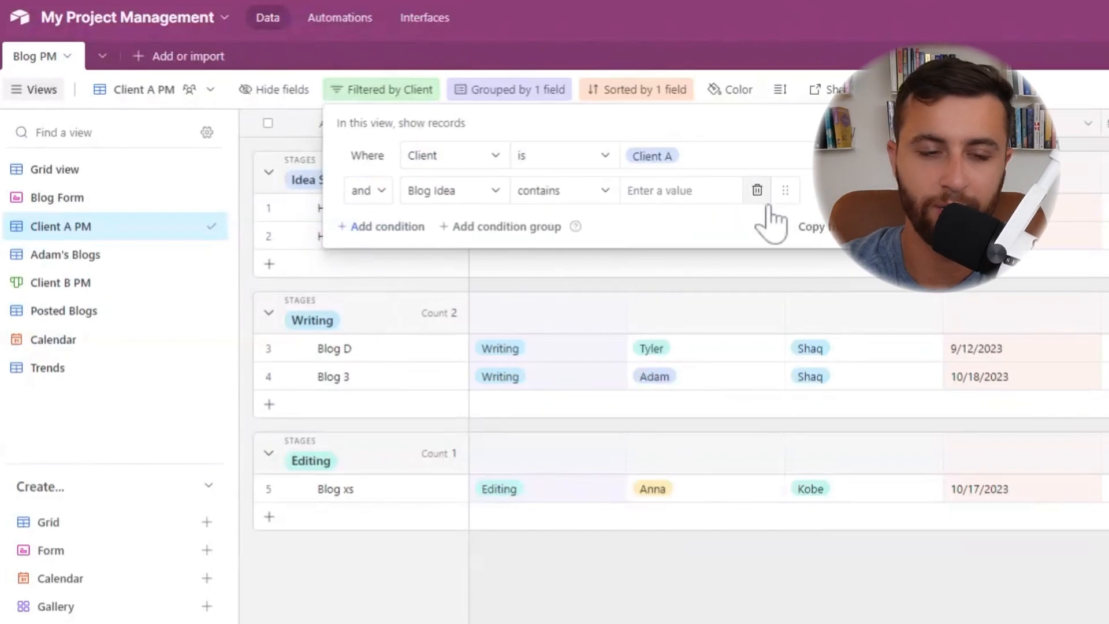
left_click(756, 190)
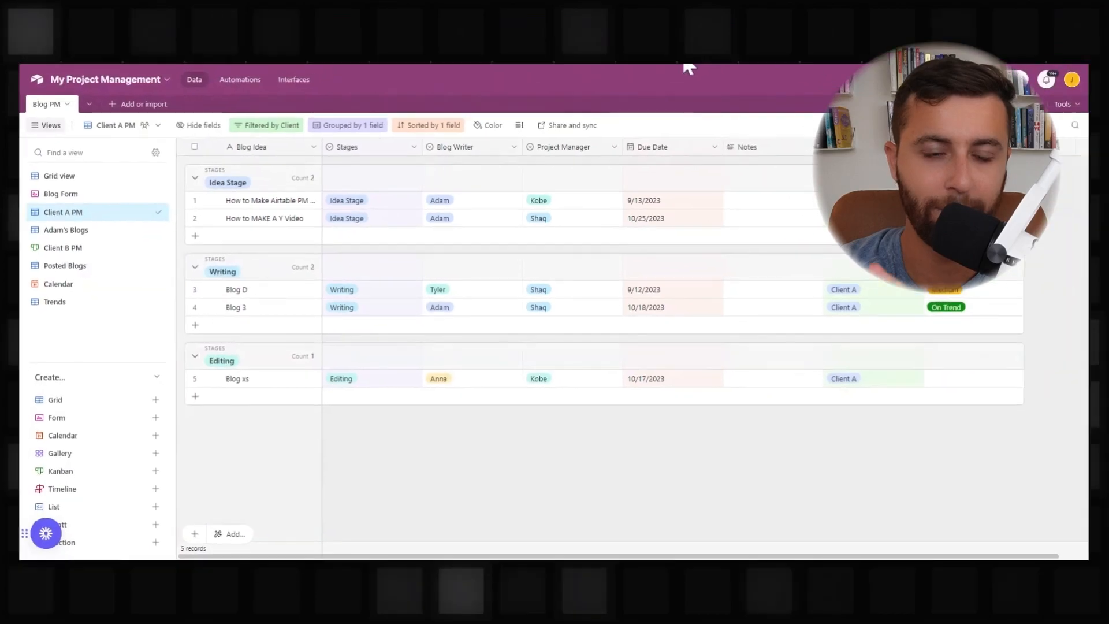
mouse_move(460, 202)
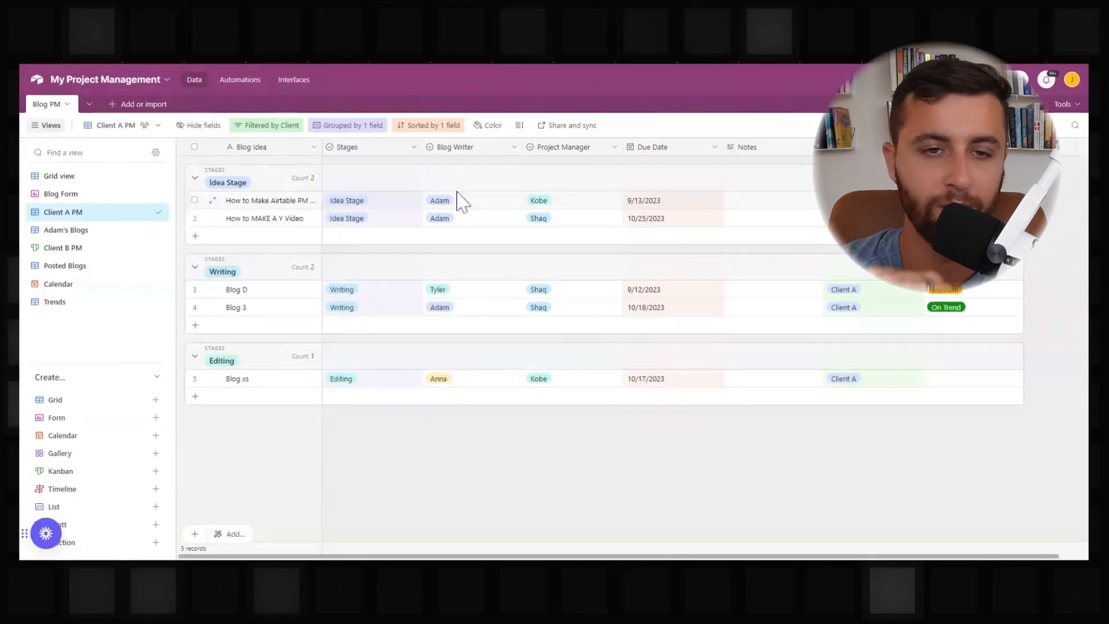
Review the Client A PM sort ordering records by Due Date, earliest to latest.
left_click(428, 125)
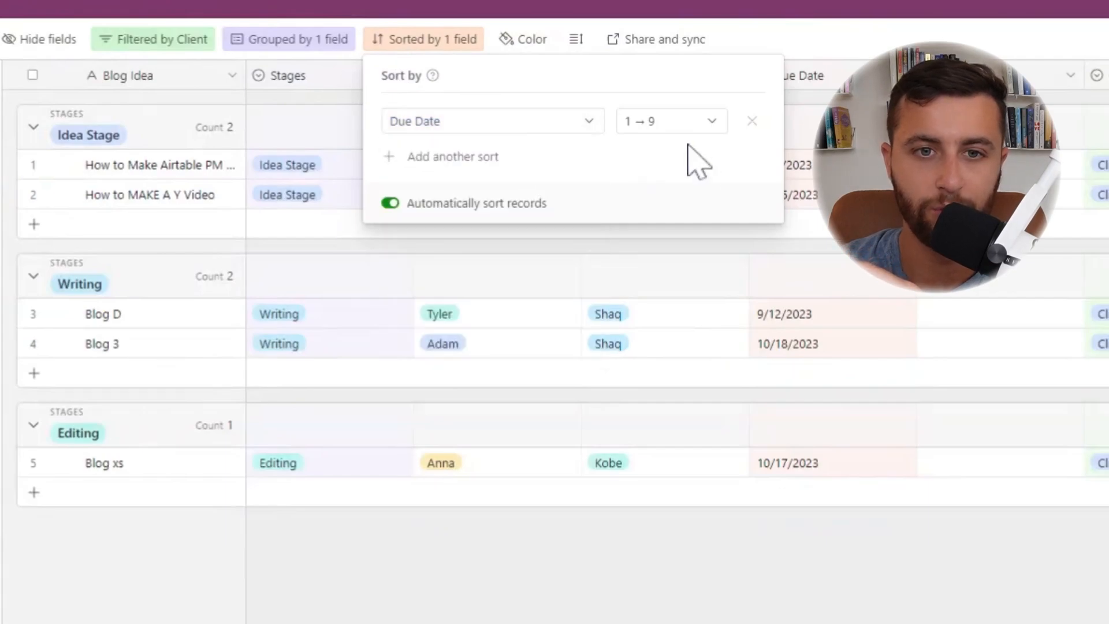
mouse_move(704, 71)
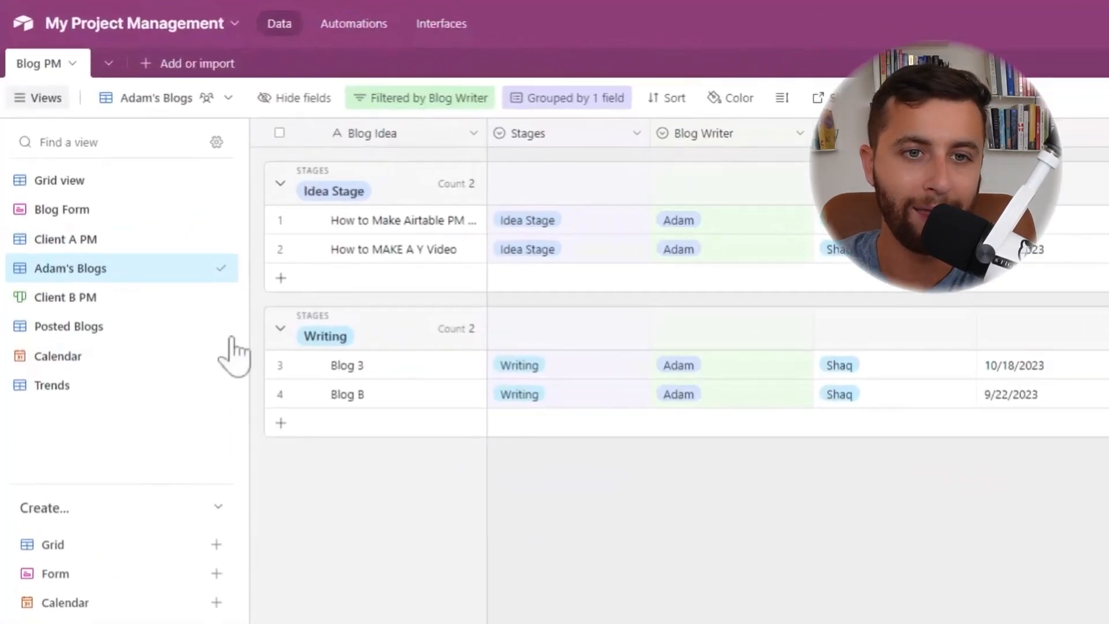
mouse_move(70, 268)
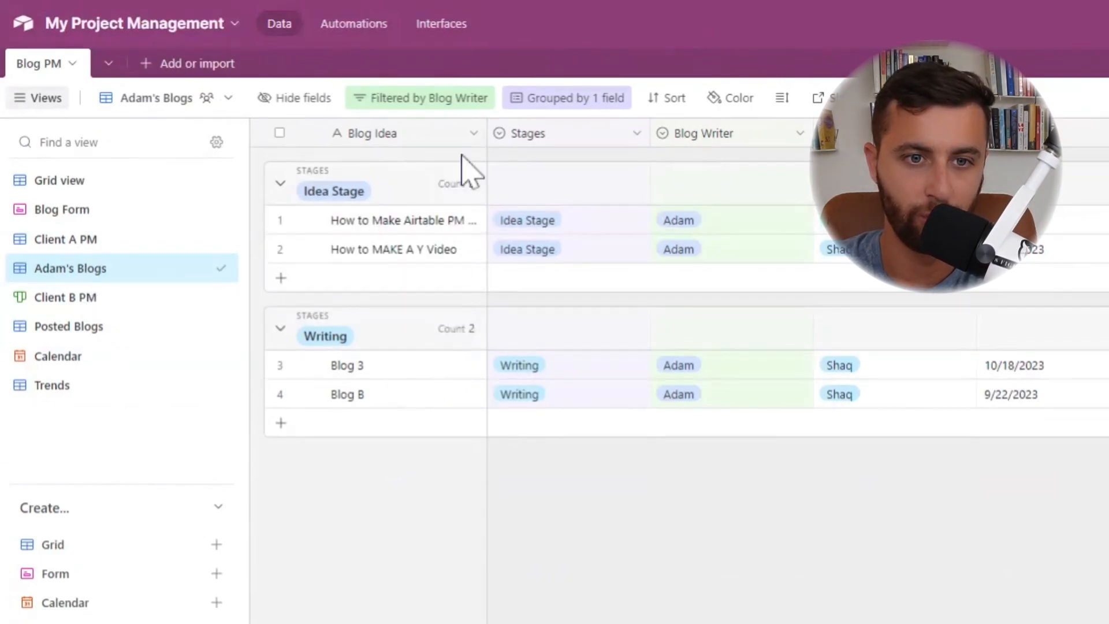
Review the Blog Writer is Adam filter and add a Due Date subgroup under stage.
left_click(419, 98)
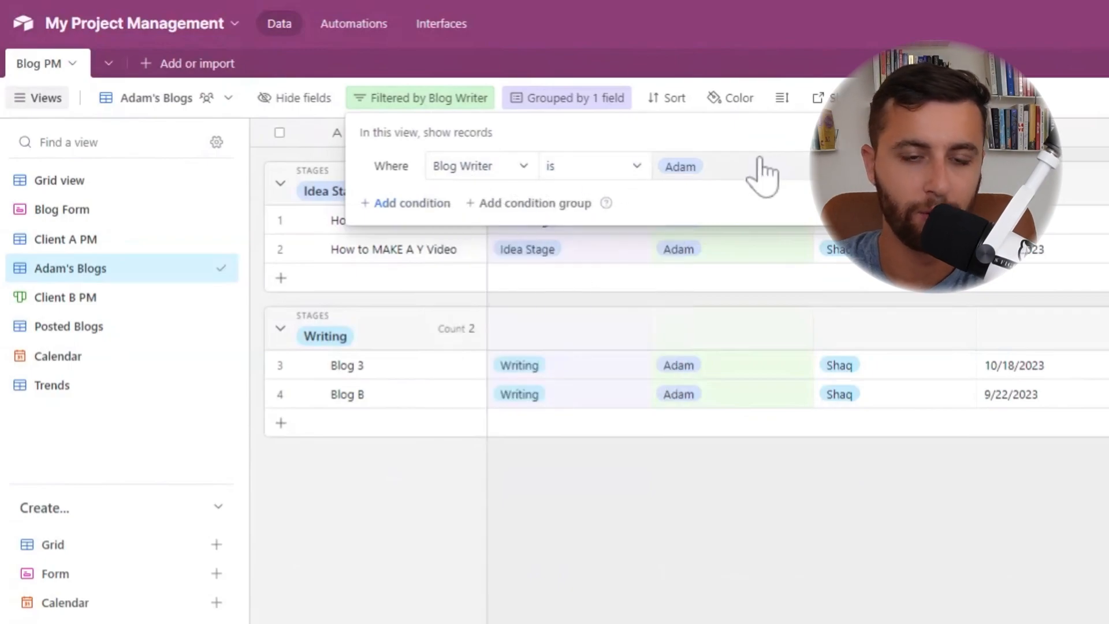
left_click(572, 98)
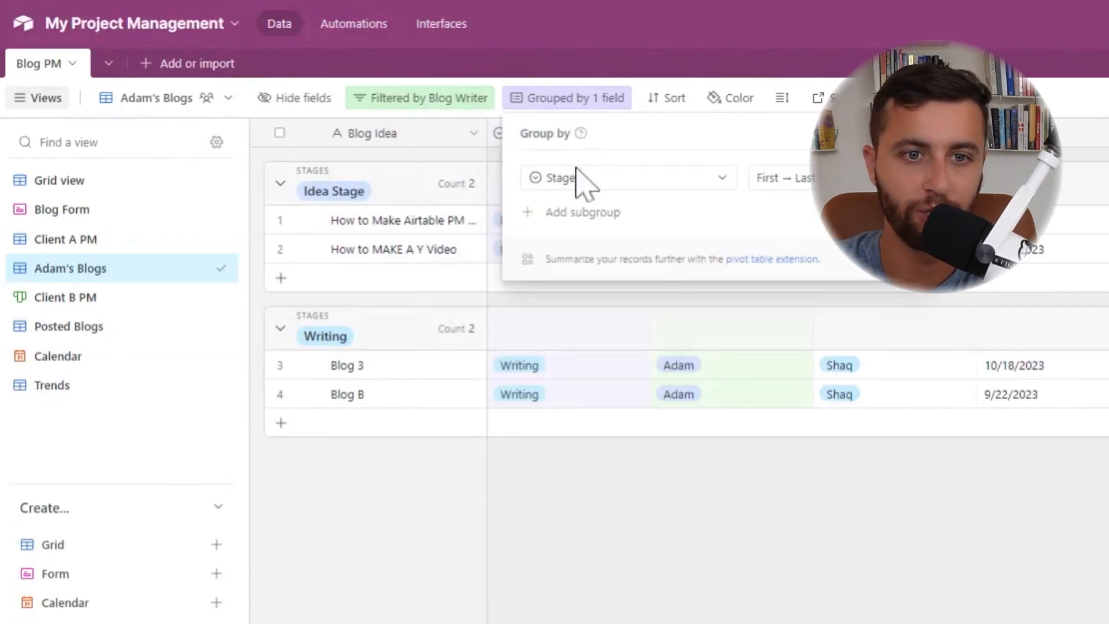
left_click(785, 177)
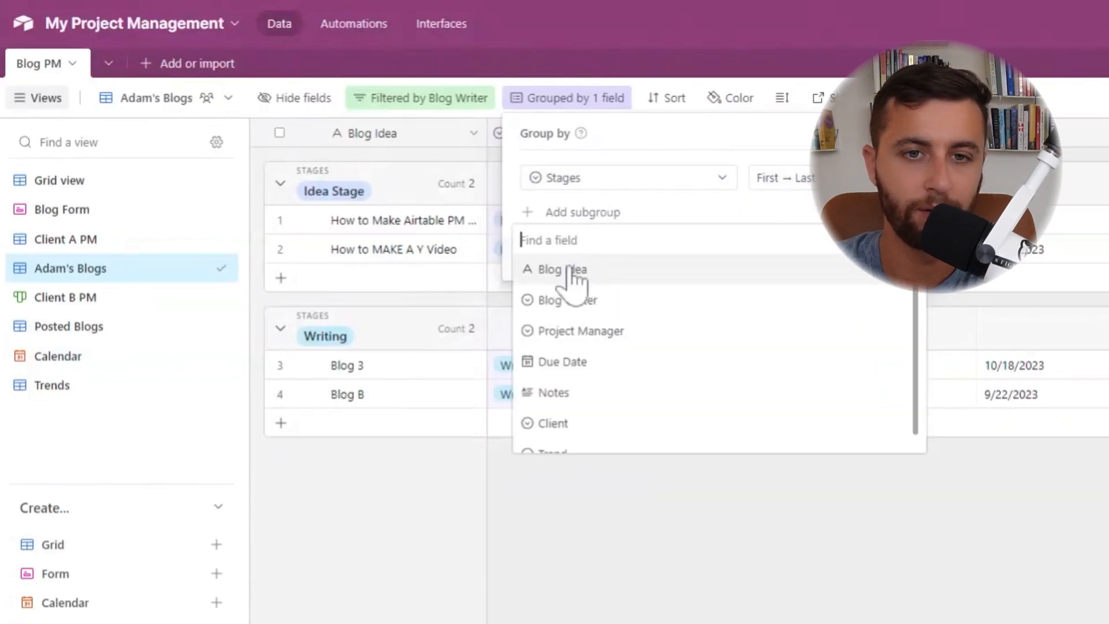
left_click(564, 362)
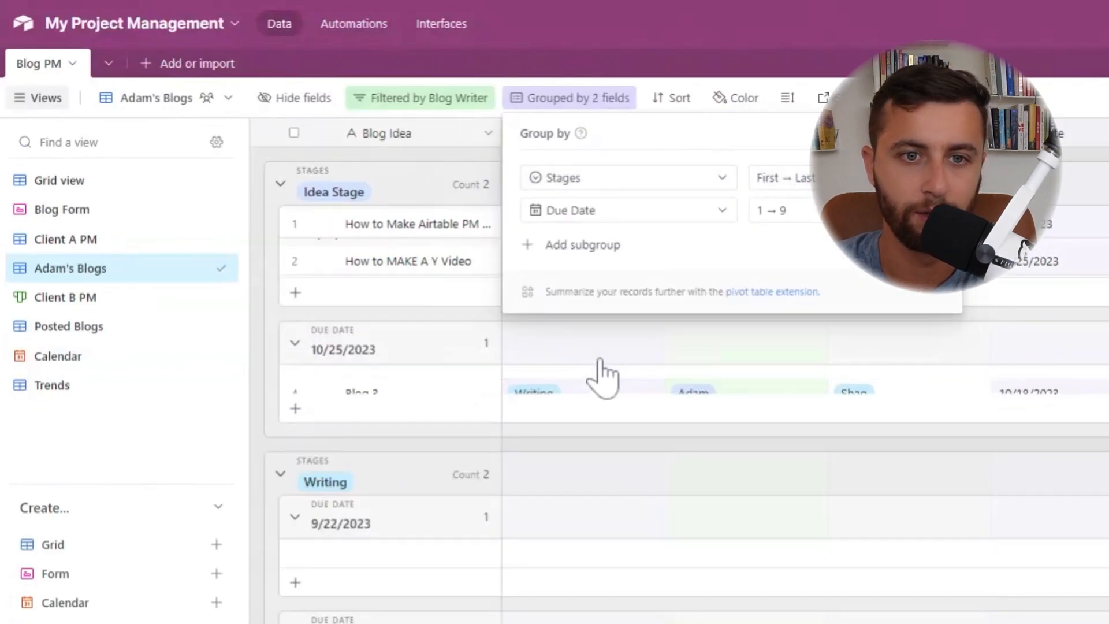
left_click(554, 98)
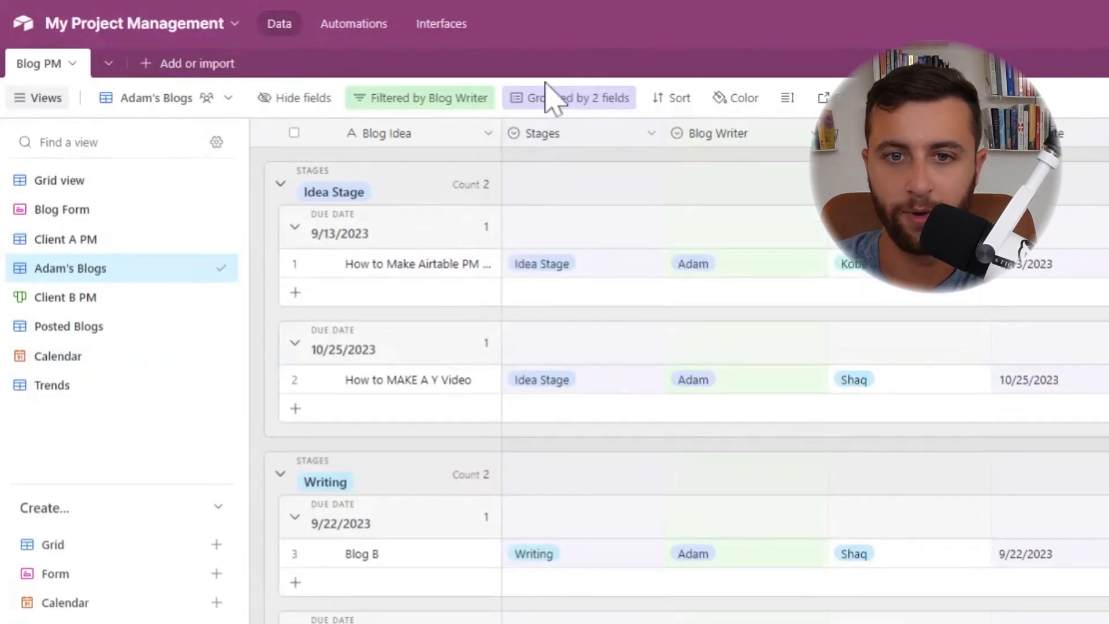
left_click(568, 97)
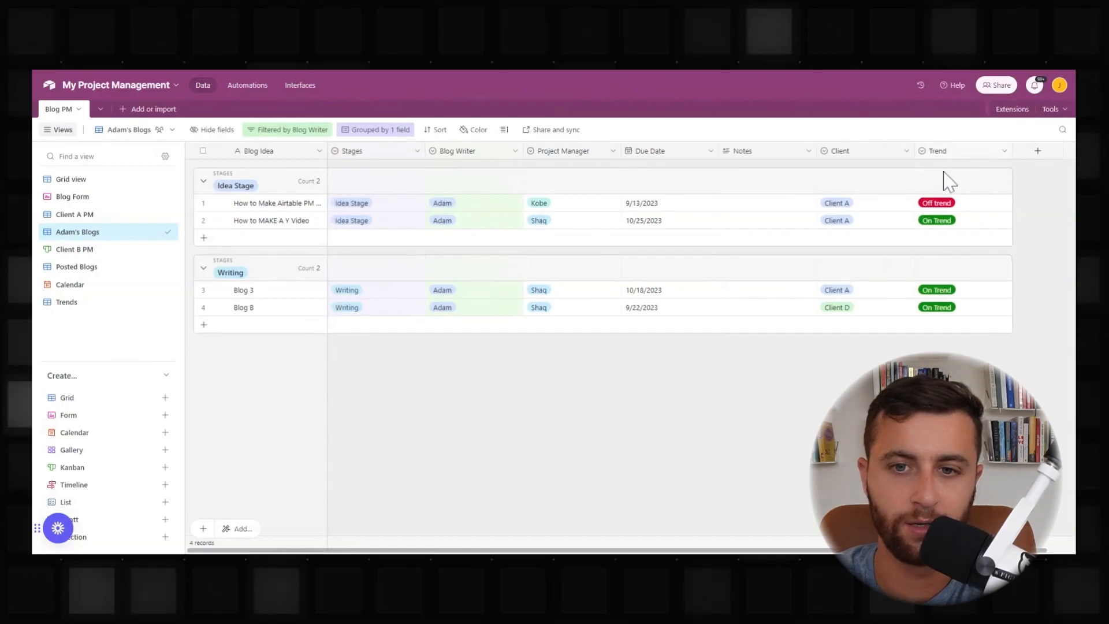
mouse_move(970, 163)
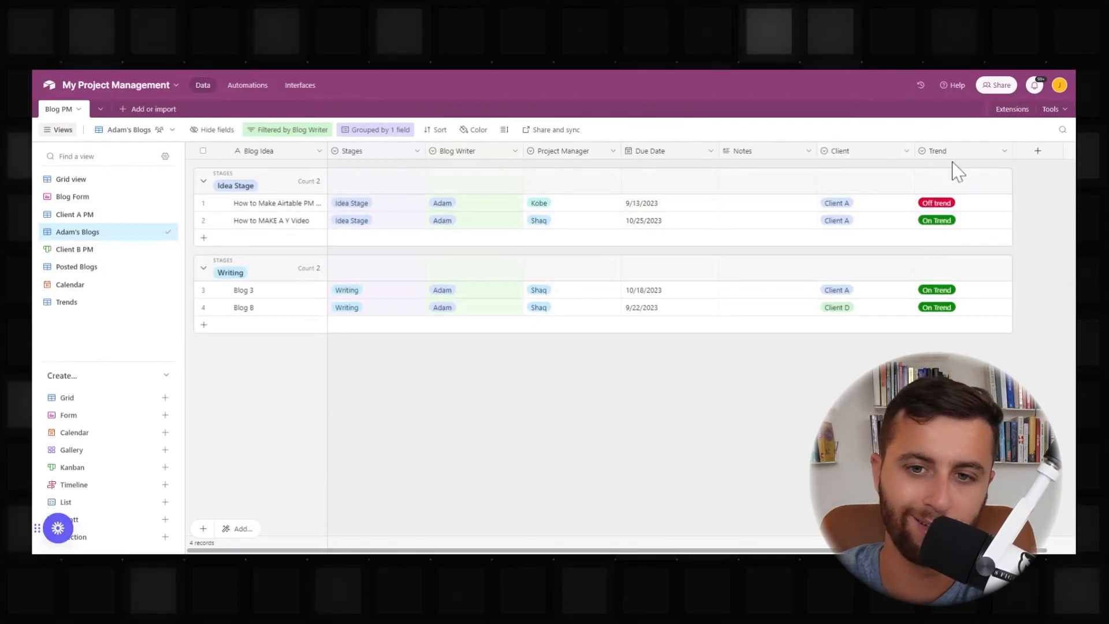
mouse_move(949, 166)
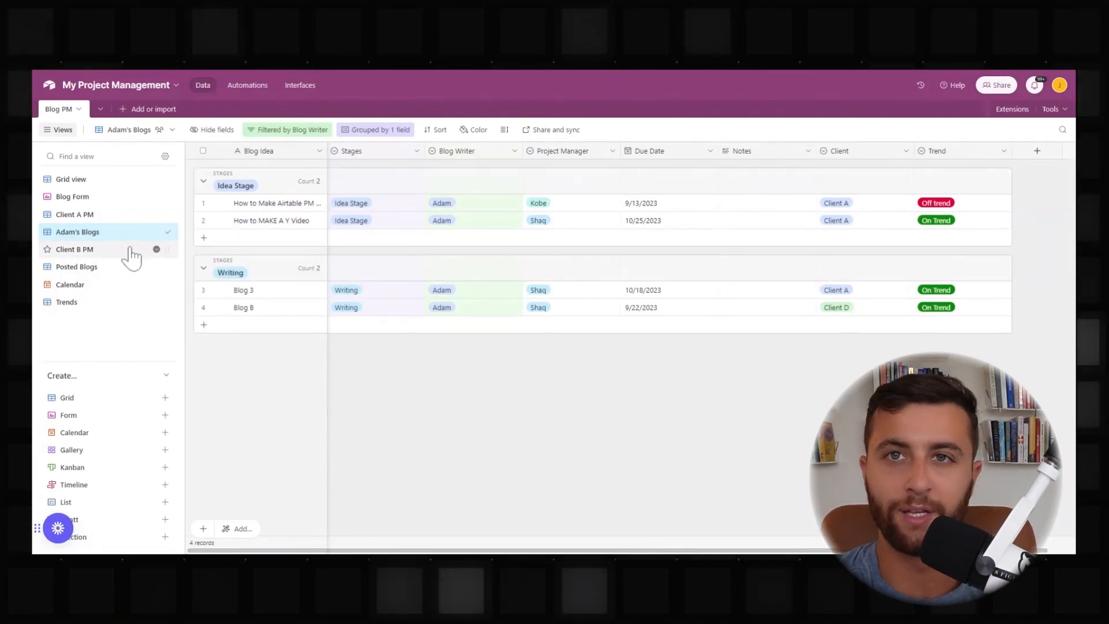
Switch via Client A PM to the Client B PM kanban view.
left_click(74, 214)
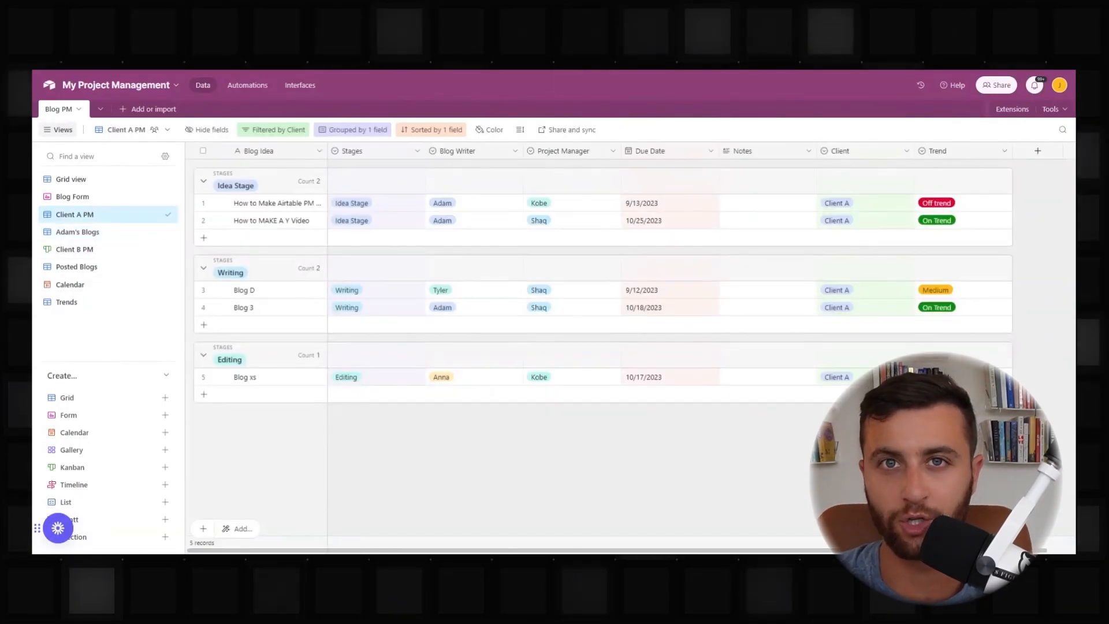
mouse_move(74, 248)
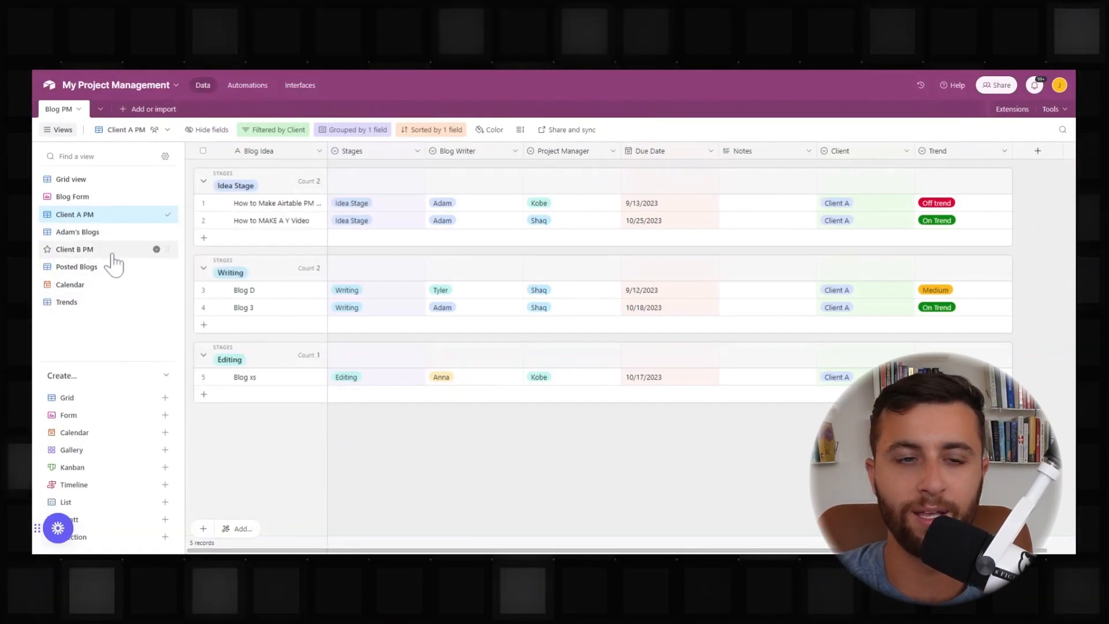
left_click(75, 249)
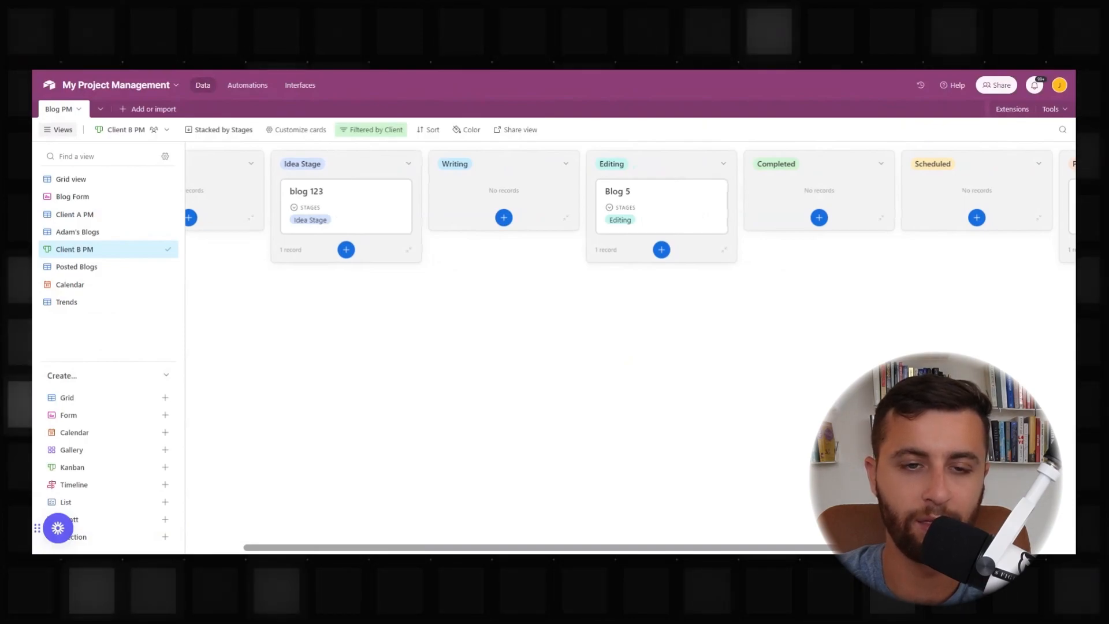
mouse_move(750, 336)
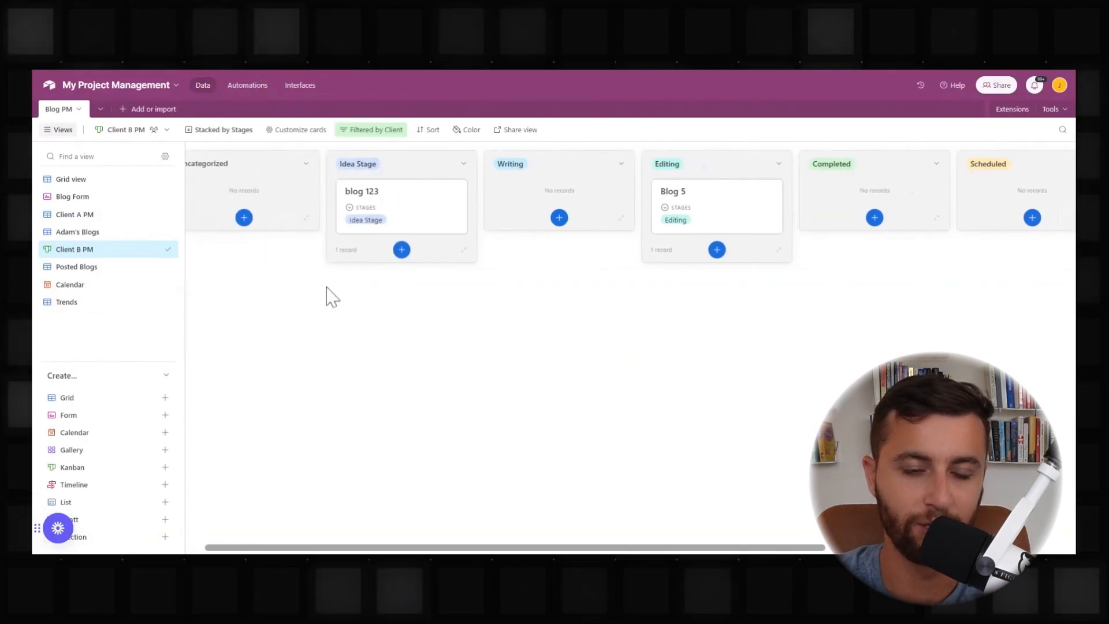
scroll("right", 3)
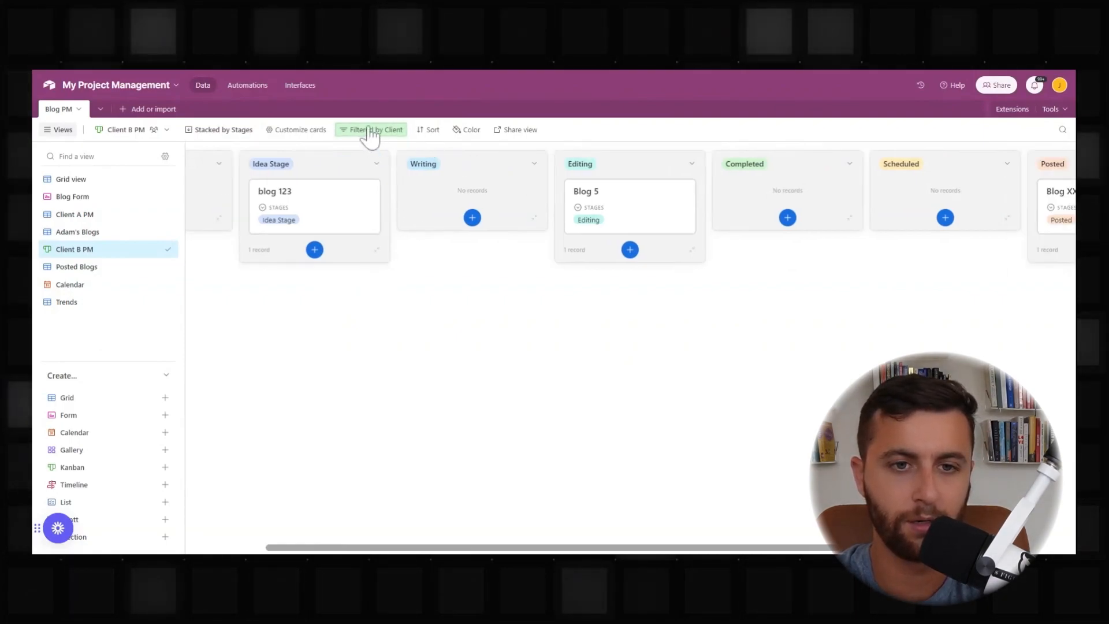
Drag blog 123 through Writing and Editing back to Idea Stage, and Blog 5 into Completed.
left_click(371, 129)
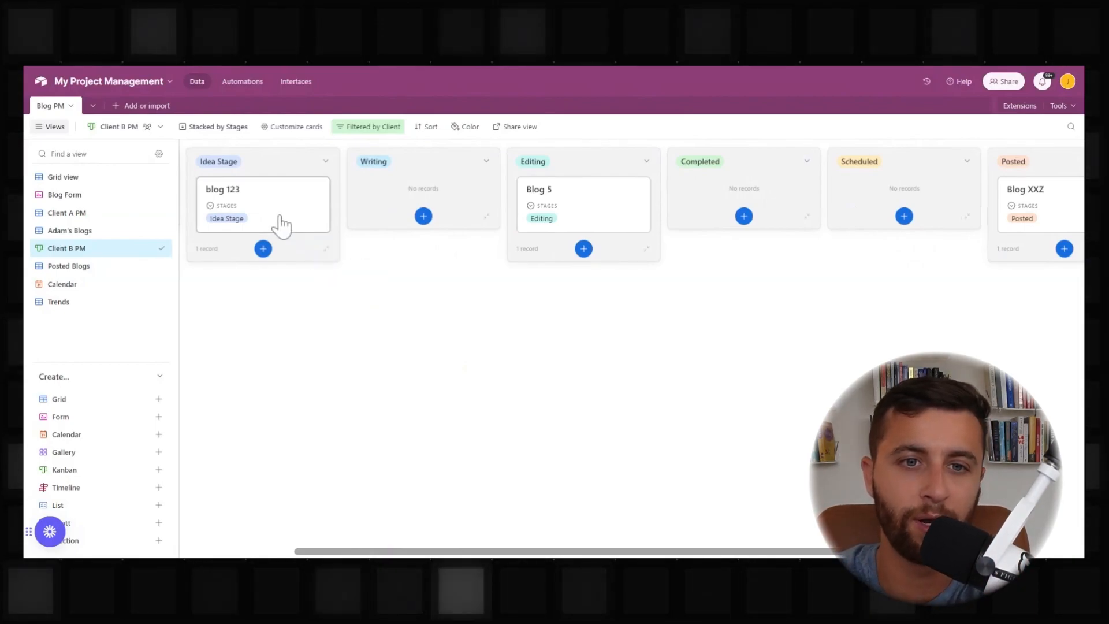
left_click_drag(262, 205, 422, 205)
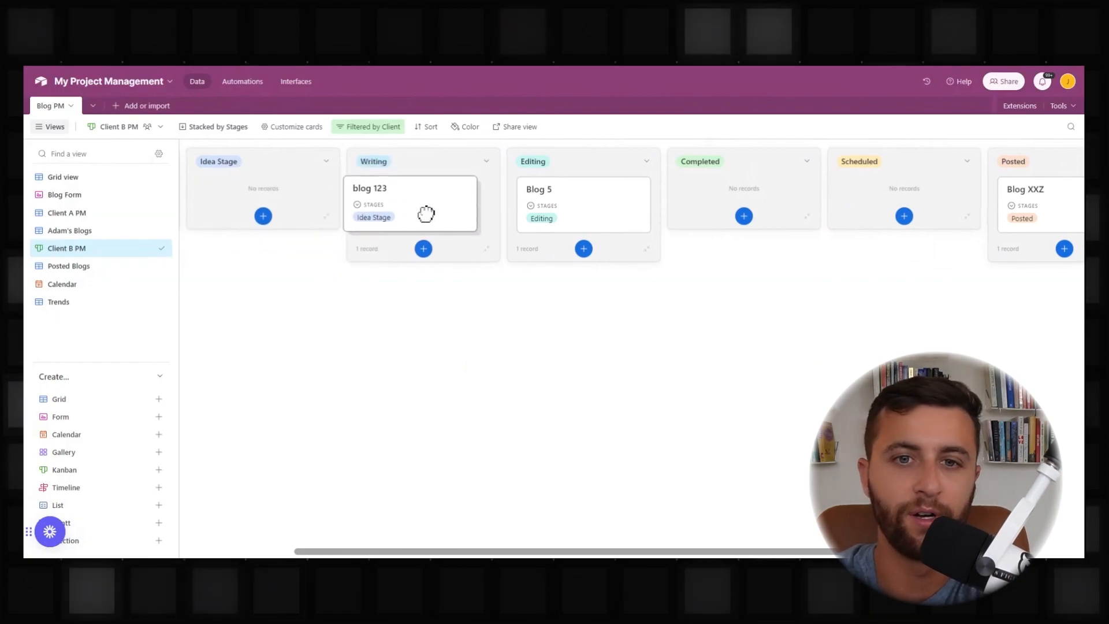
left_click_drag(410, 204, 570, 188)
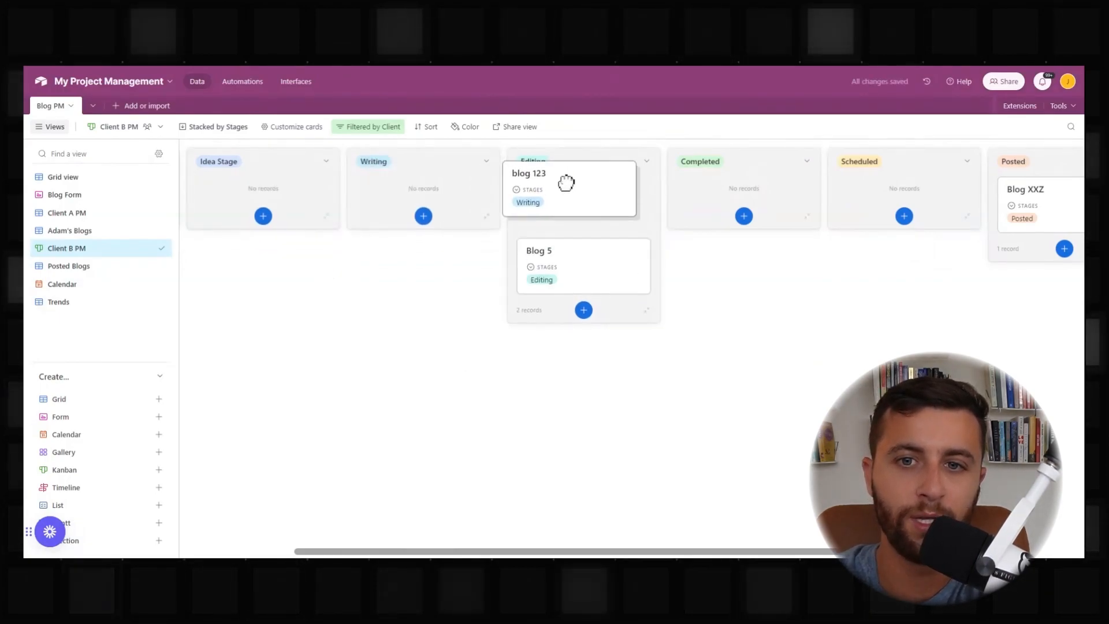
left_click_drag(566, 183, 586, 205)
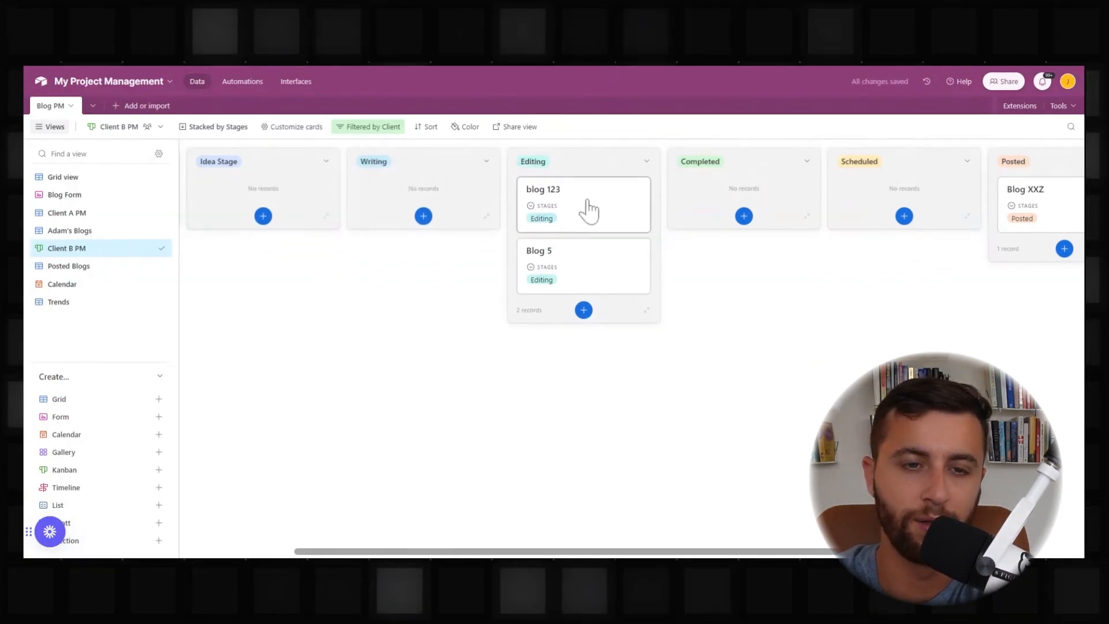
left_click_drag(583, 205, 268, 204)
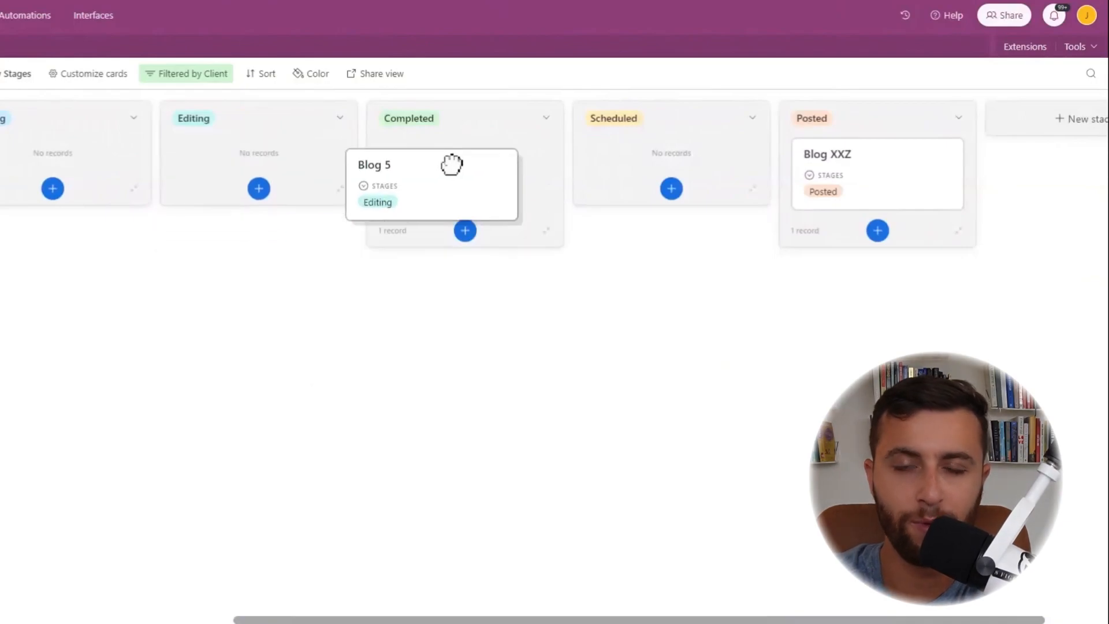
left_click_drag(431, 184, 421, 174)
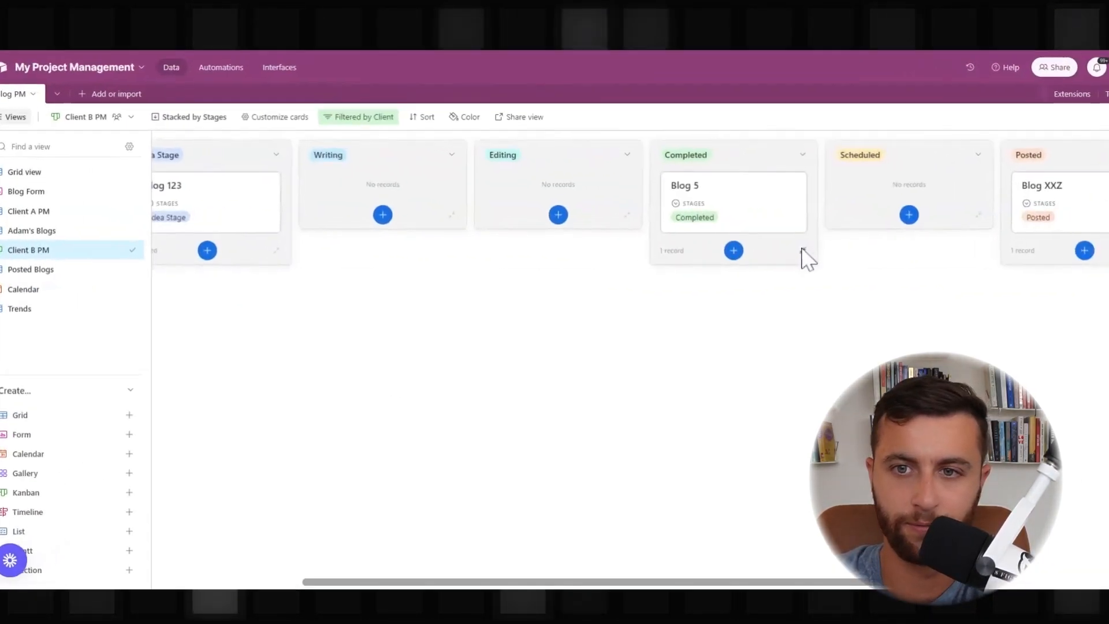
Add a 'Stages is not Posted' condition to the Client B PM board's filter.
left_click(362, 117)
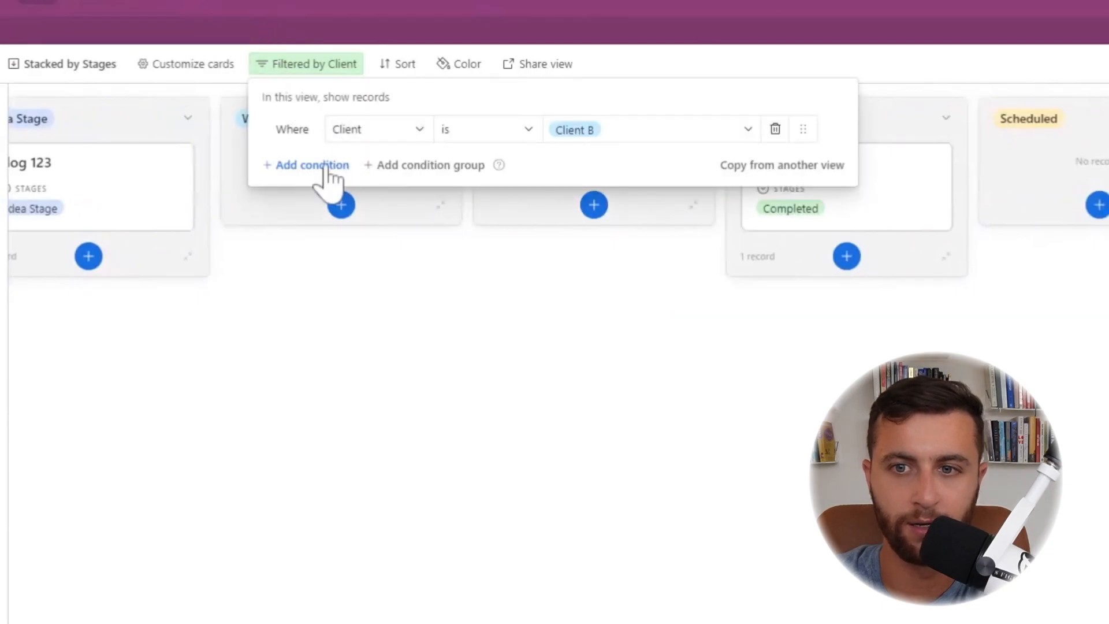
left_click(306, 165)
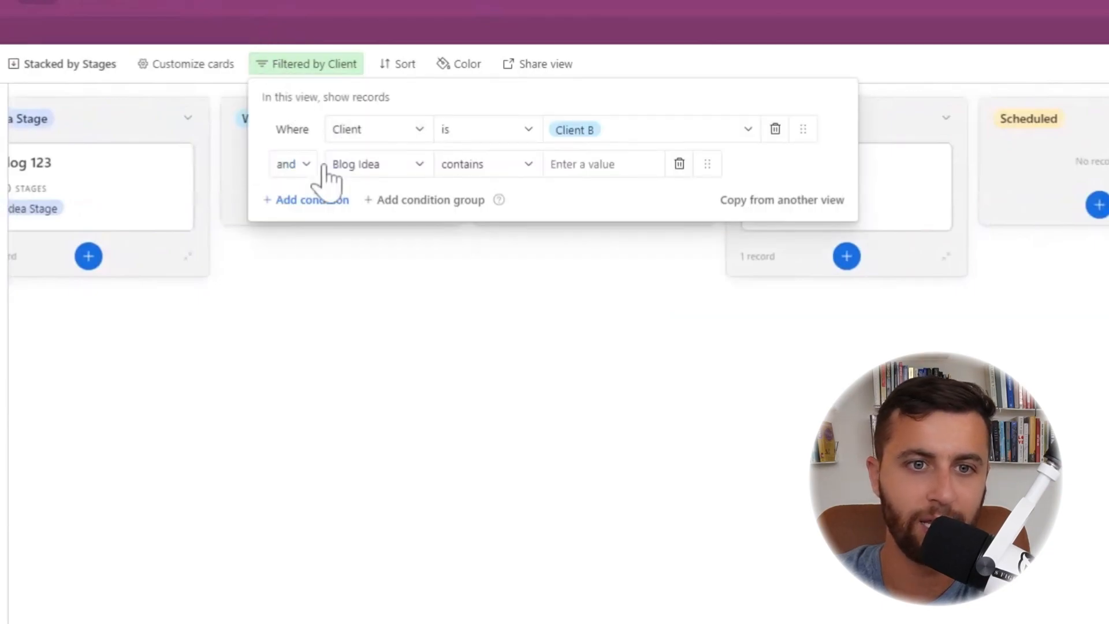
left_click(378, 164)
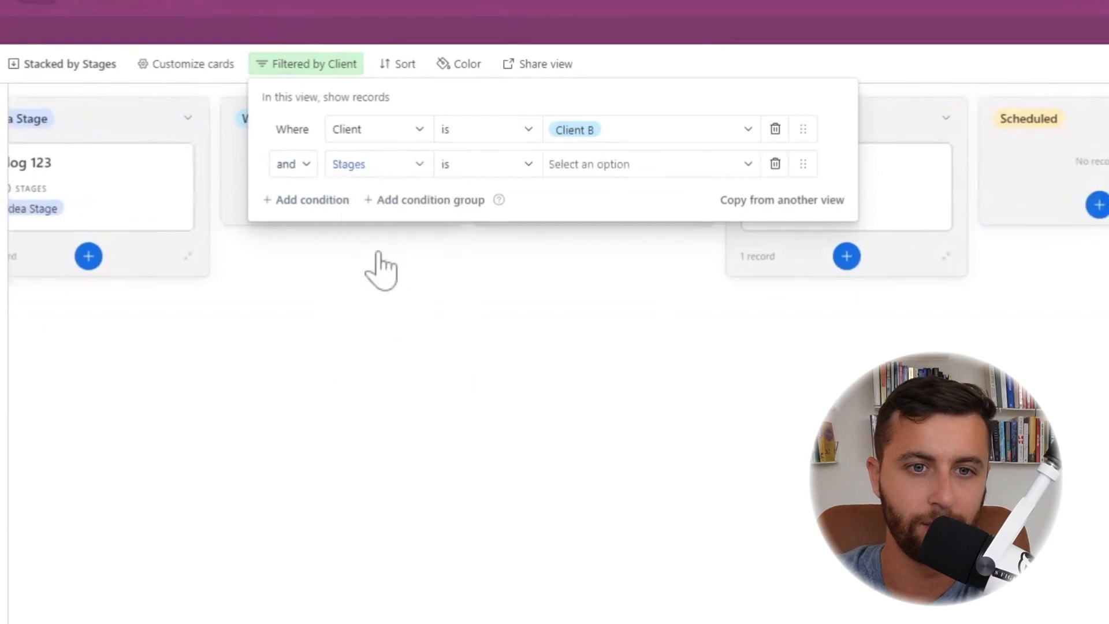
left_click(485, 163)
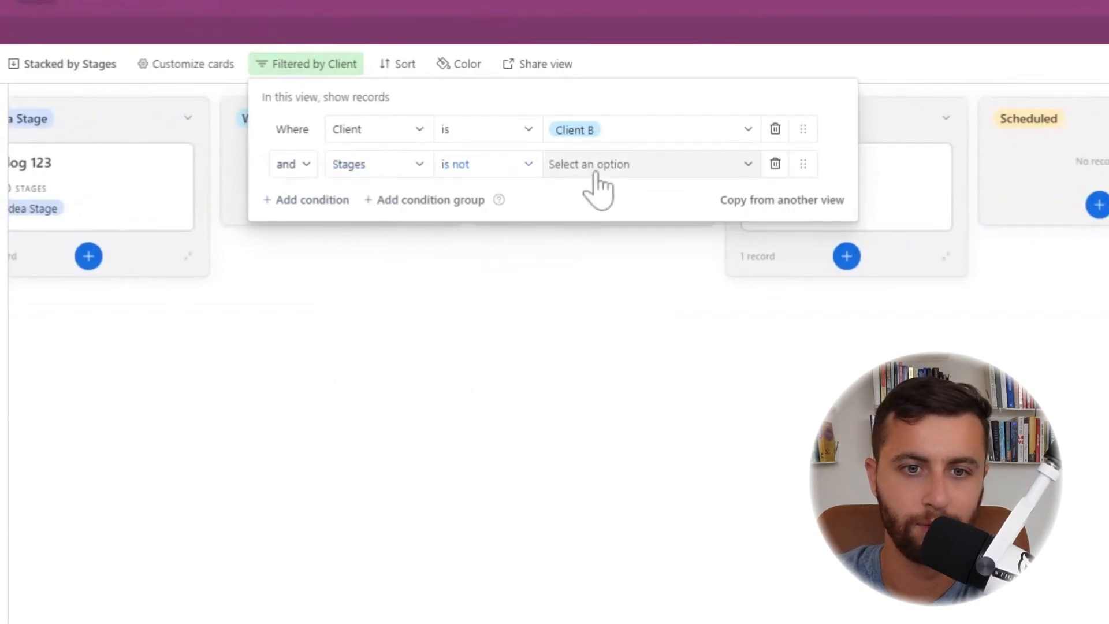
left_click(647, 163)
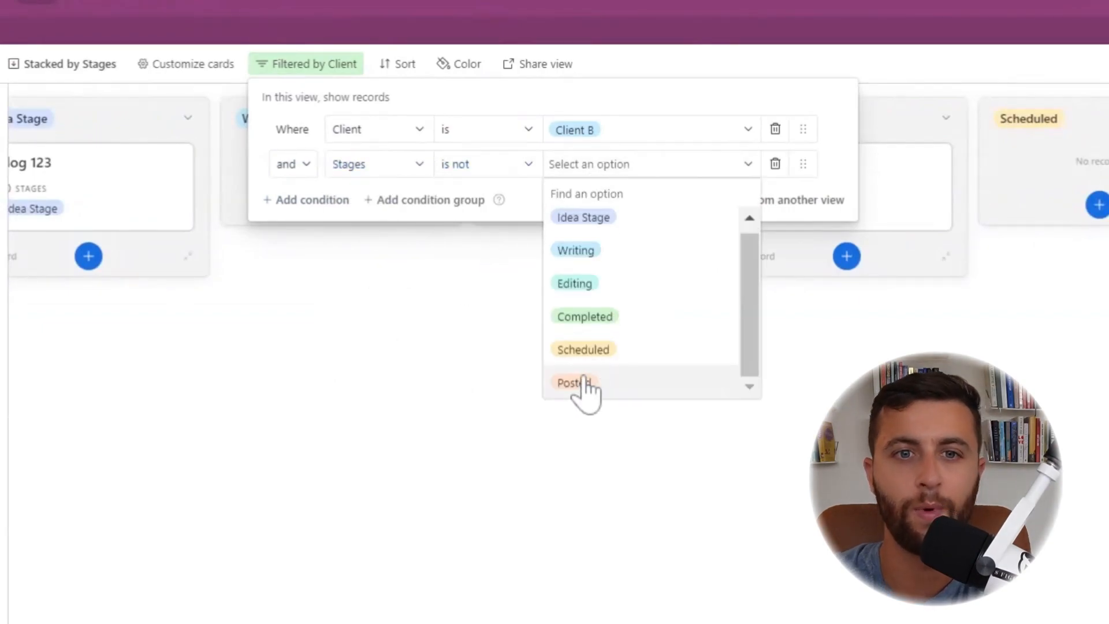
left_click(574, 382)
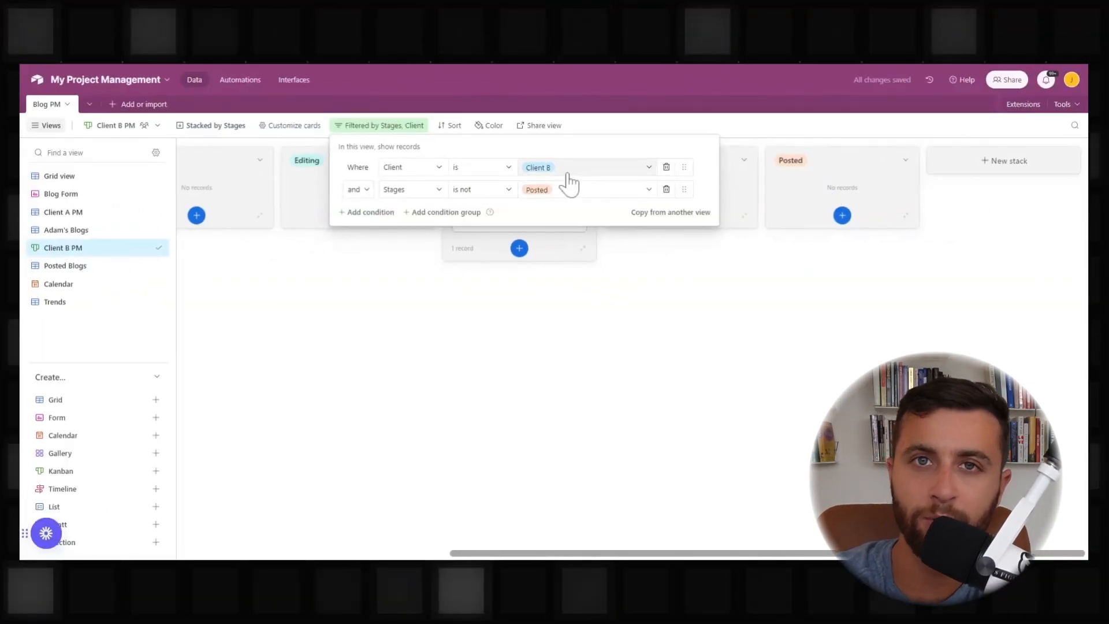
left_click(665, 188)
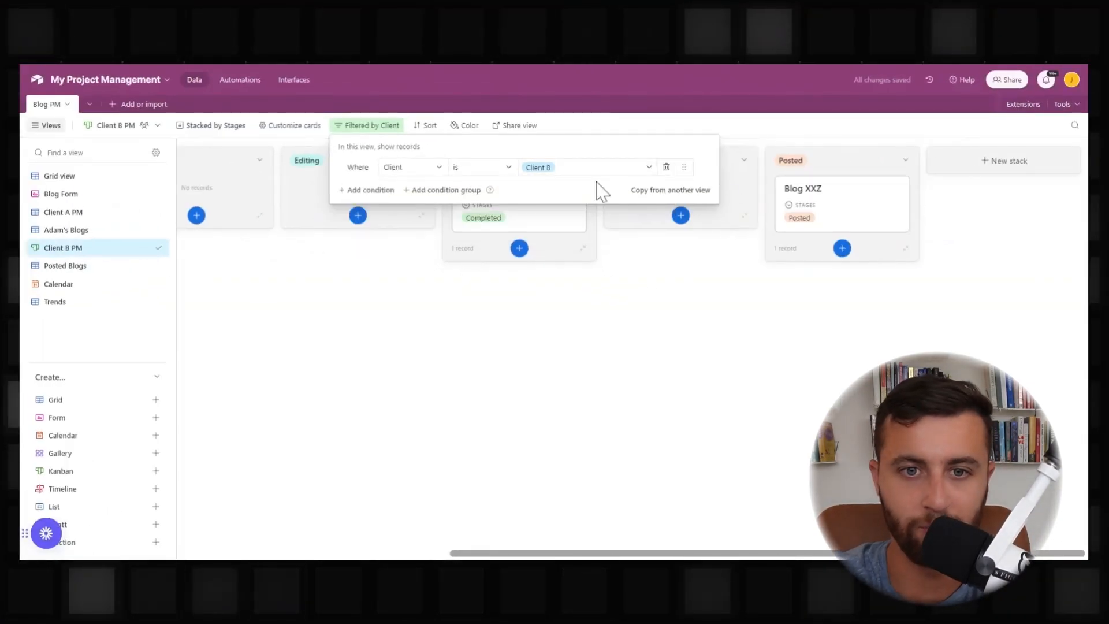
left_click(370, 189)
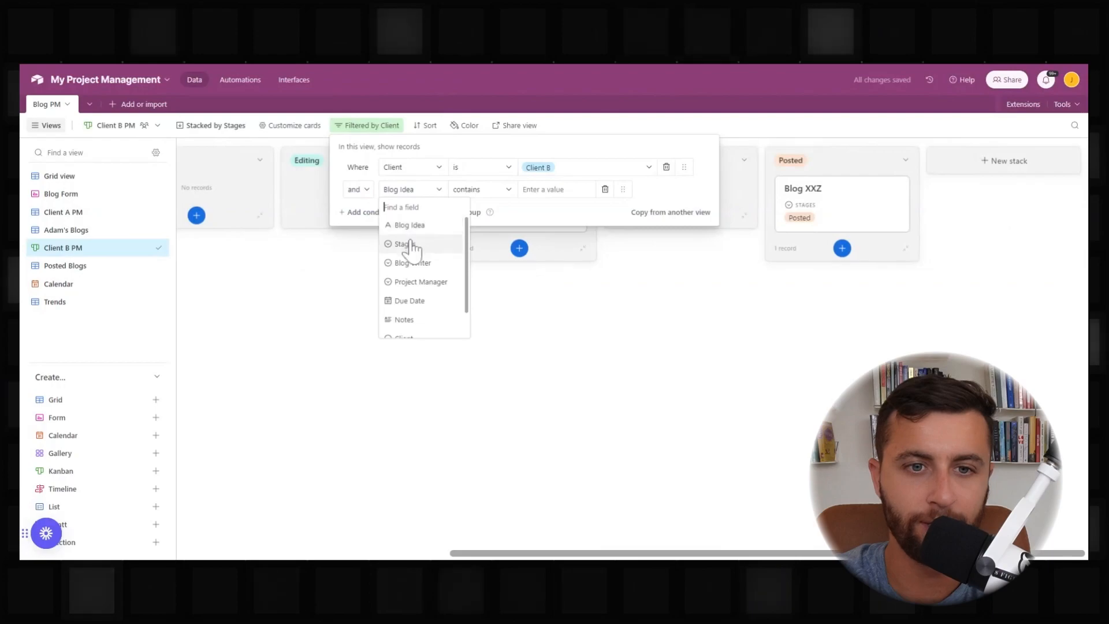
left_click(404, 243)
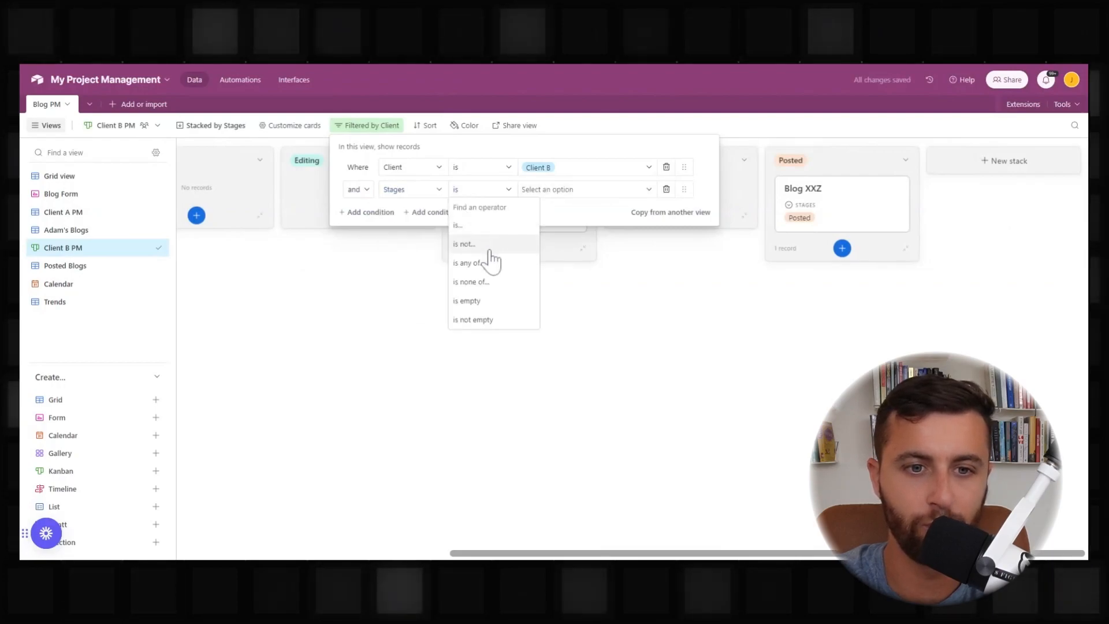
left_click(464, 243)
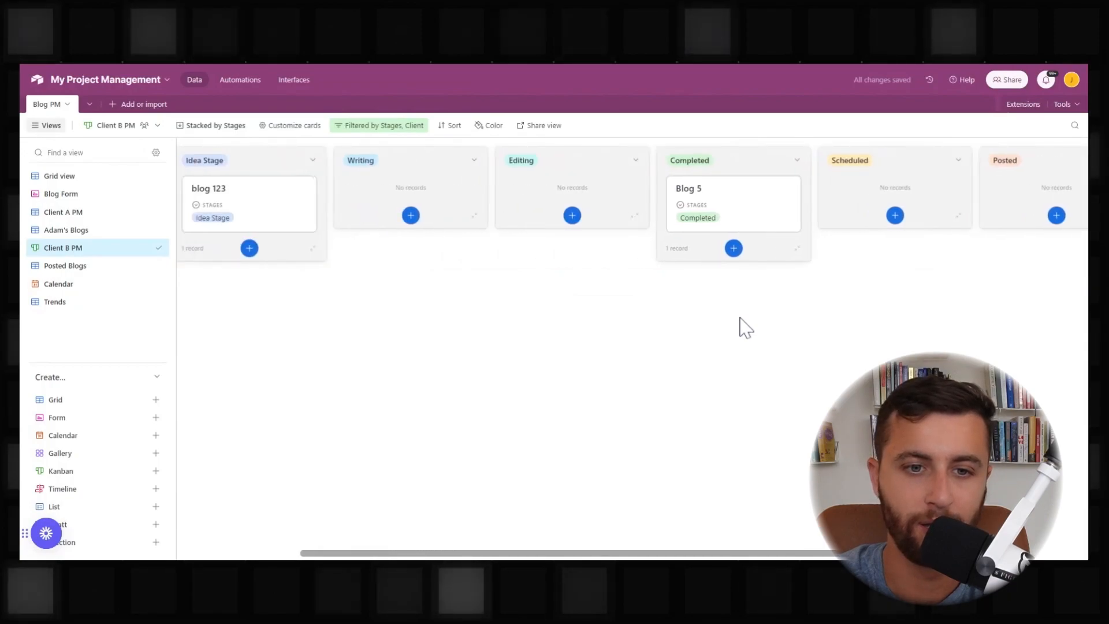
mouse_move(239, 208)
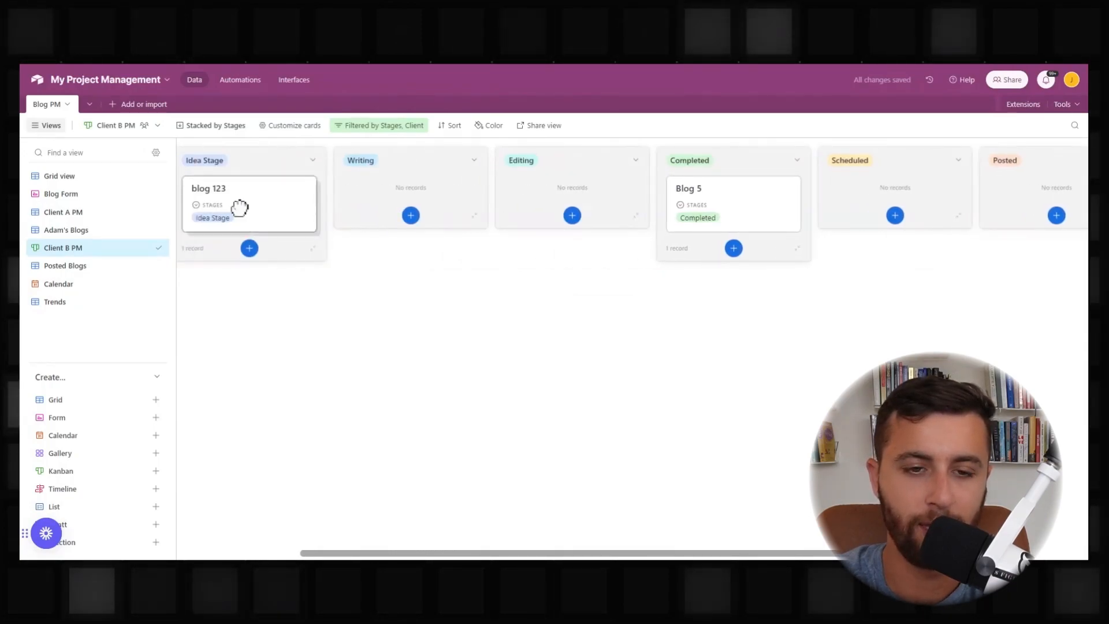
Drag Blog 5 from Completed into Scheduled, then go to the Posted Blogs view.
scroll("right", 3)
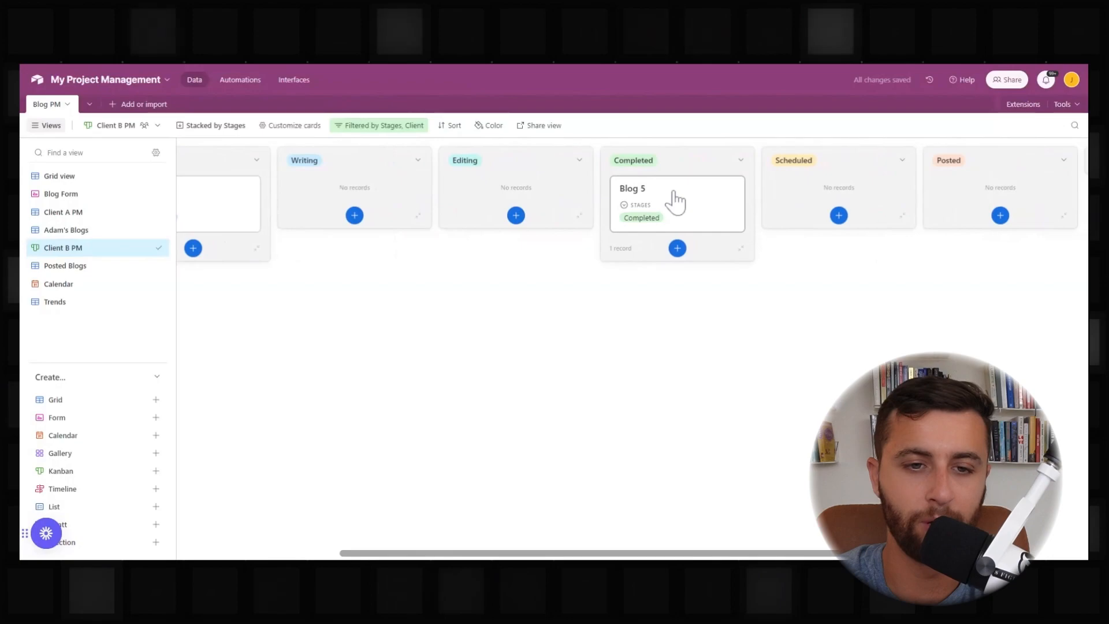
left_click_drag(676, 204, 951, 204)
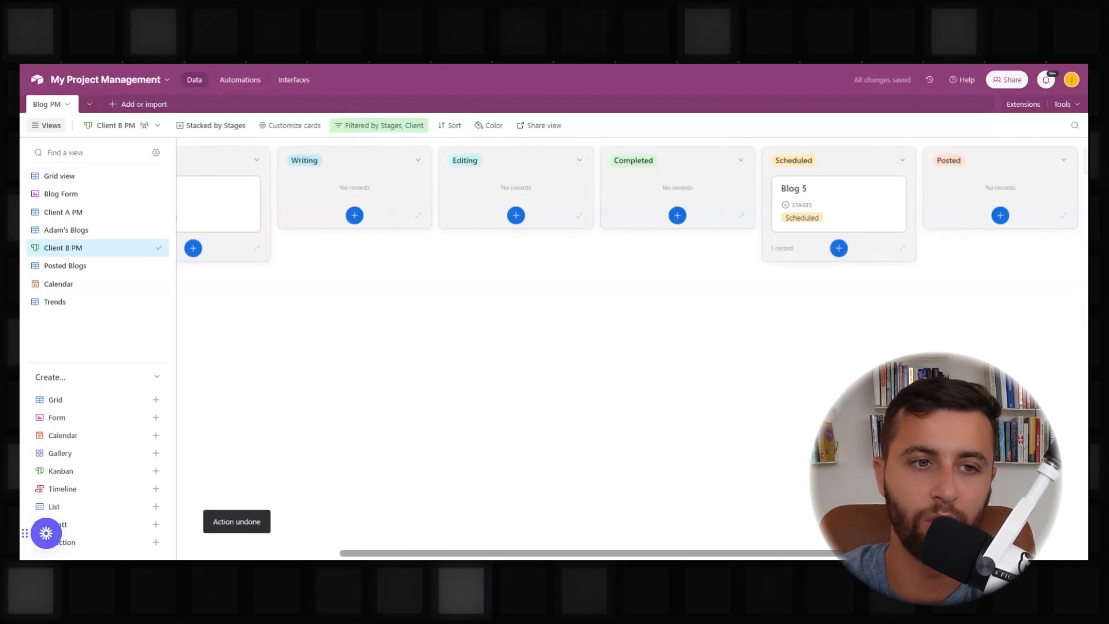
mouse_move(788, 230)
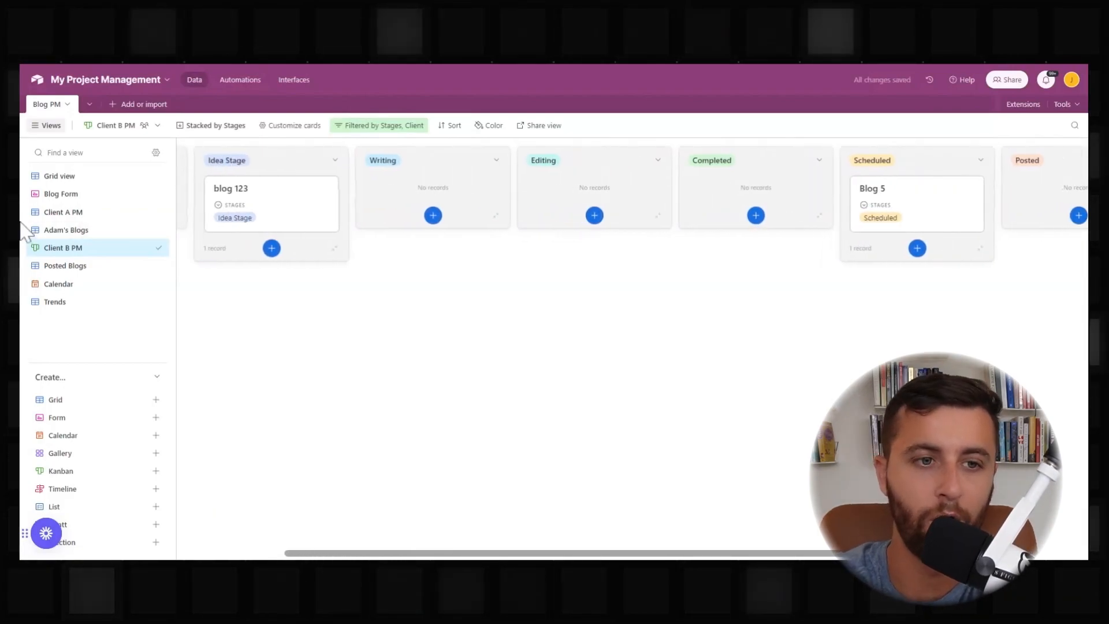
left_click(64, 265)
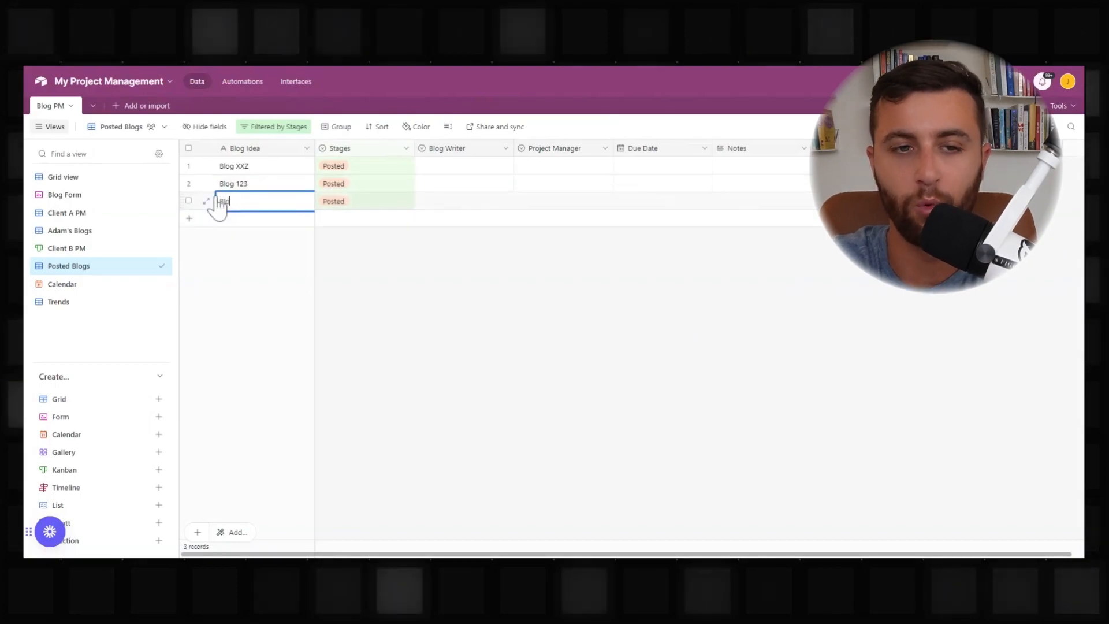
Name the new posted blog row 'Blog 456'.
type("Blog 4")
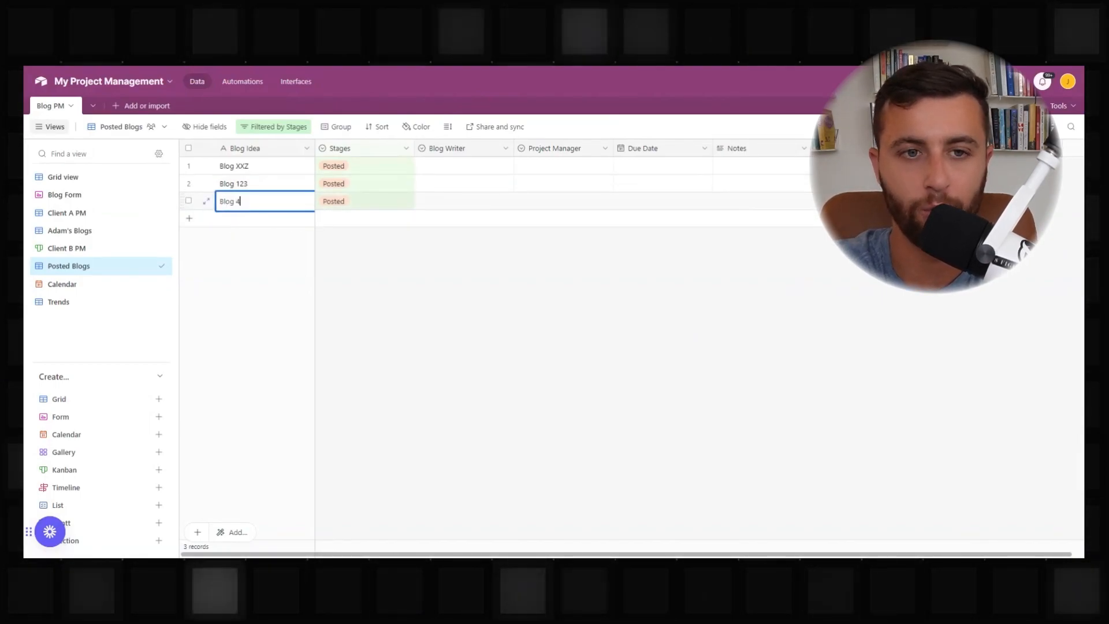
type("56")
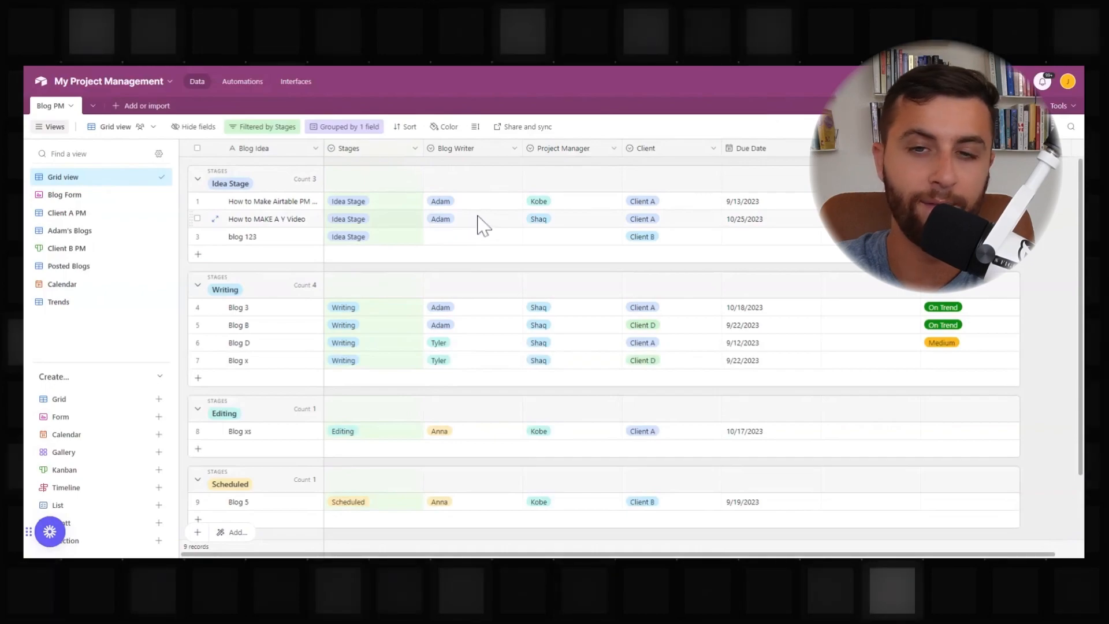
mouse_move(498, 233)
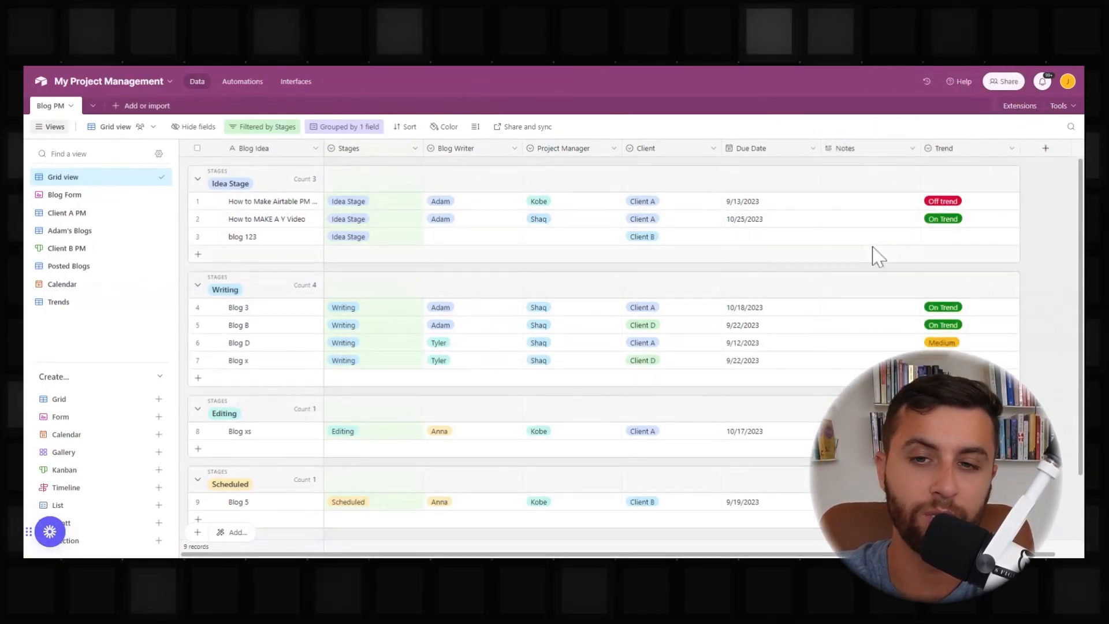
mouse_move(974, 292)
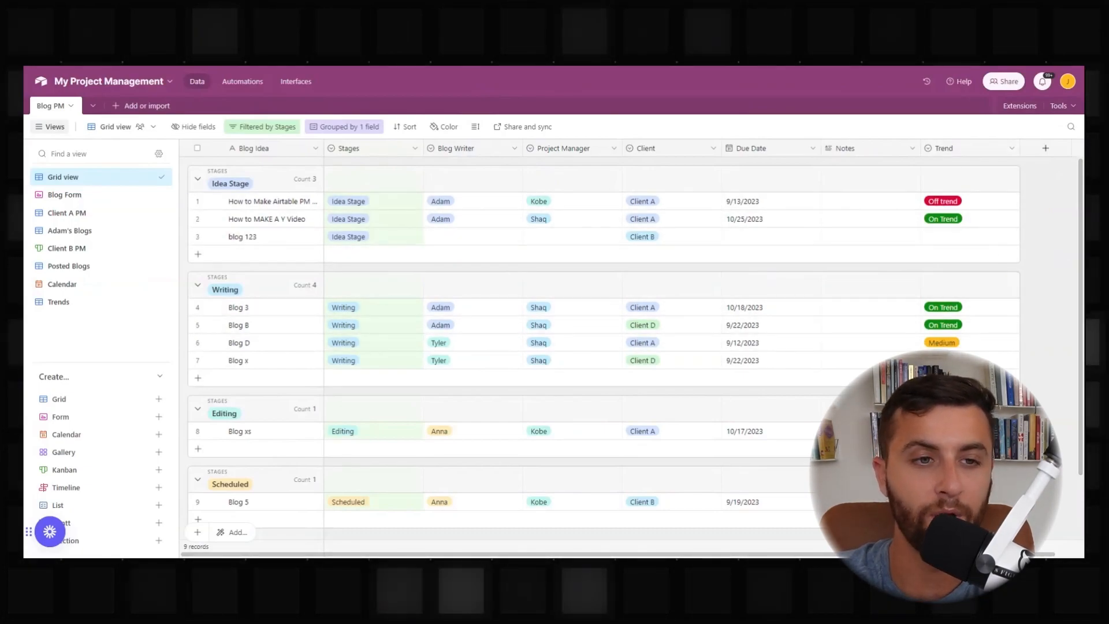
Switch to the Blog Form view with its Blog Idea, Stages and writer questions.
left_click(63, 195)
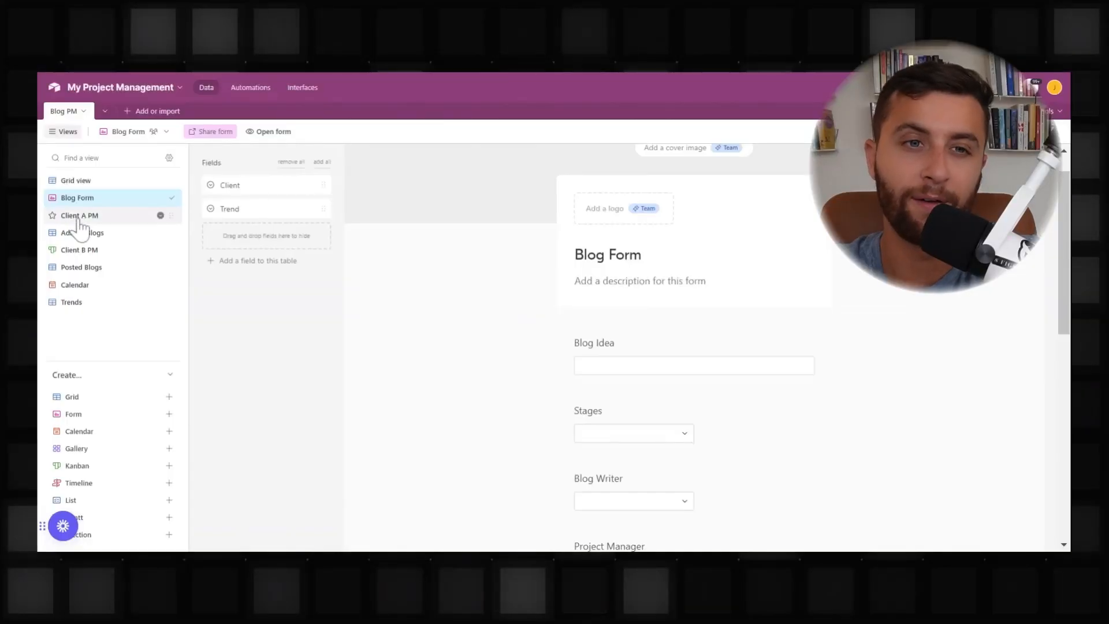
mouse_move(79, 215)
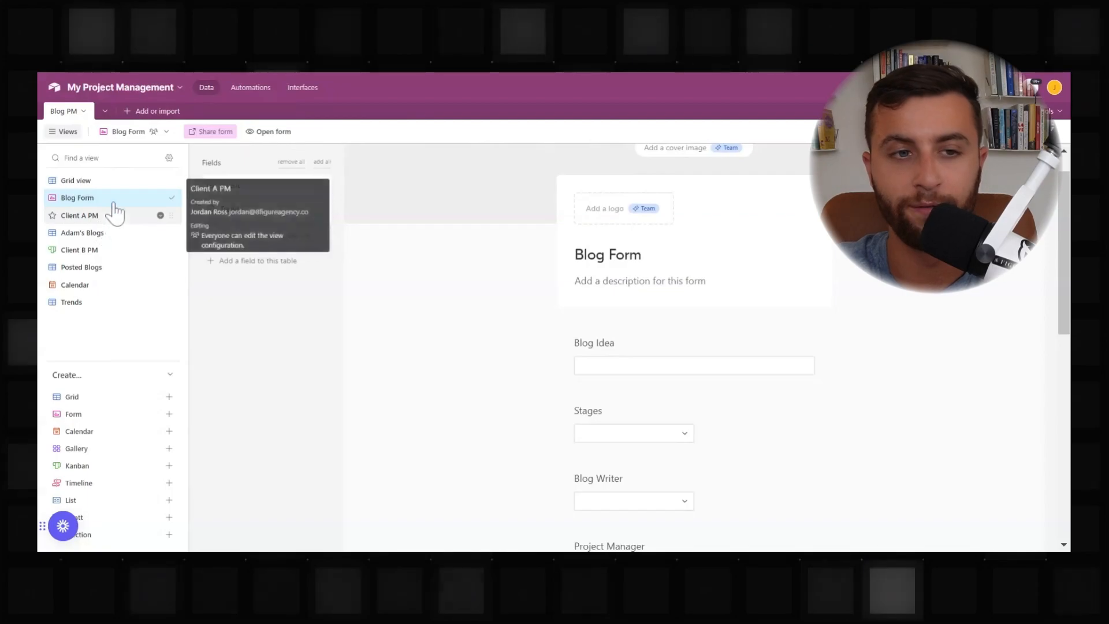
Browse the Client A PM, Adam's Blogs and Calendar views.
left_click(80, 215)
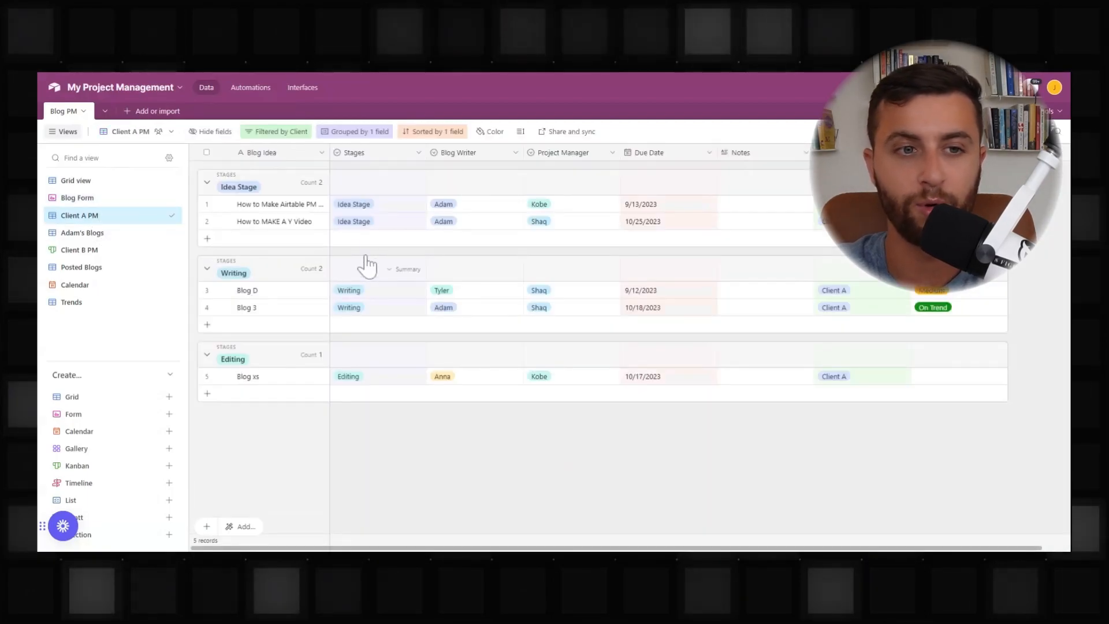
mouse_move(131, 243)
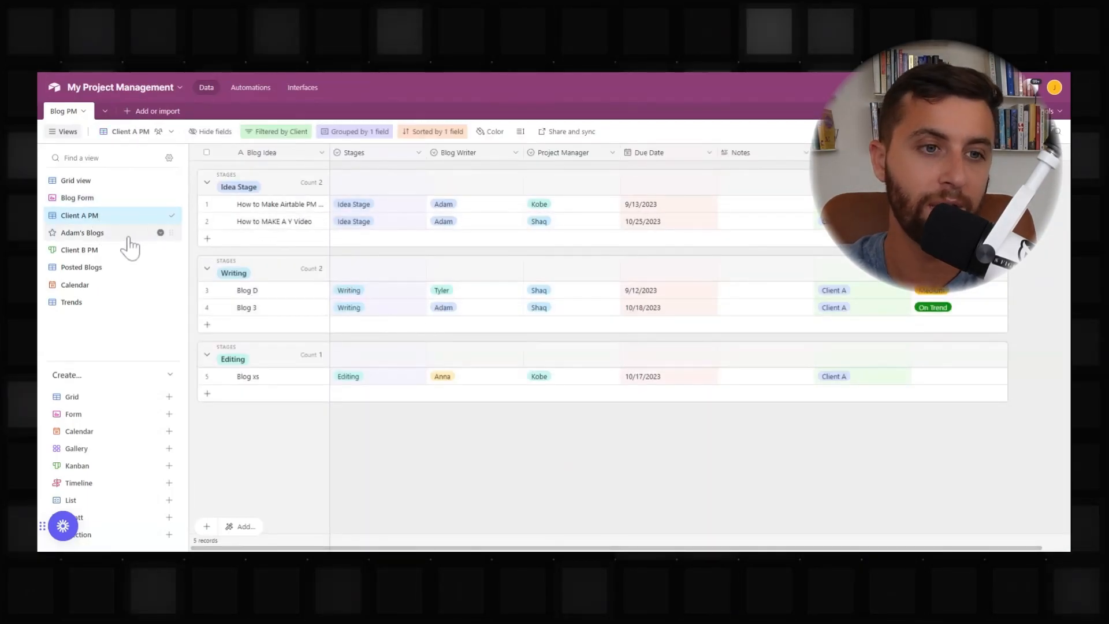
left_click(79, 250)
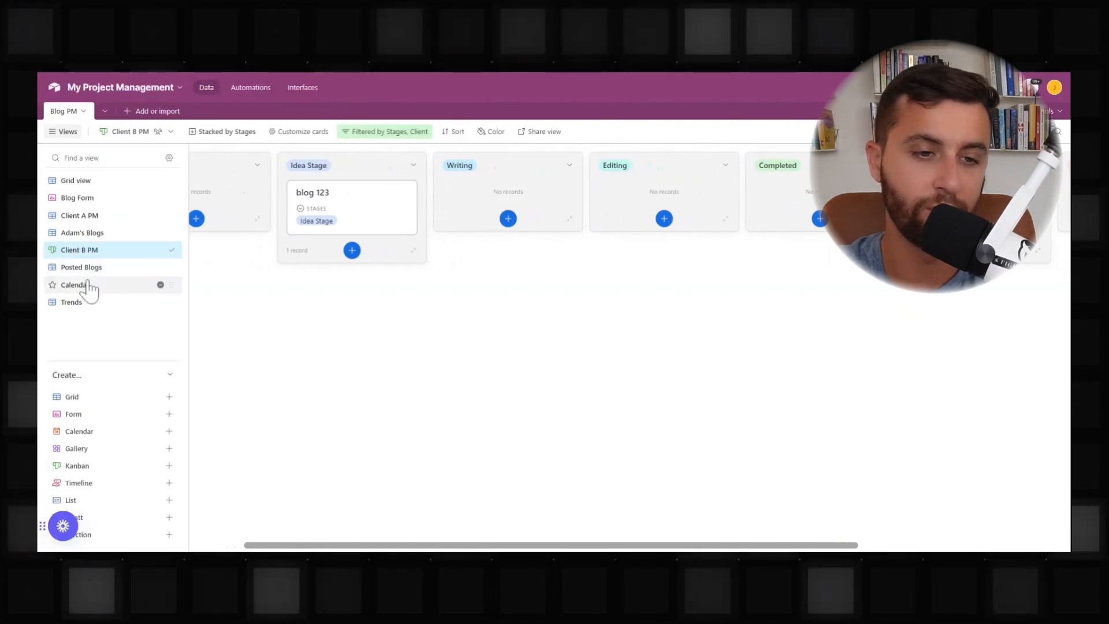
left_click(76, 284)
type("Blog D")
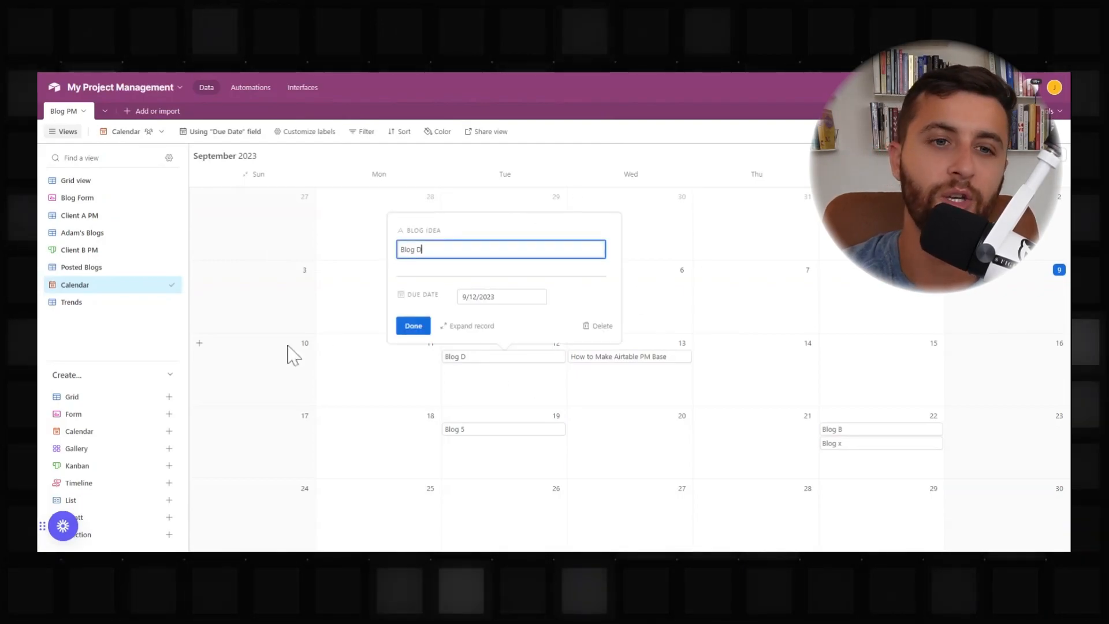
Close Blog D's September 2023 calendar entry and move to the Trends view.
left_click(413, 325)
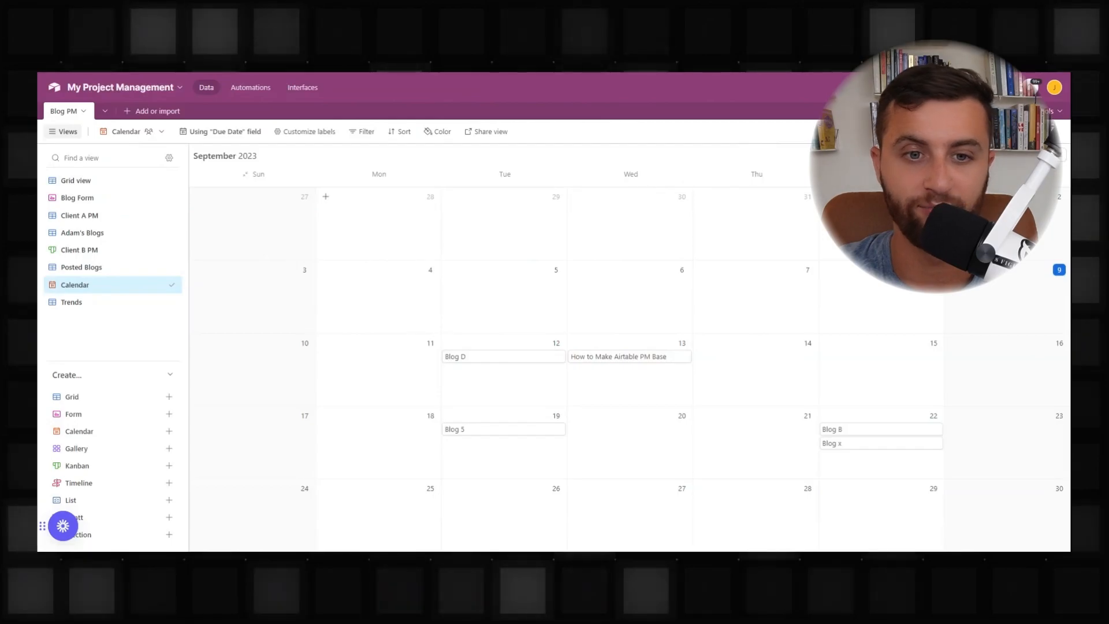
left_click(72, 302)
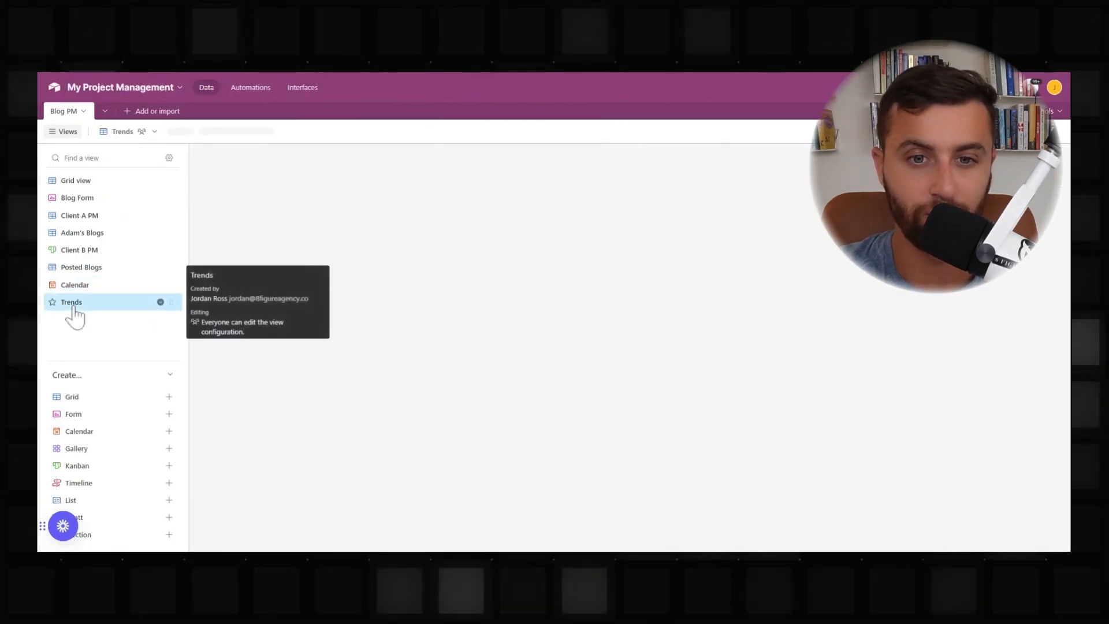
Assign Trend values so records group into eight On Trend, three Off trend, one Medium.
left_click(71, 302)
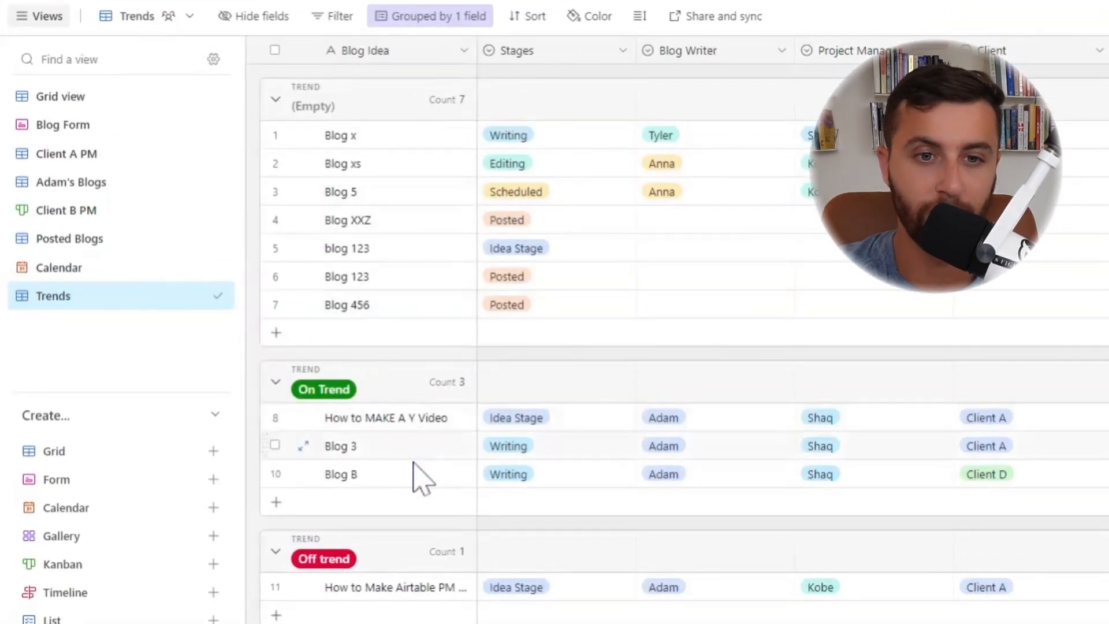
scroll("down", 3)
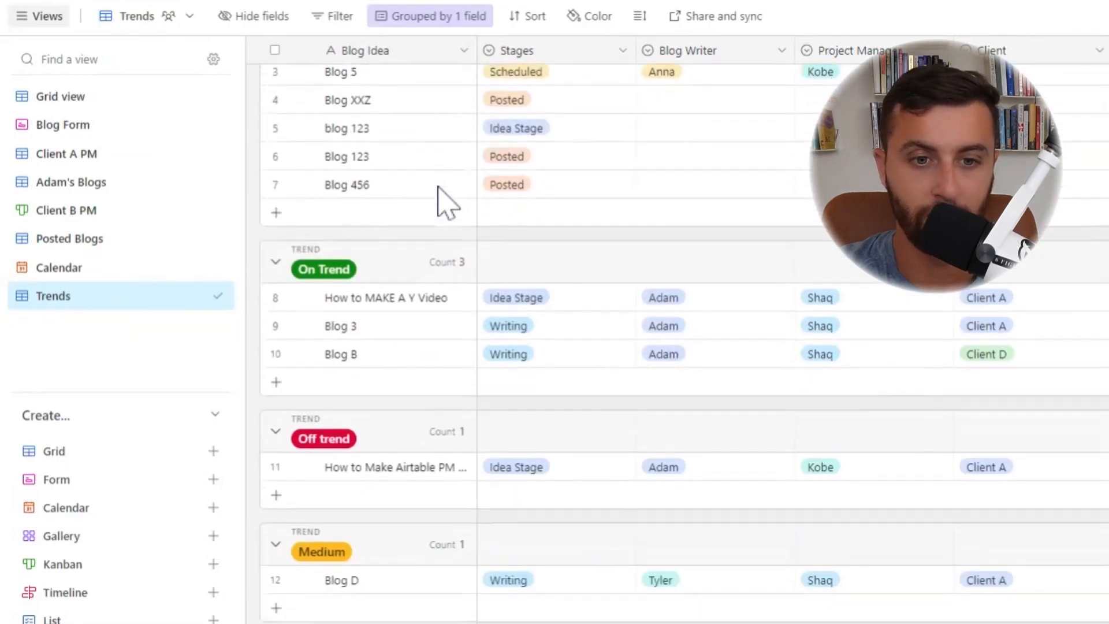
scroll("down", 3)
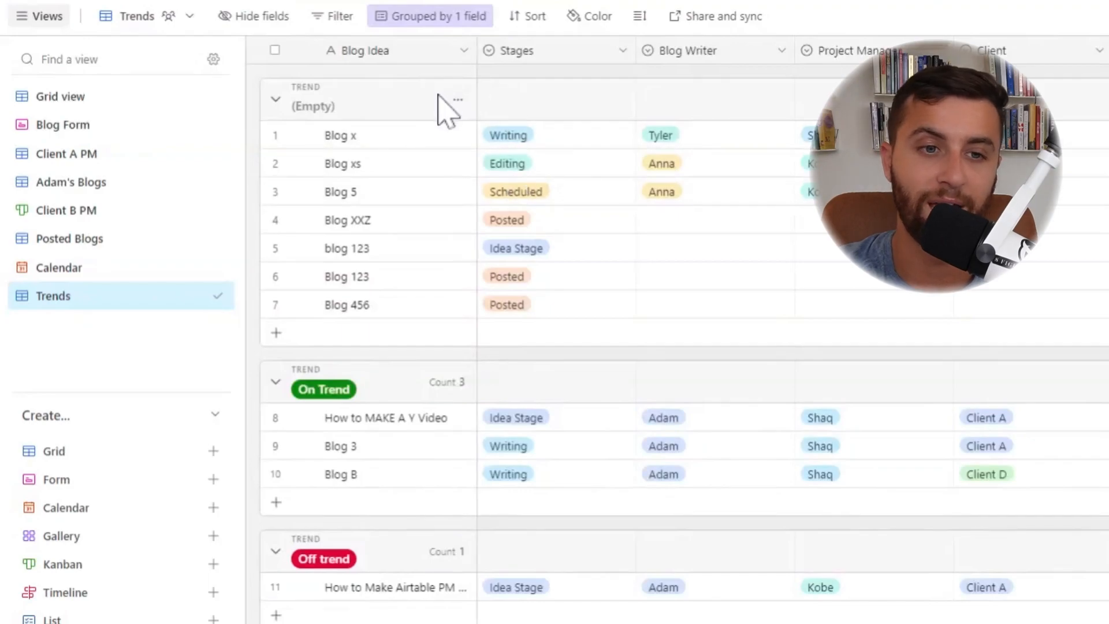
mouse_move(396, 191)
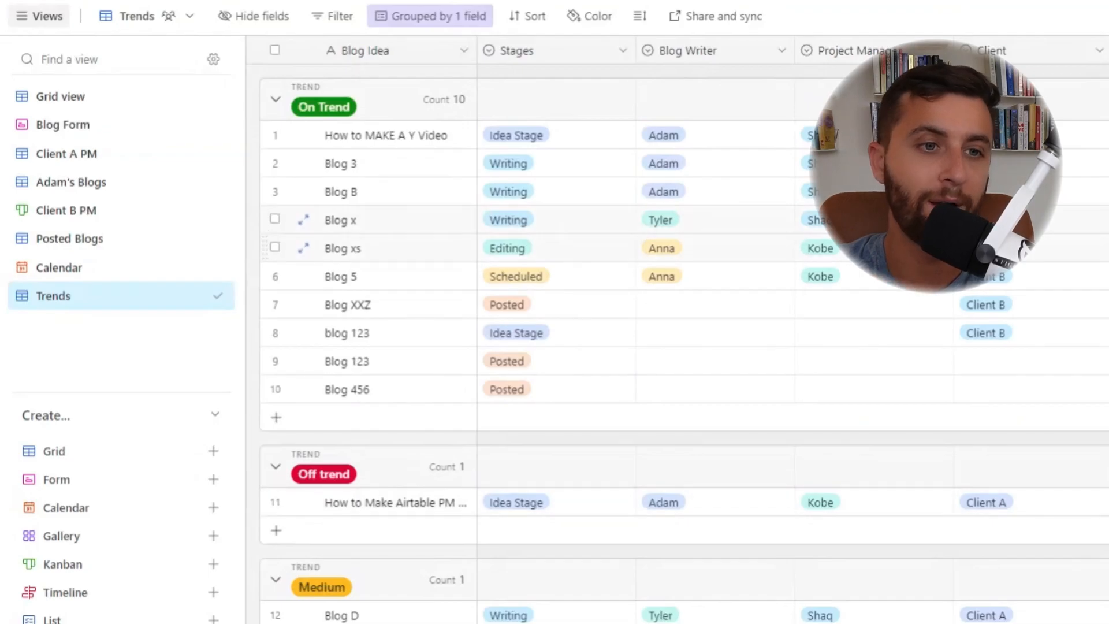
scroll("down", 3)
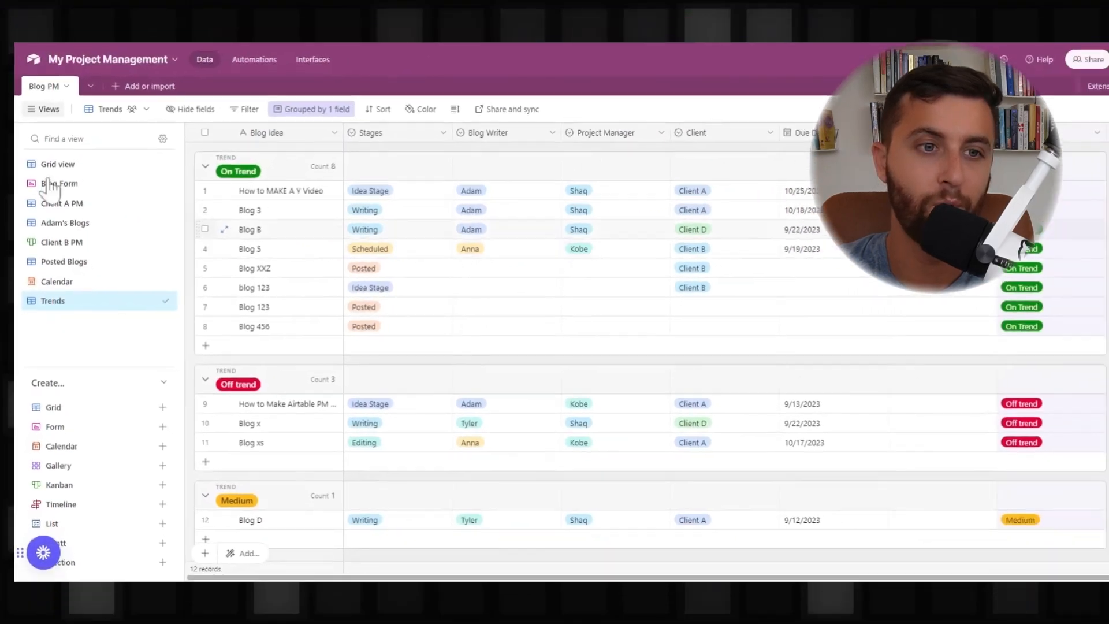
Reopen the Blog Form view from the Views sidebar.
left_click(59, 183)
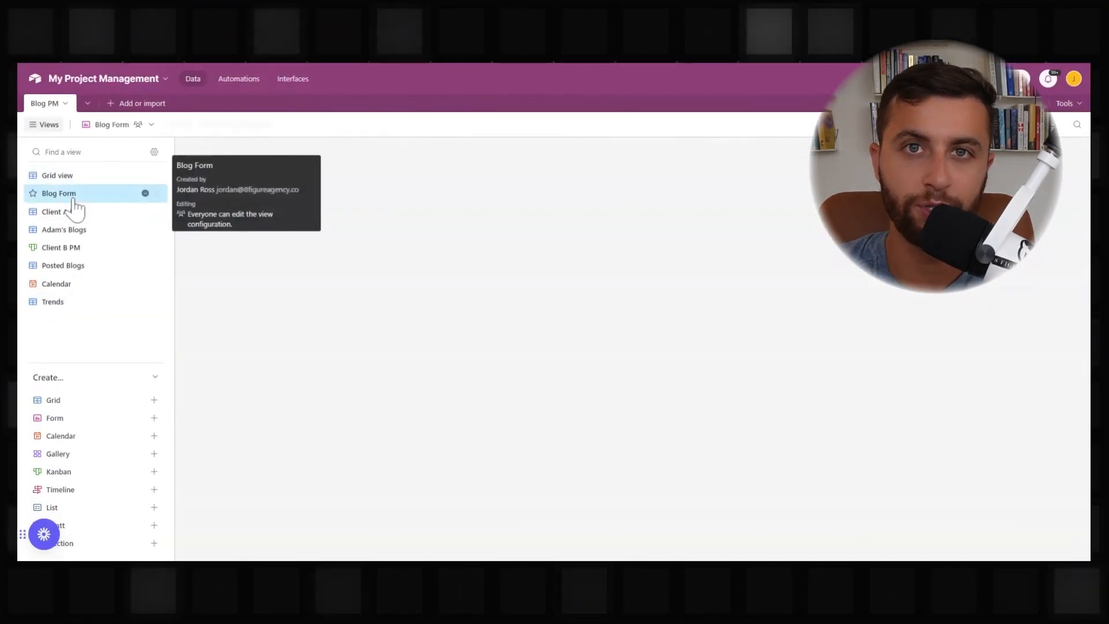
left_click(59, 193)
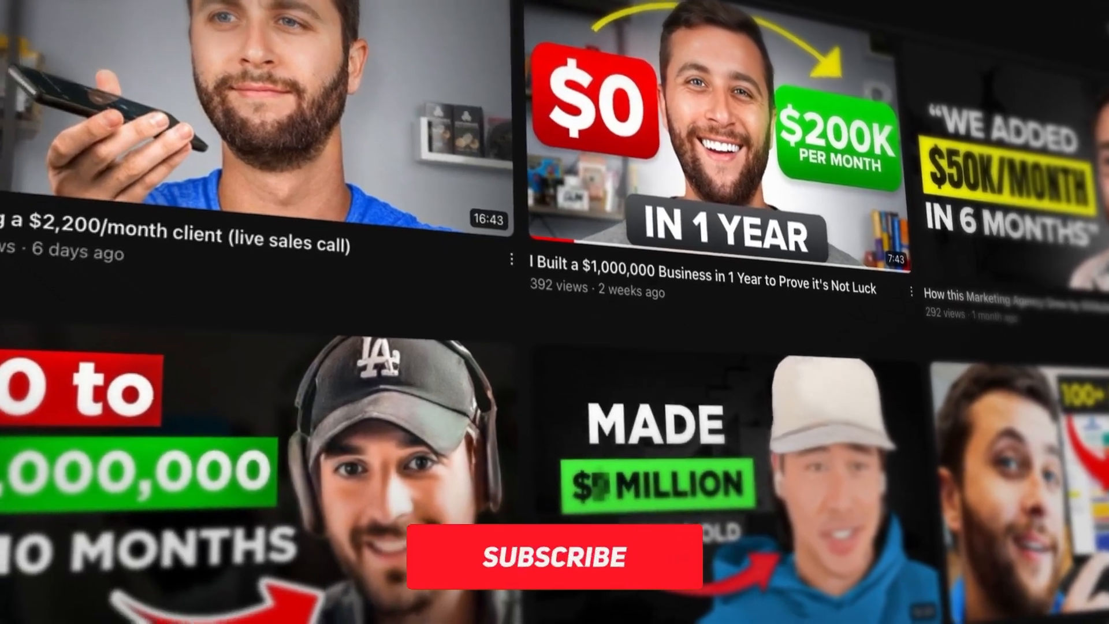
left_click(557, 558)
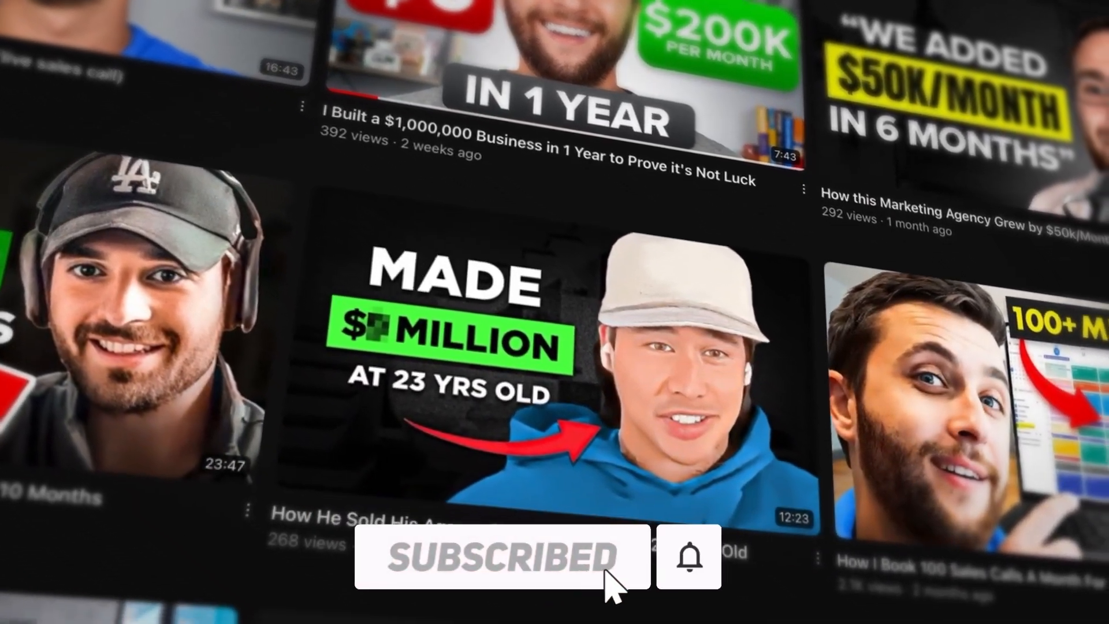
scroll("down", 3)
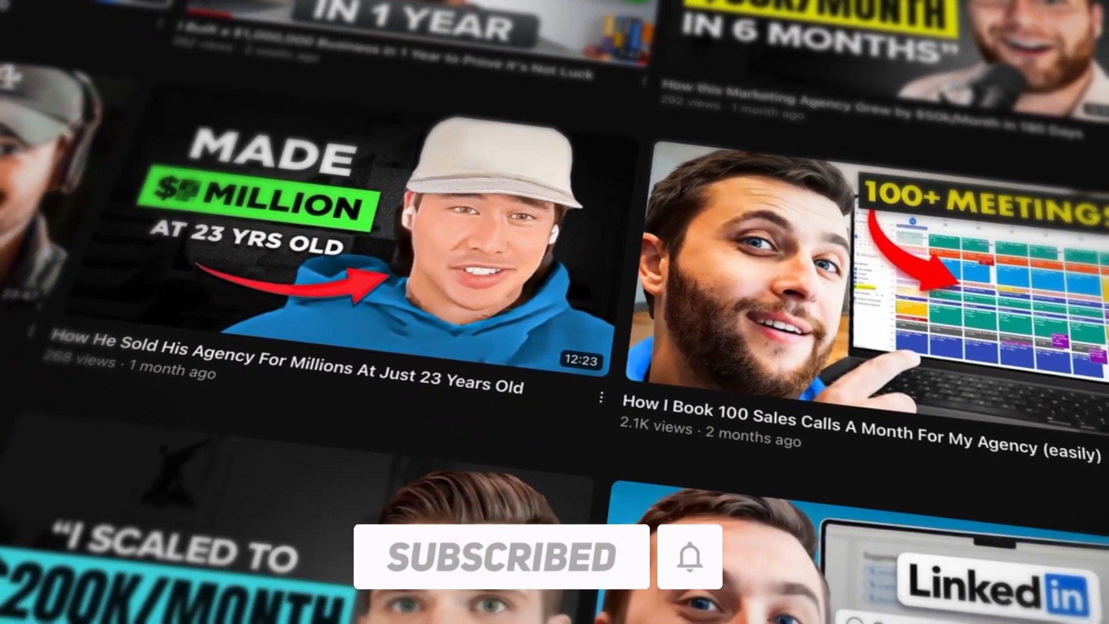